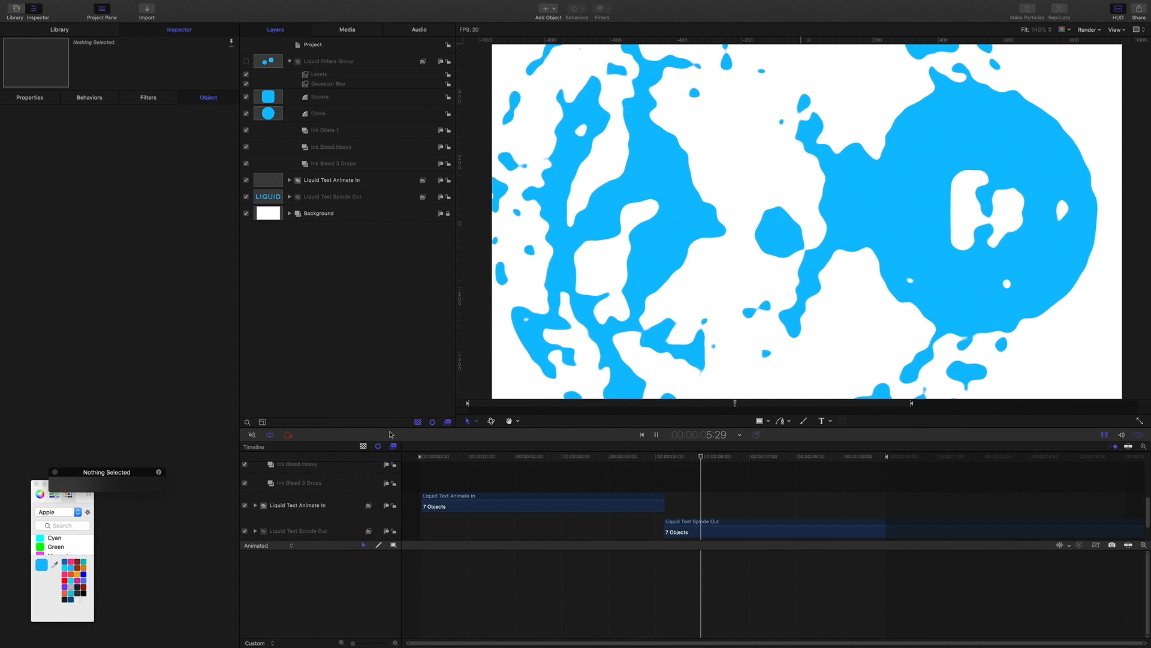
# Step: Stop playback, hide the Liquid Text Animate In and Splode Out groups, and select the rounded square
pyautogui.click(653, 435)
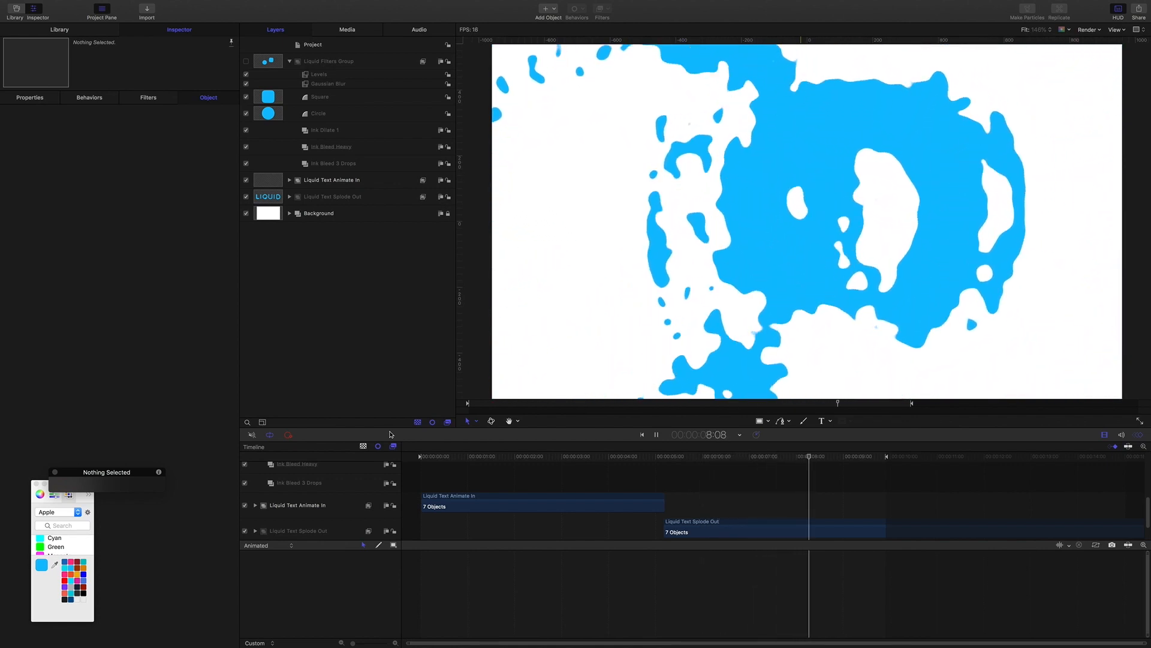
pyautogui.click(653, 434)
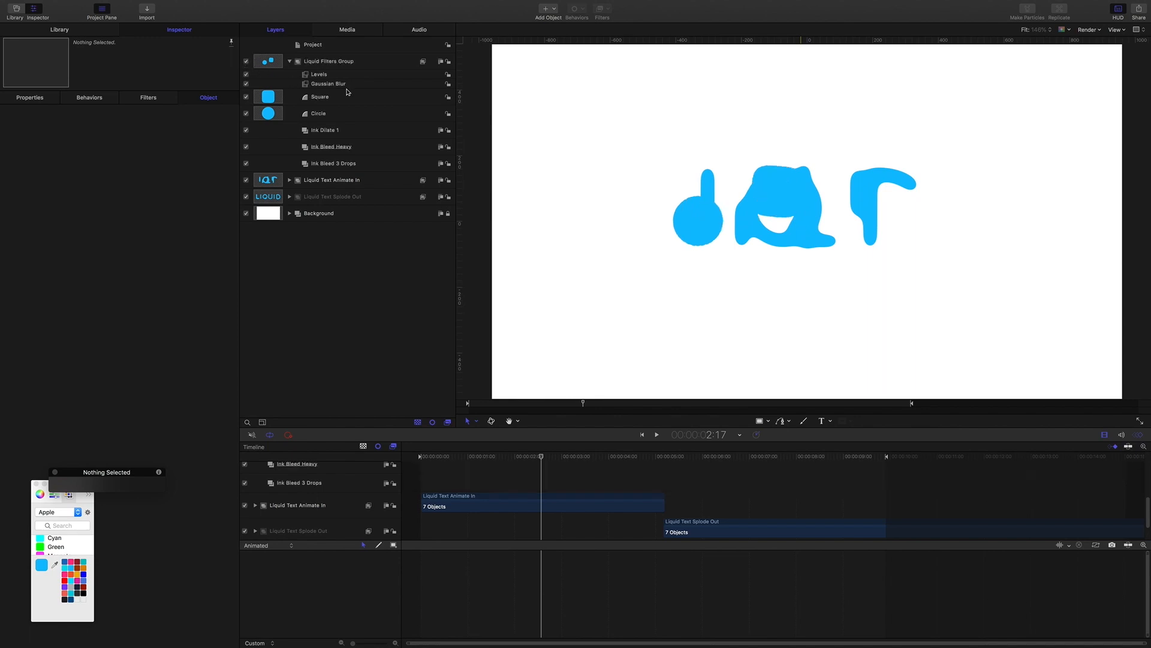
pyautogui.click(245, 180)
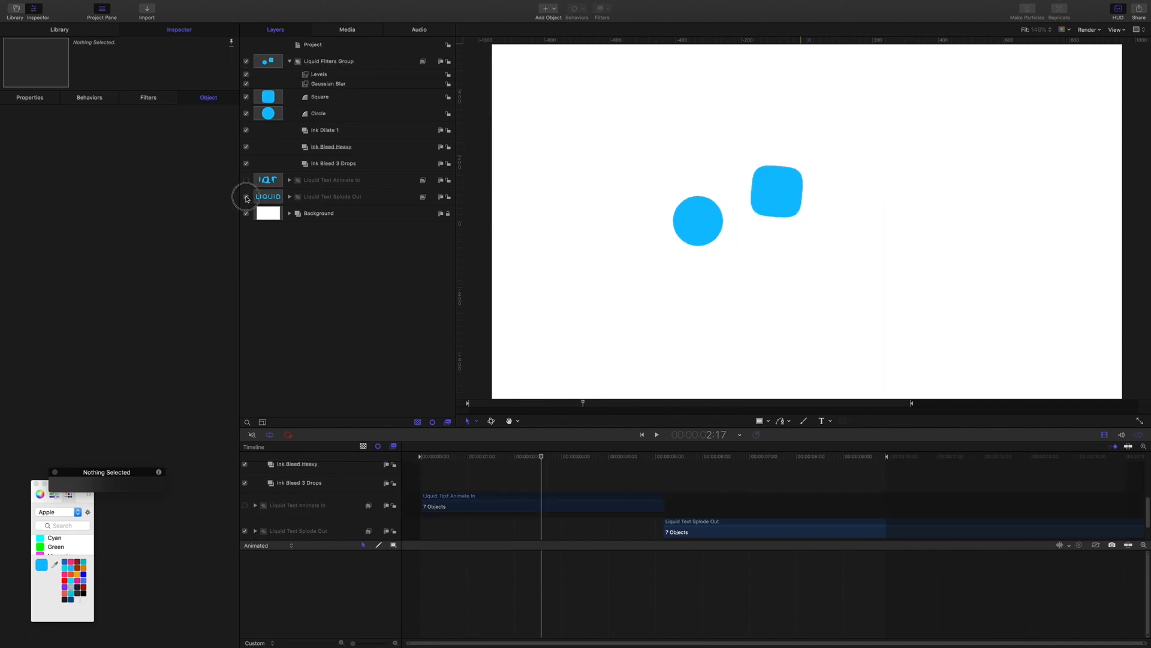
pyautogui.click(246, 196)
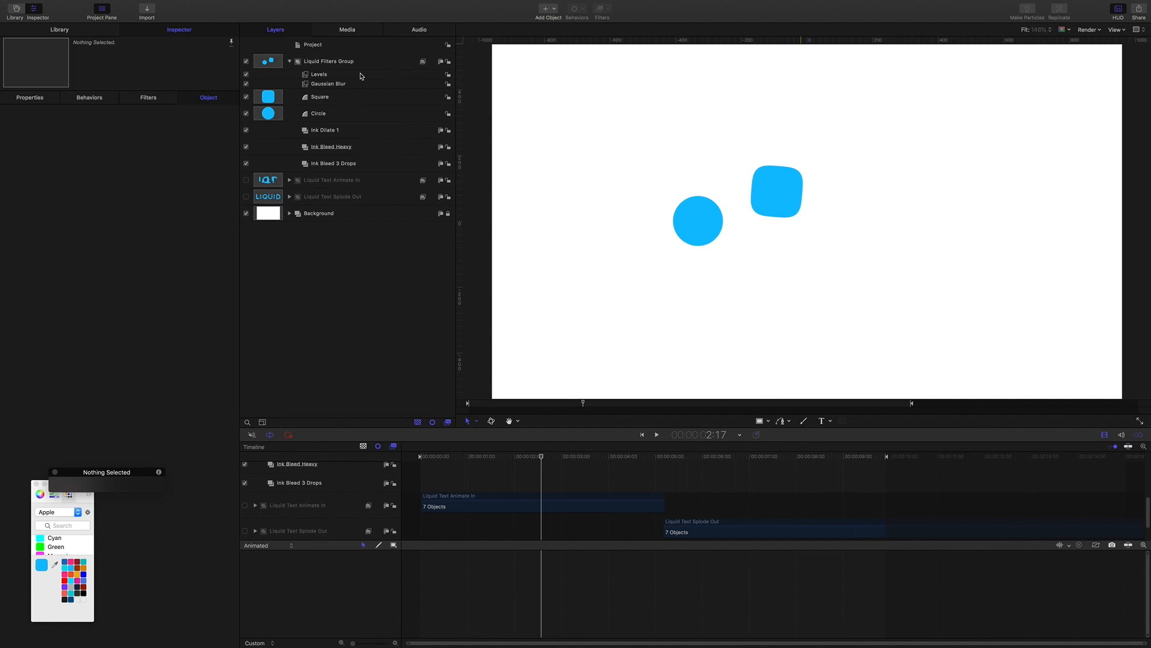
pyautogui.moveTo(358, 88)
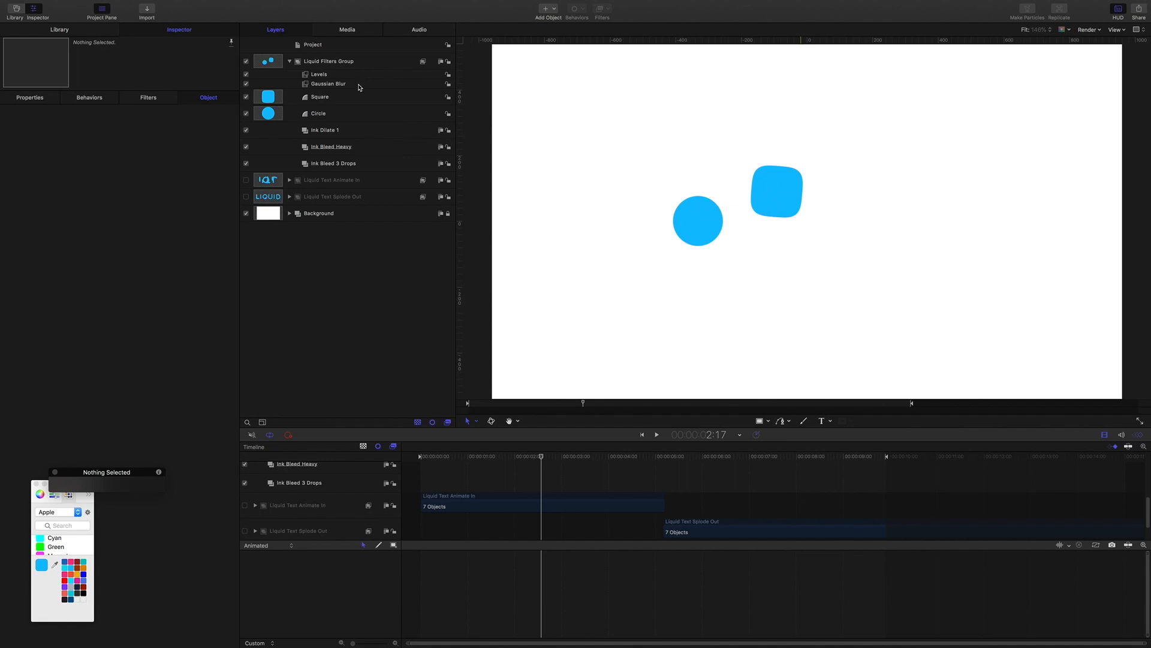
pyautogui.click(319, 96)
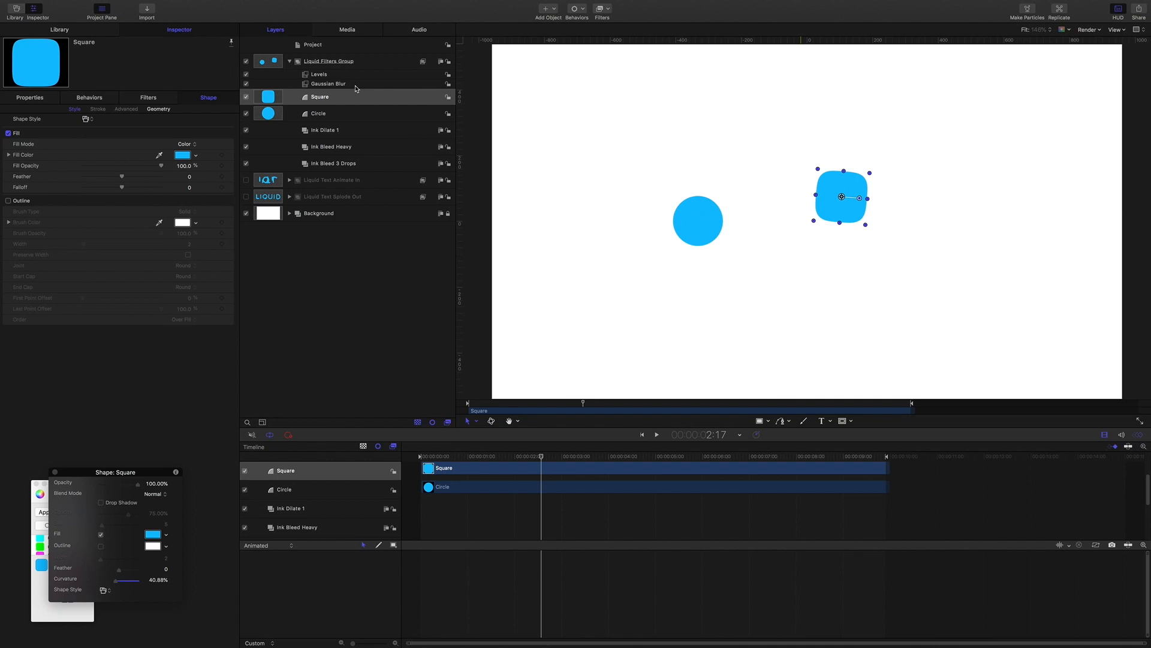
pyautogui.moveTo(561, 189)
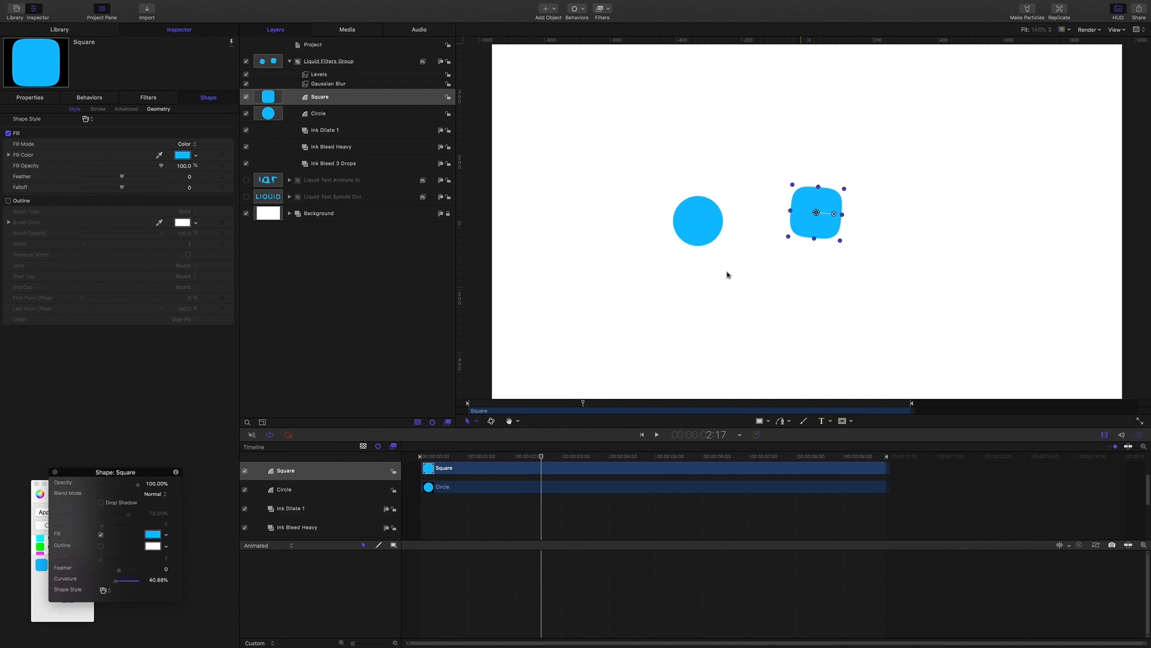
pyautogui.moveTo(567, 188)
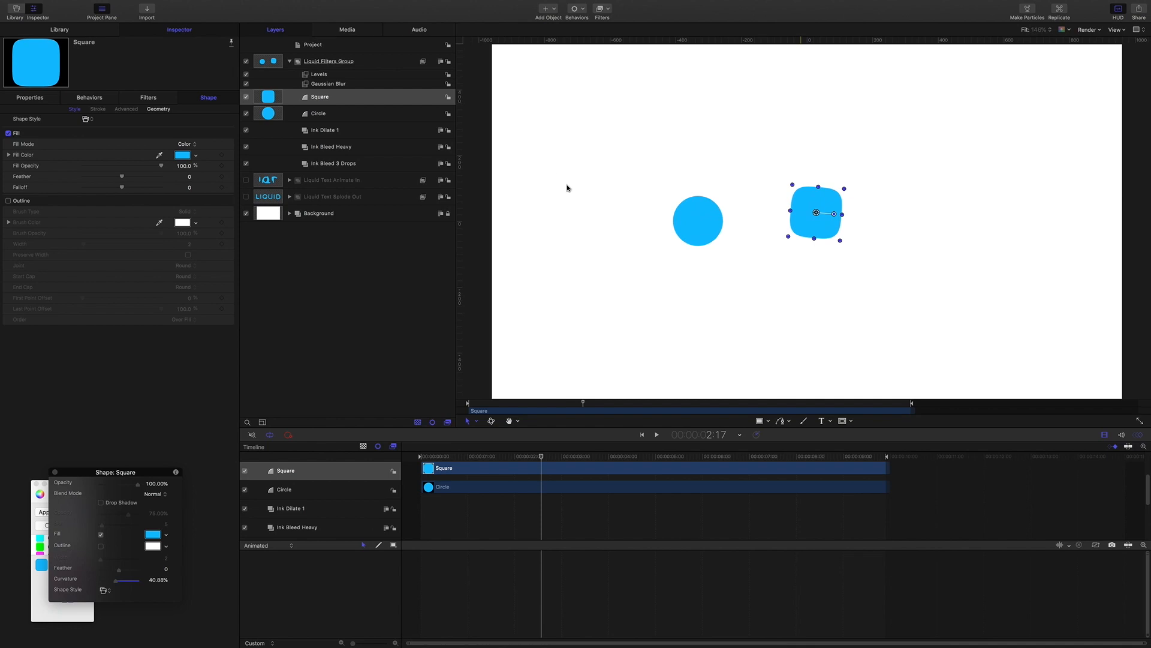
pyautogui.moveTo(575, 189)
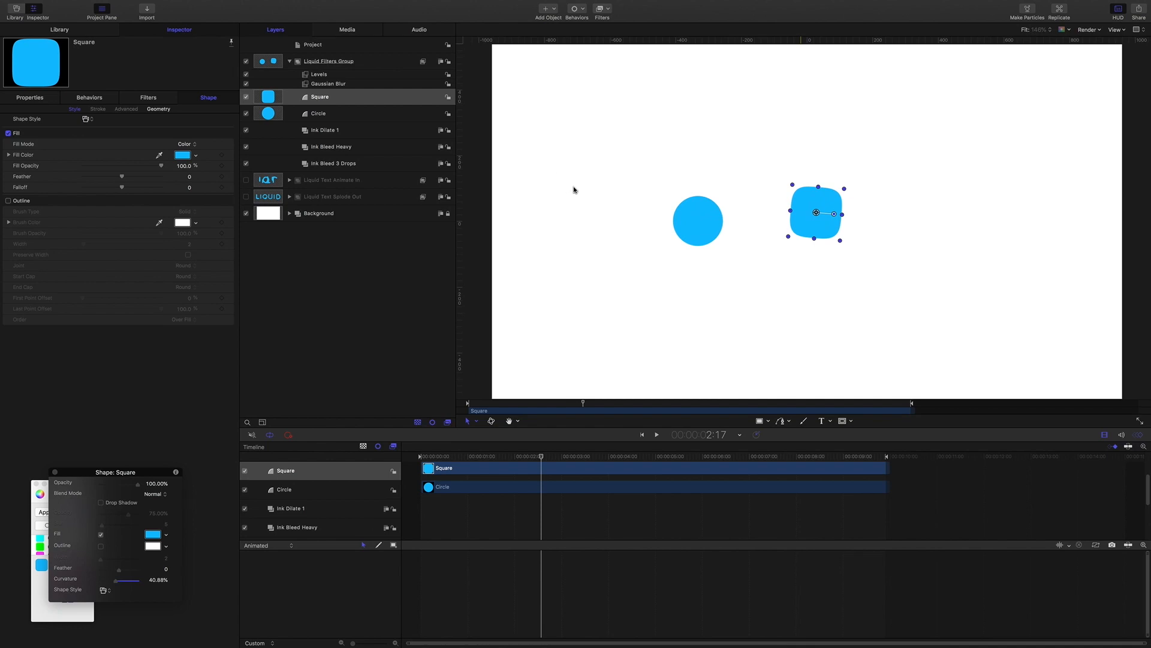
pyautogui.moveTo(412, 78)
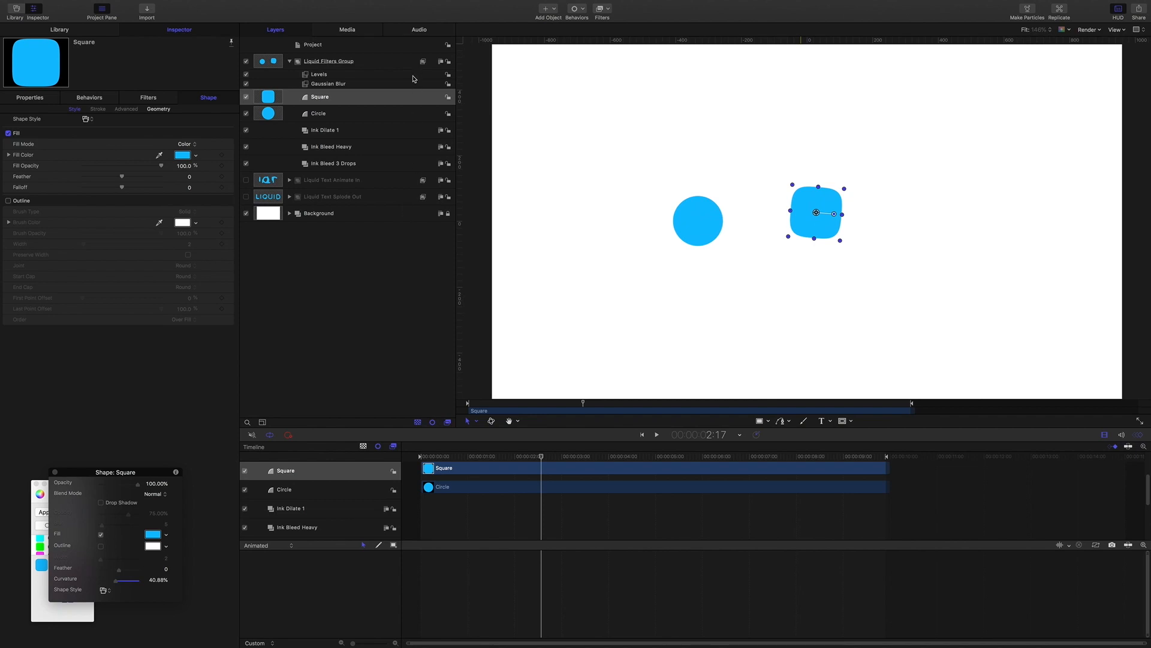
pyautogui.moveTo(345, 84)
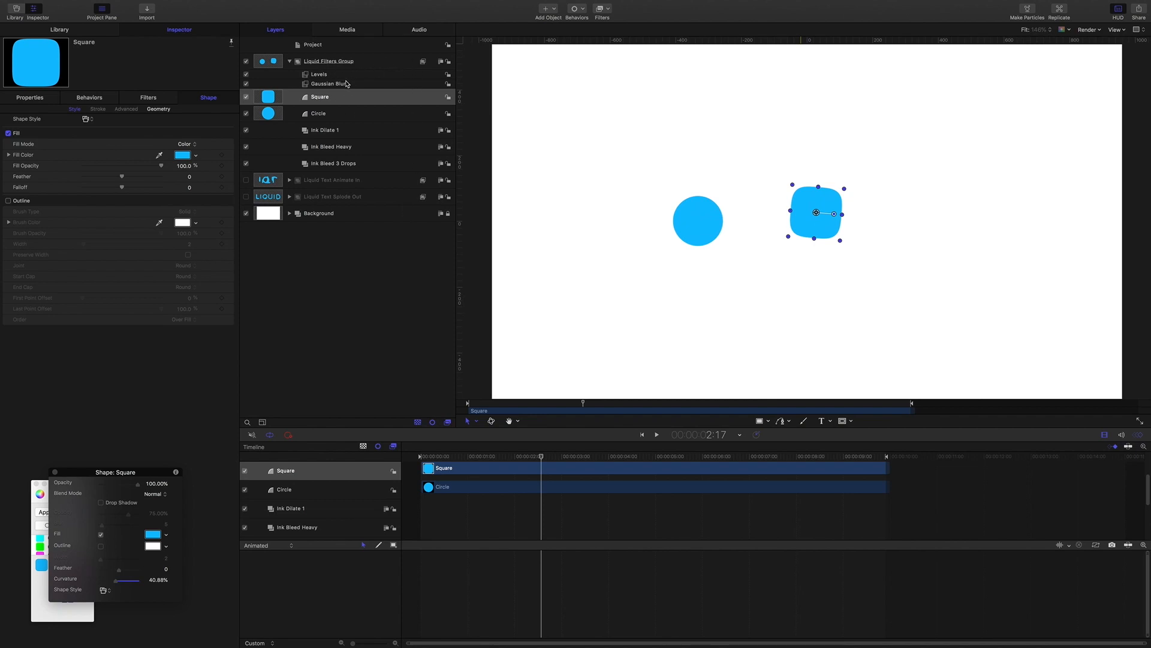
pyautogui.moveTo(703, 195)
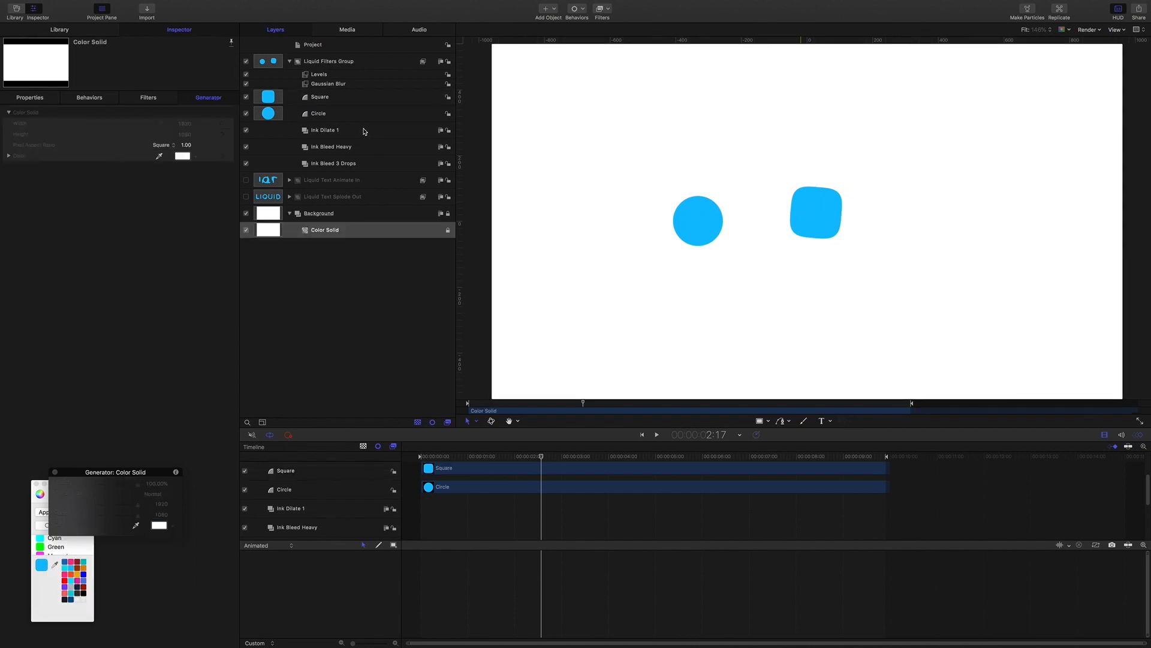
# Step: Draw an unfilled circle in Ink Dilate 1 with the Circle tool and set its outline width to 35
pyautogui.click(323, 129)
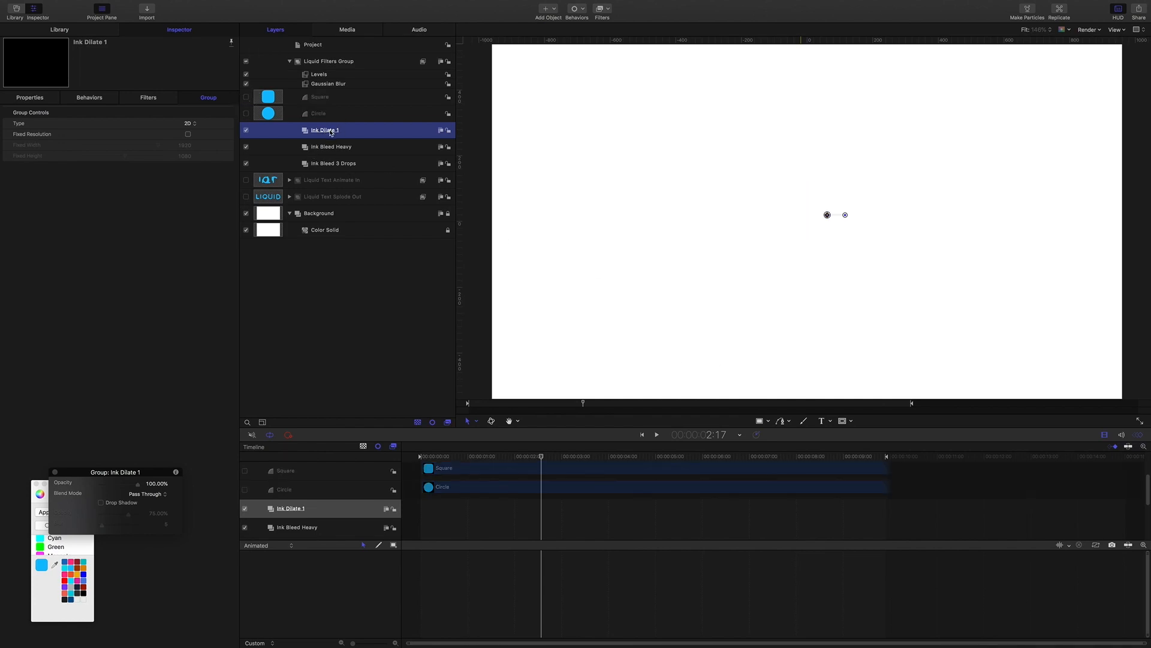
pyautogui.moveTo(778, 423)
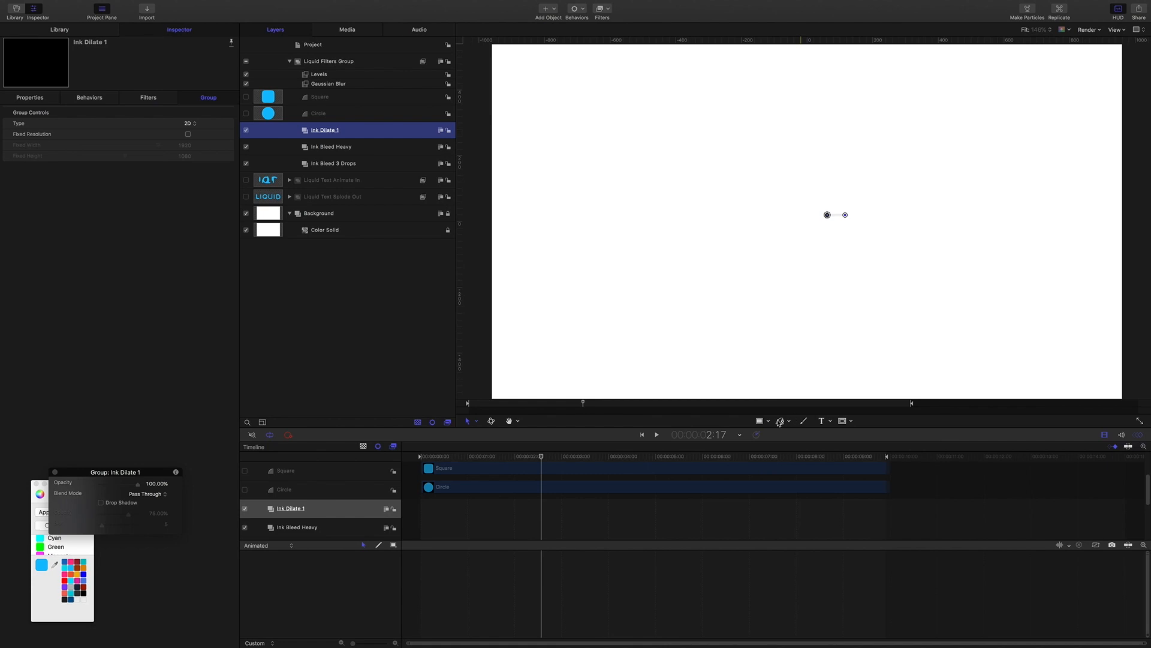
pyautogui.click(758, 421)
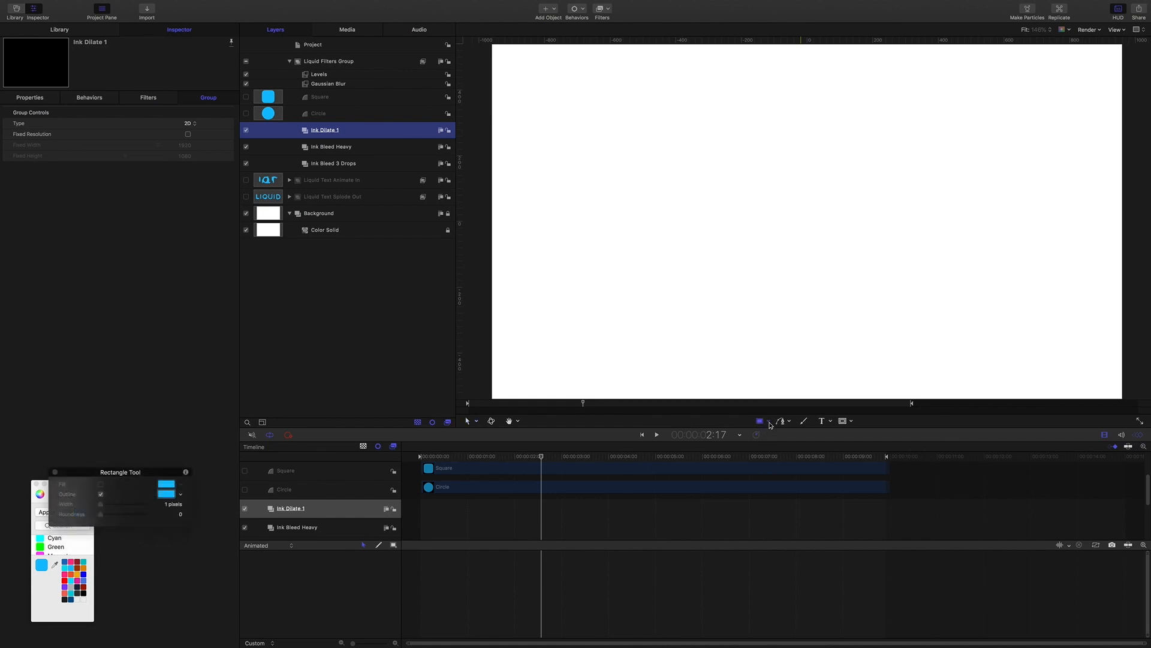
pyautogui.click(769, 421)
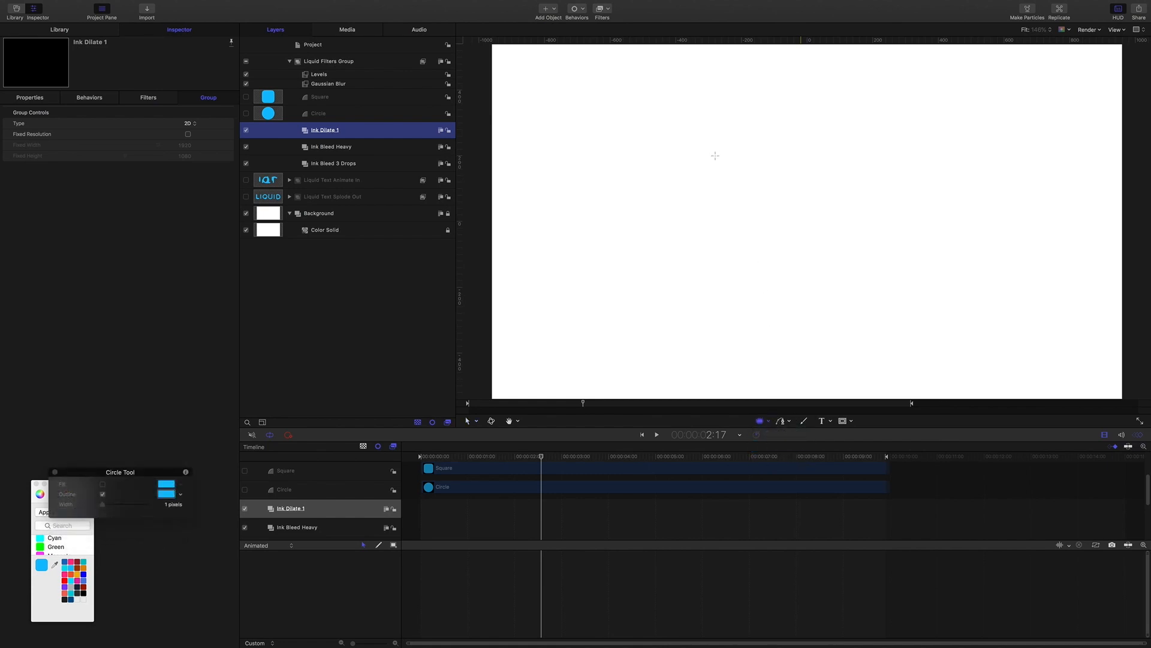
pyautogui.moveTo(692, 164)
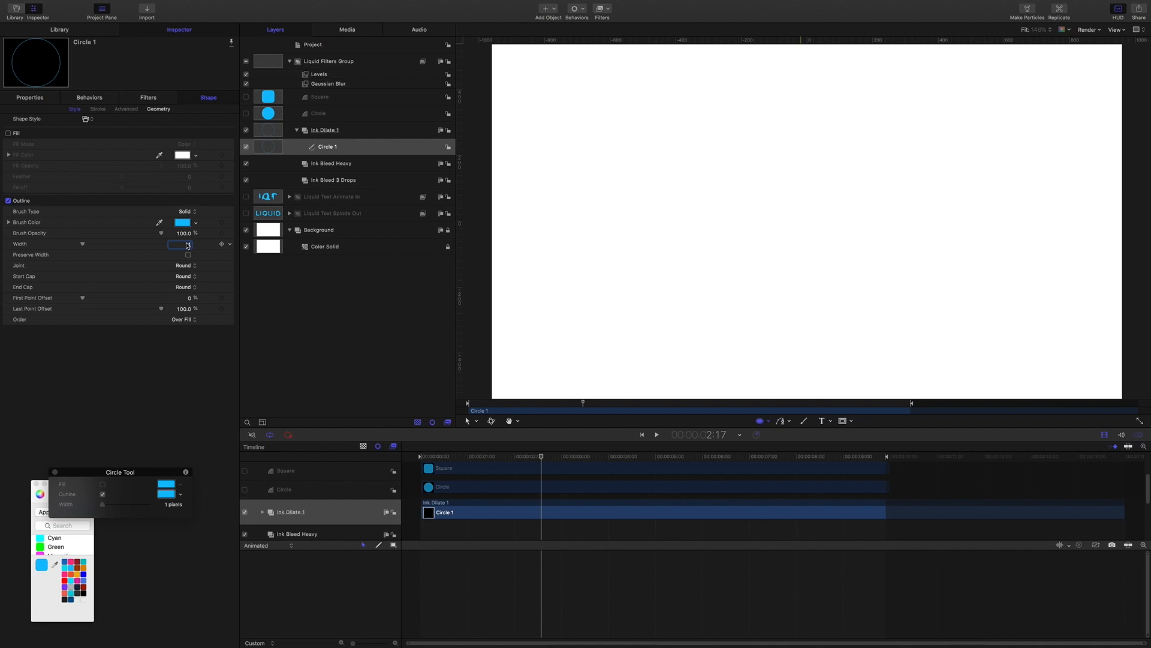
pyautogui.moveTo(83, 243); pyautogui.dragTo(130, 244)
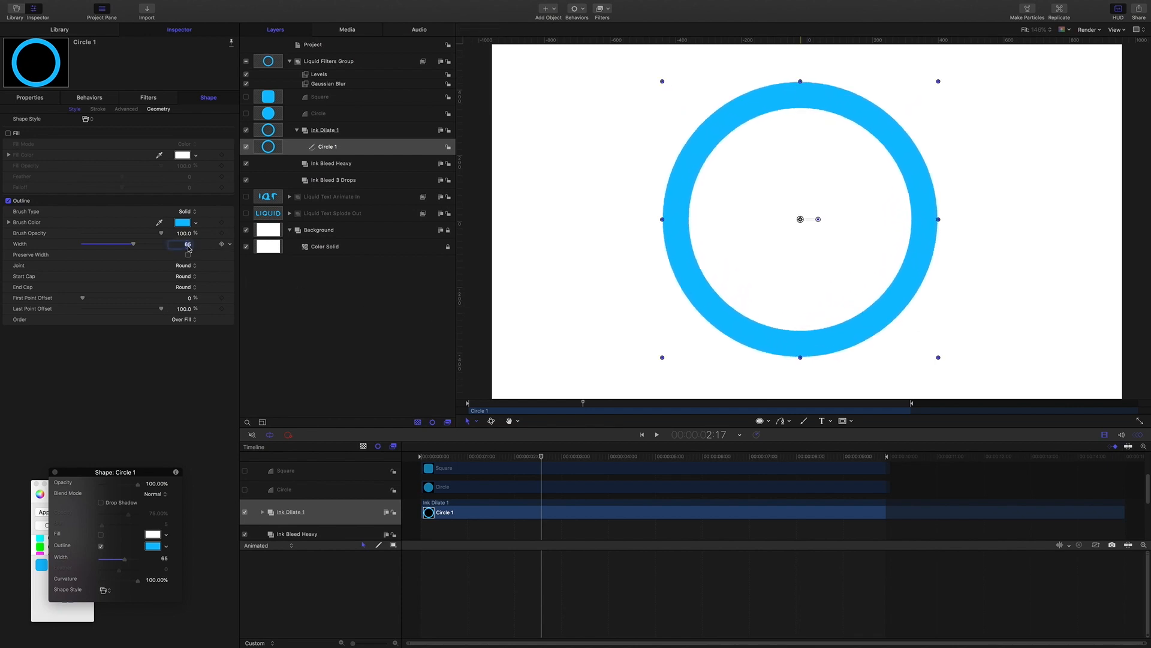
pyautogui.moveTo(131, 244); pyautogui.dragTo(108, 244)
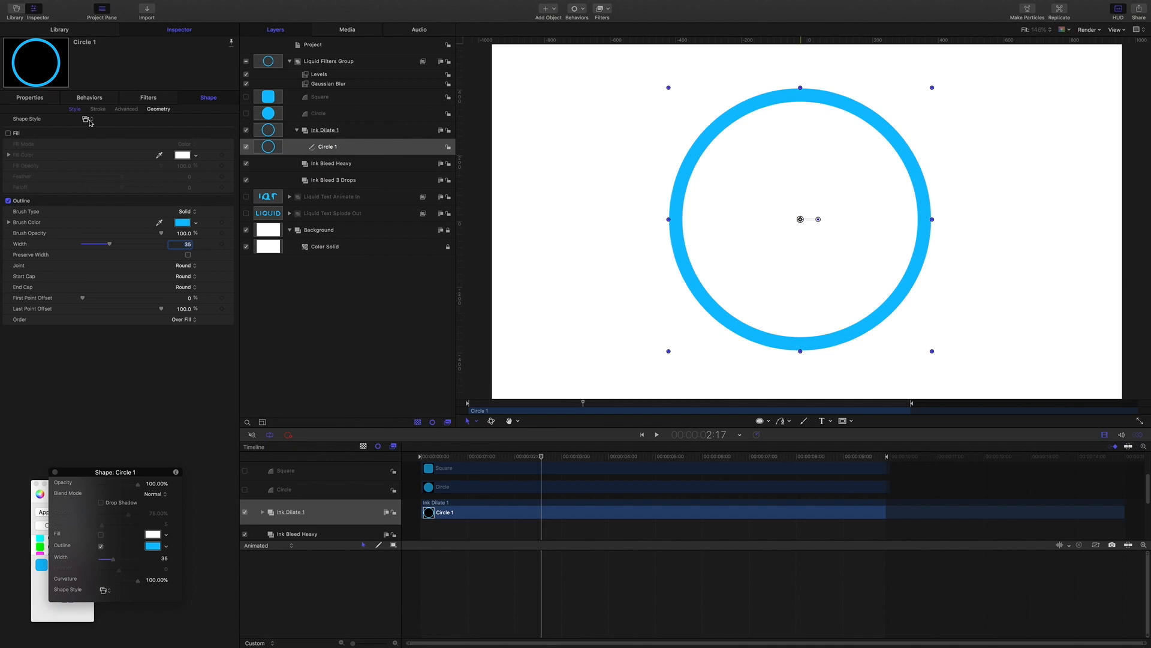
# Step: Apply the Liquid > Ink Dilate 01 shape style to the ring and keyframe Last Point Offset to write on
pyautogui.click(86, 120)
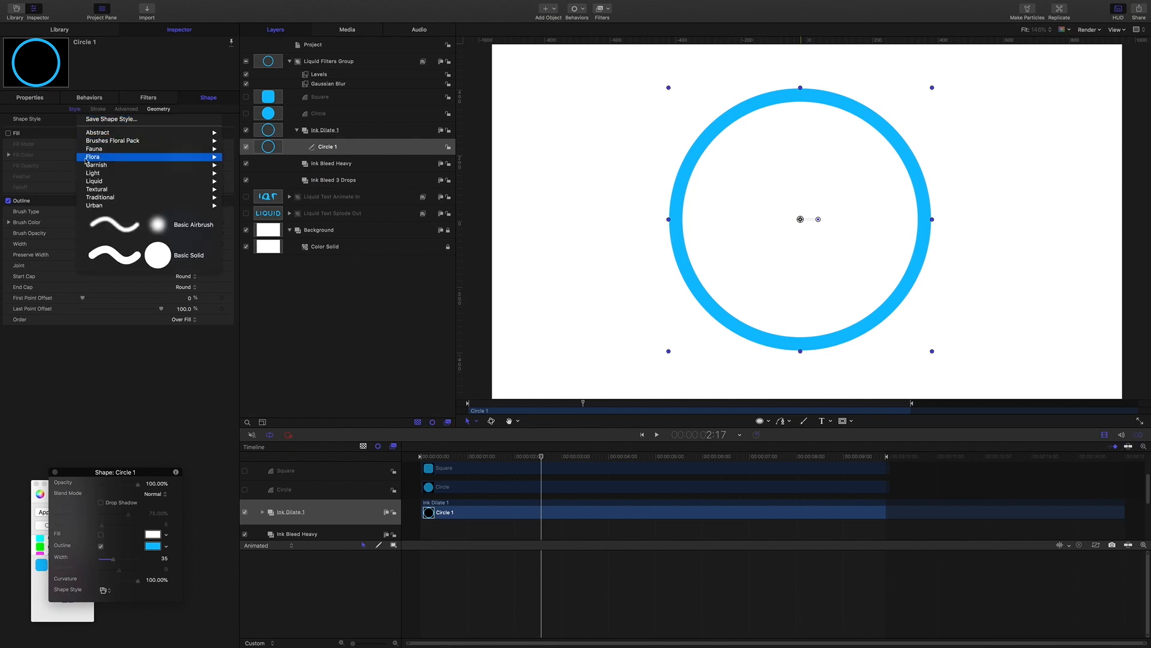
pyautogui.click(93, 181)
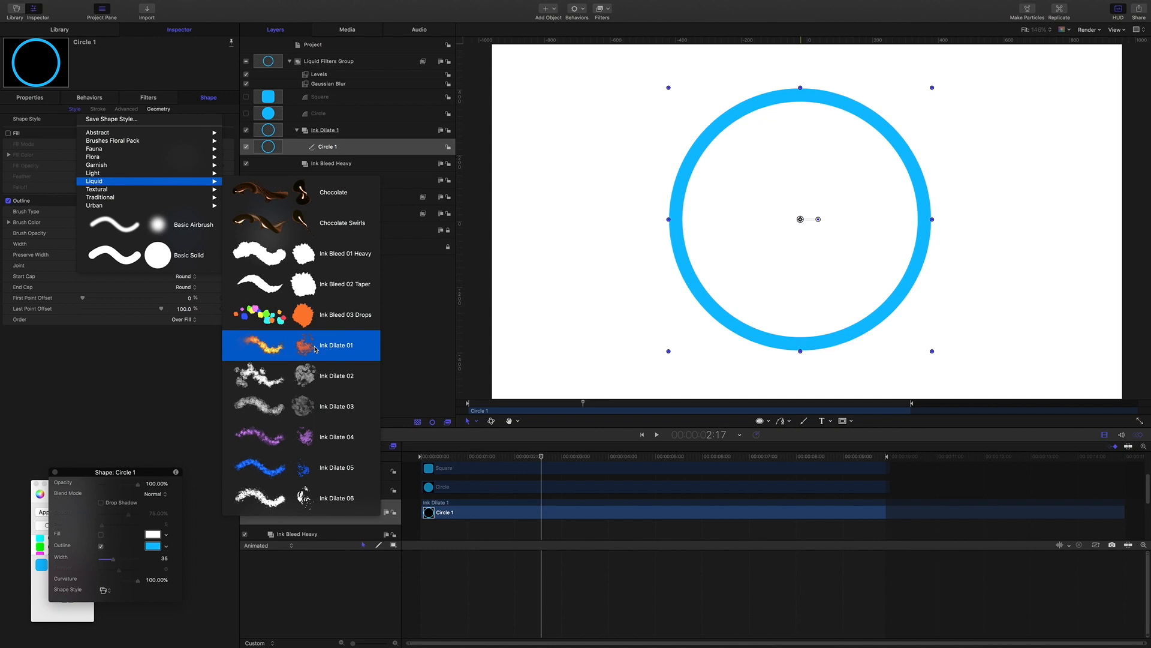
pyautogui.click(336, 346)
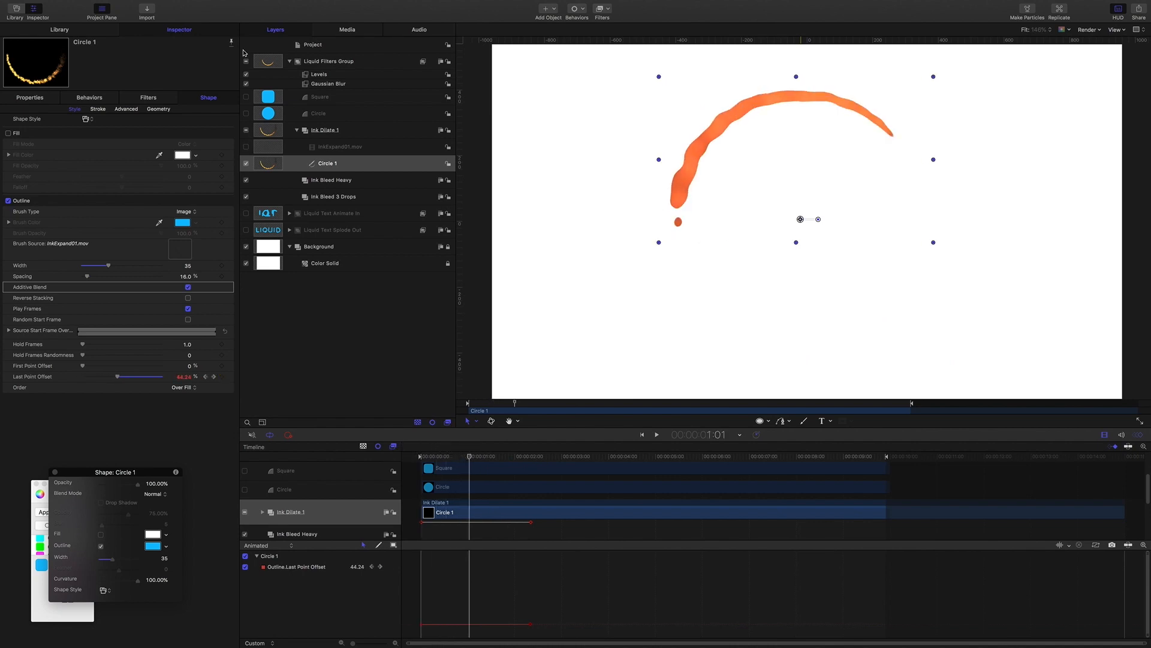
pyautogui.click(246, 75)
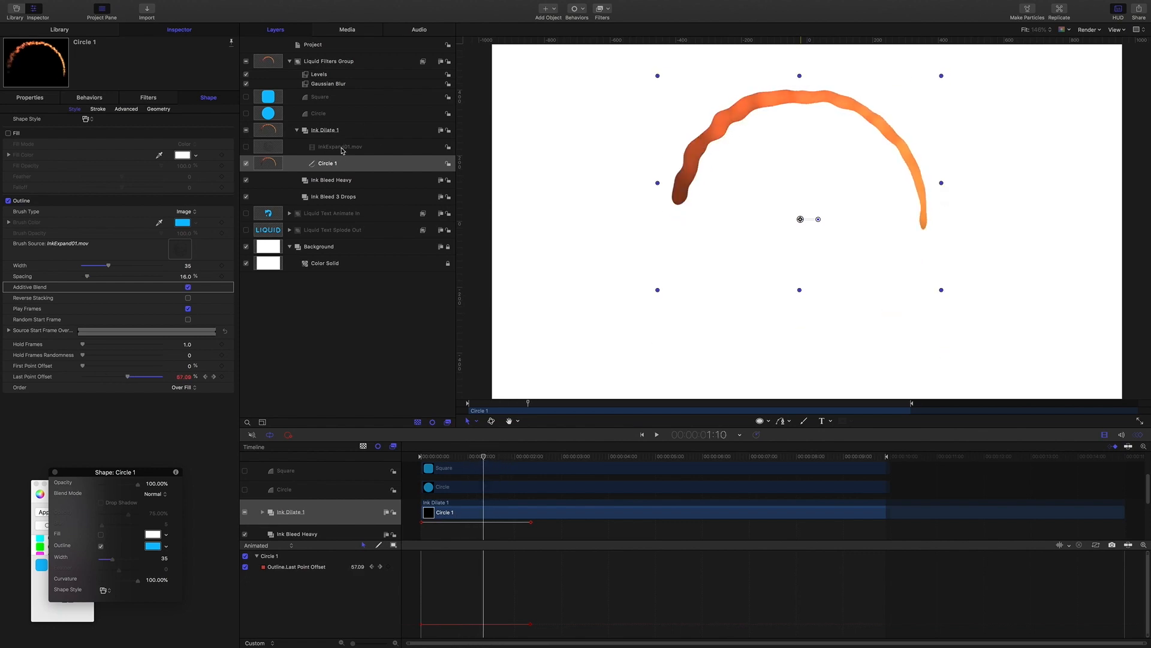
pyautogui.moveTo(338, 165)
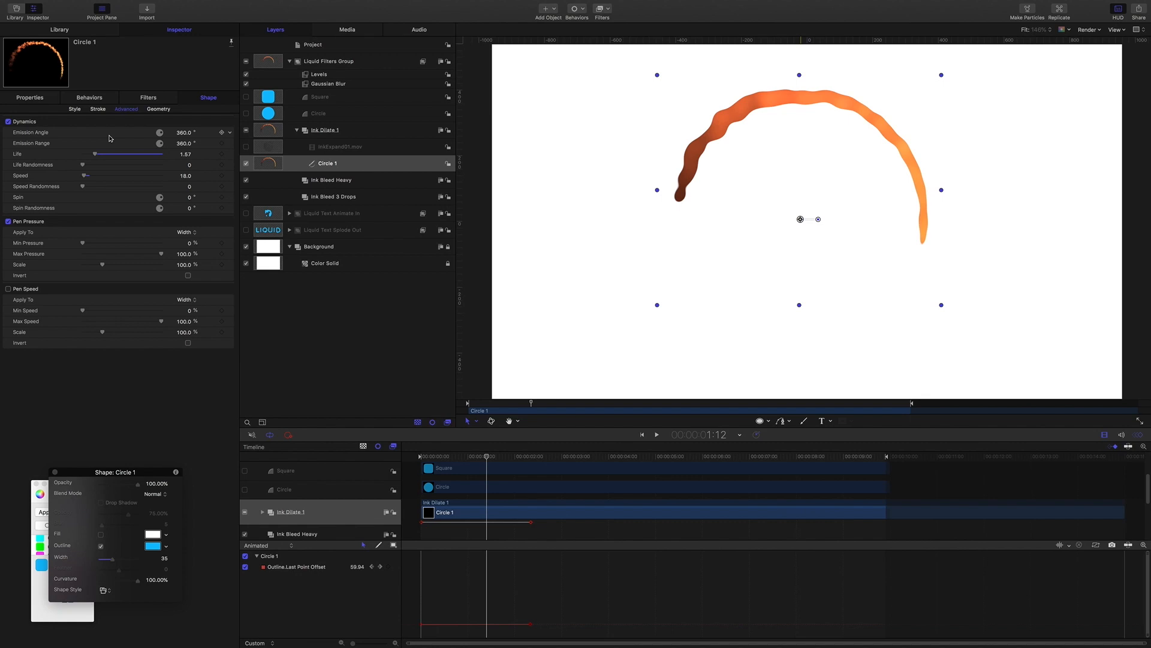
pyautogui.moveTo(120, 146)
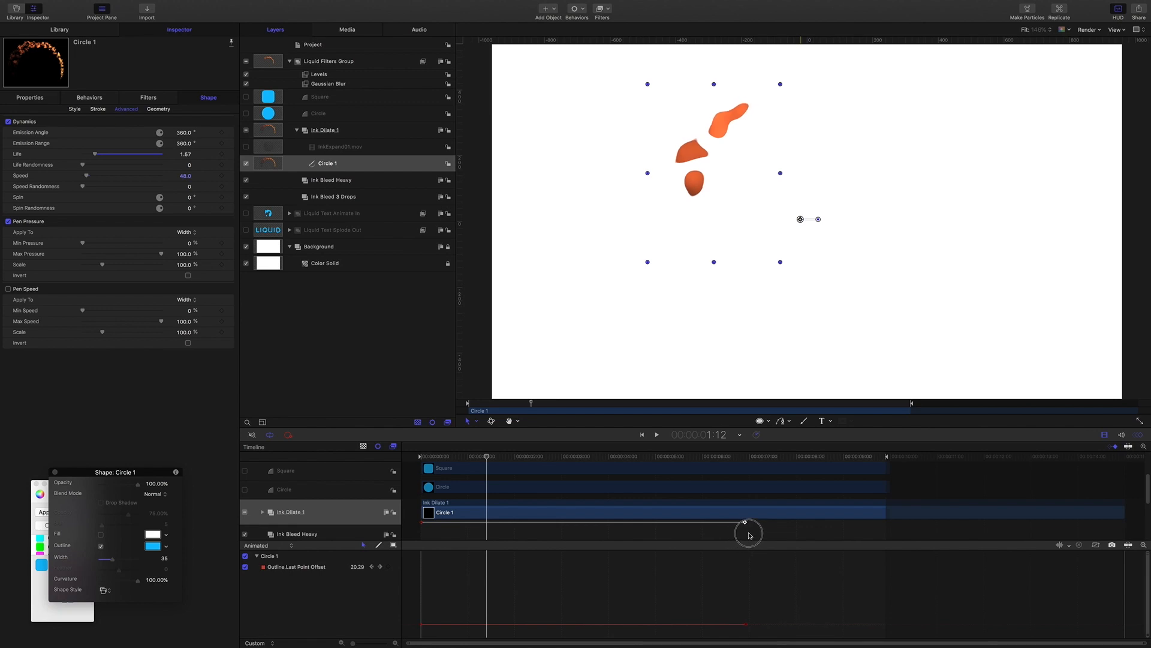
# Step: Test Emission Angle and Speed in Advanced dynamics, settling at 360° angle and speed 35.1
pyautogui.click(656, 434)
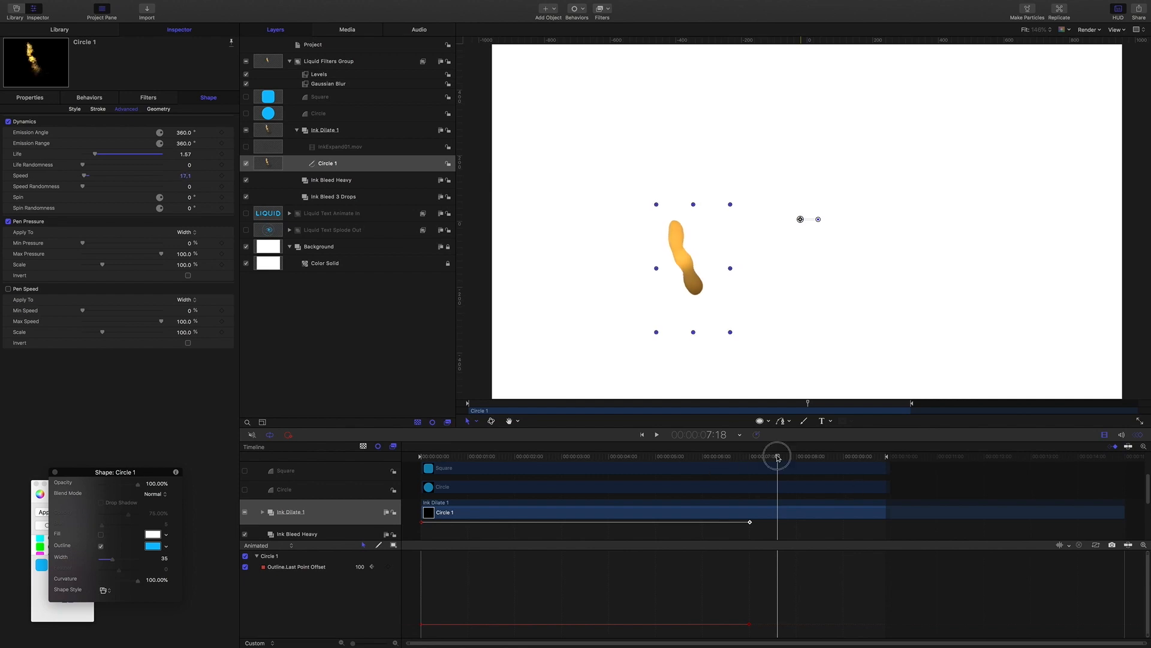
pyautogui.click(656, 435)
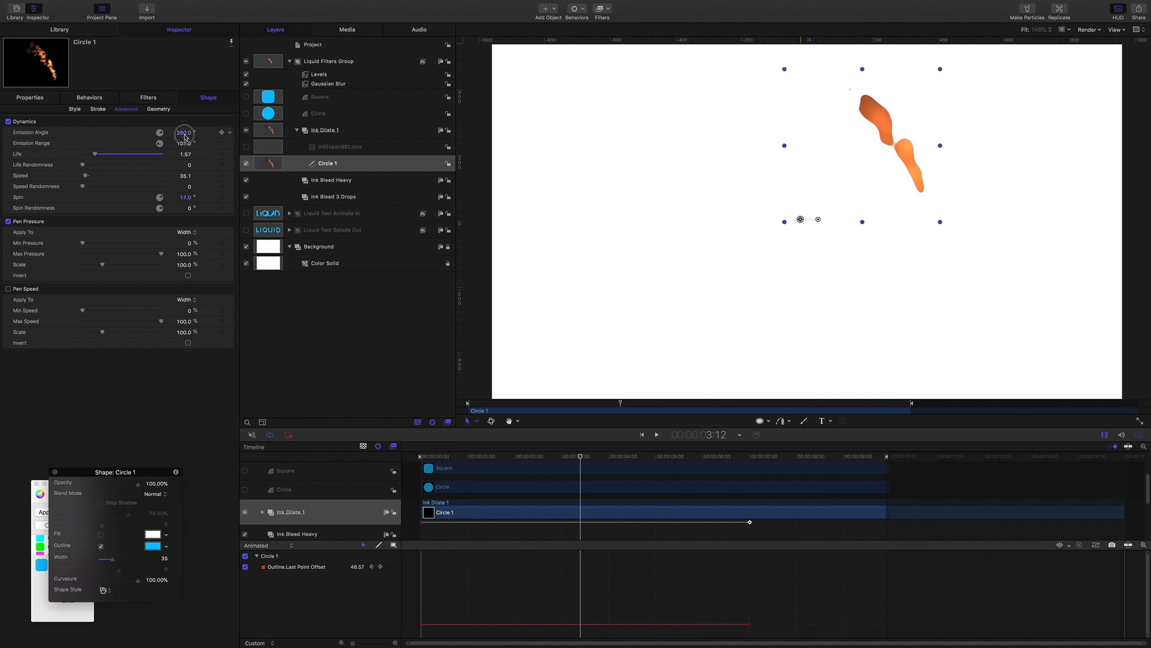
pyautogui.moveTo(185, 132); pyautogui.dragTo(185, 135)
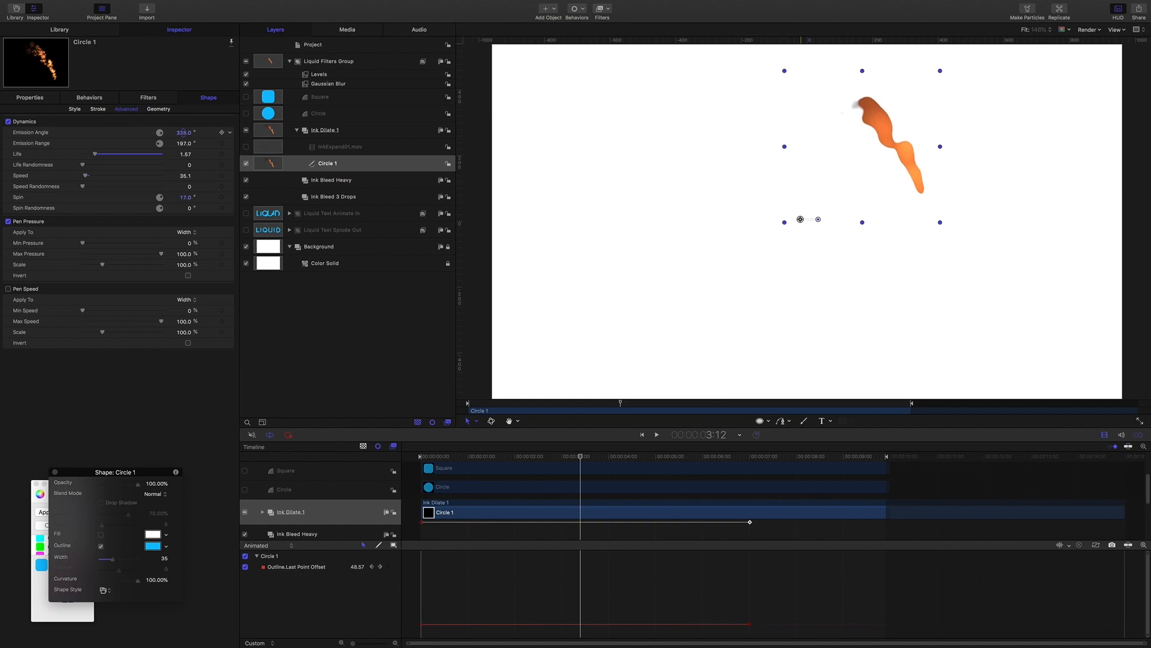
pyautogui.moveTo(190, 132); pyautogui.dragTo(190, 140)
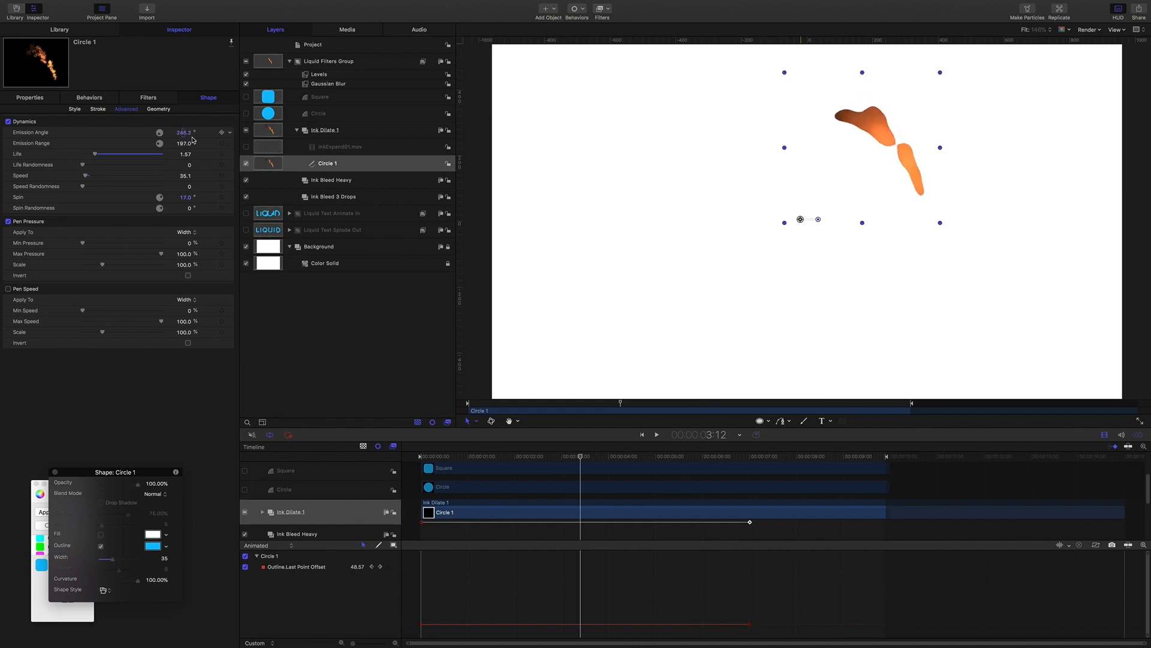
pyautogui.click(656, 434)
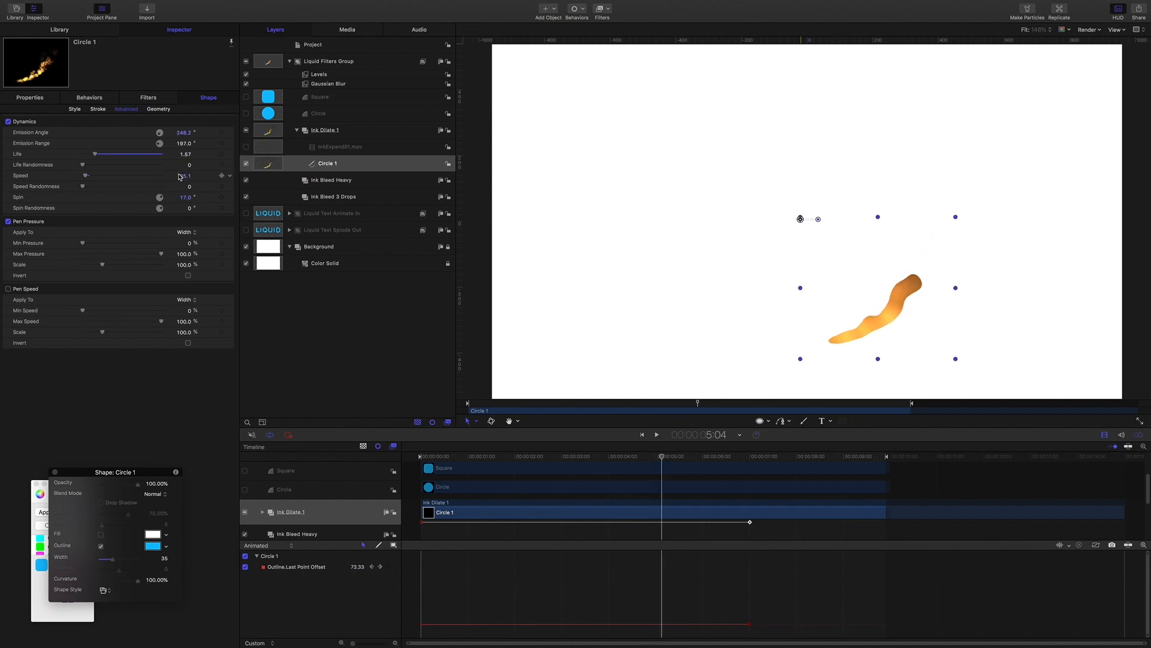
pyautogui.moveTo(147, 176); pyautogui.dragTo(184, 175)
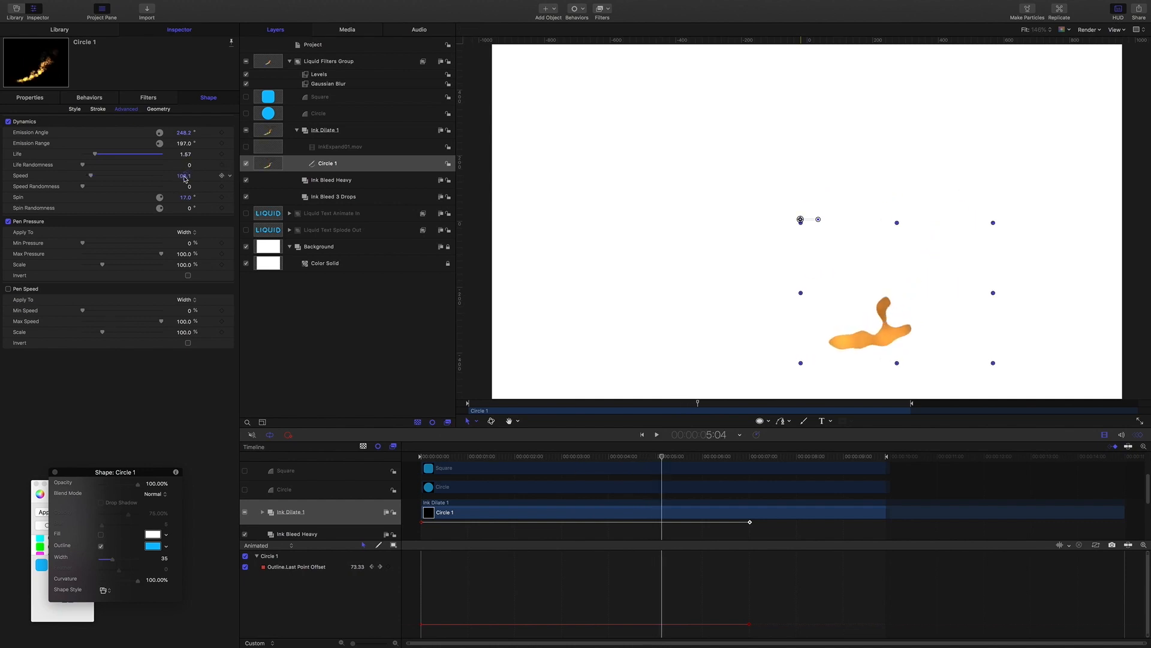
pyautogui.click(655, 434)
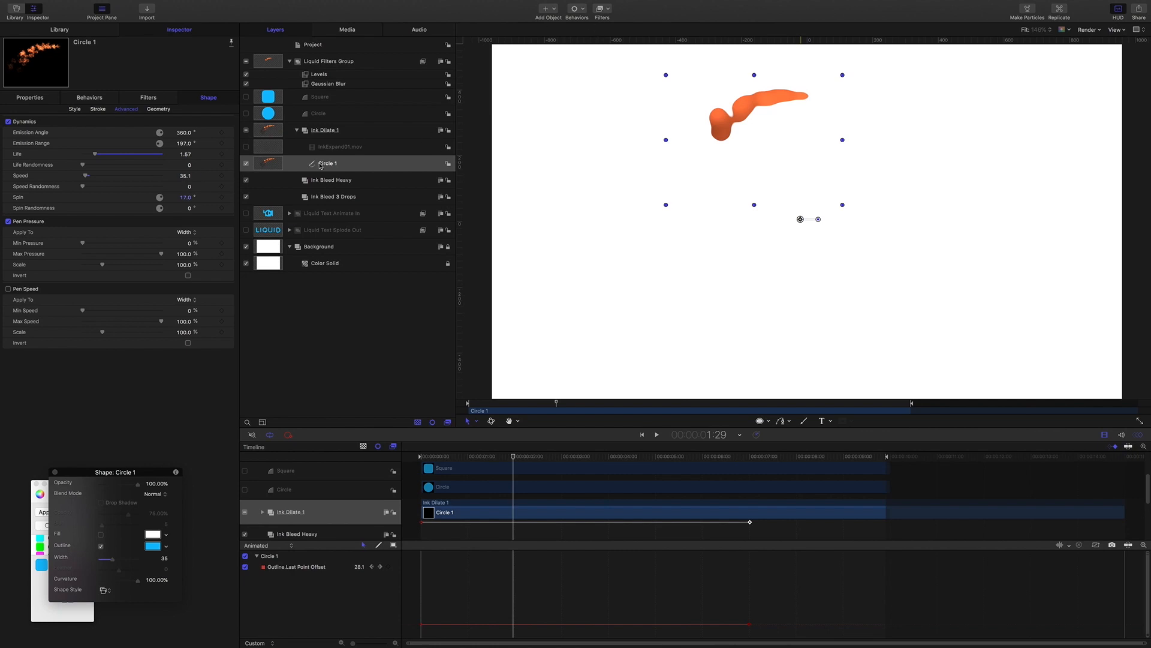
pyautogui.moveTo(587, 13)
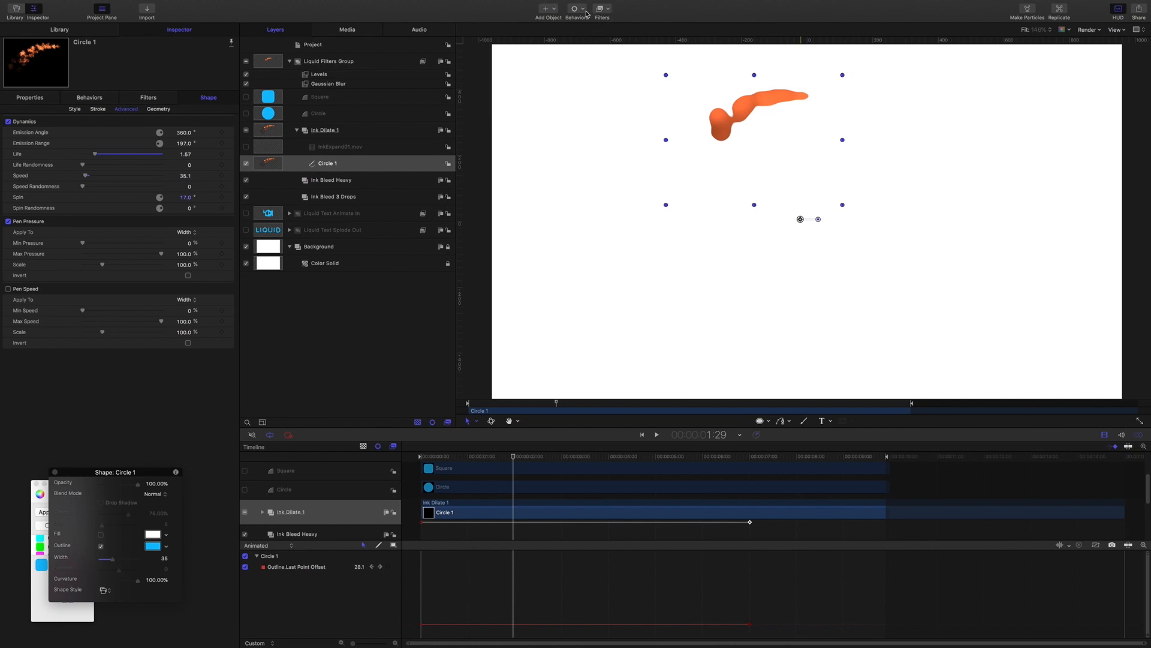
# Step: Add a Scale Over Life behaviour using Birth and Death values, 535% at birth shrinking to 10%
pyautogui.click(577, 8)
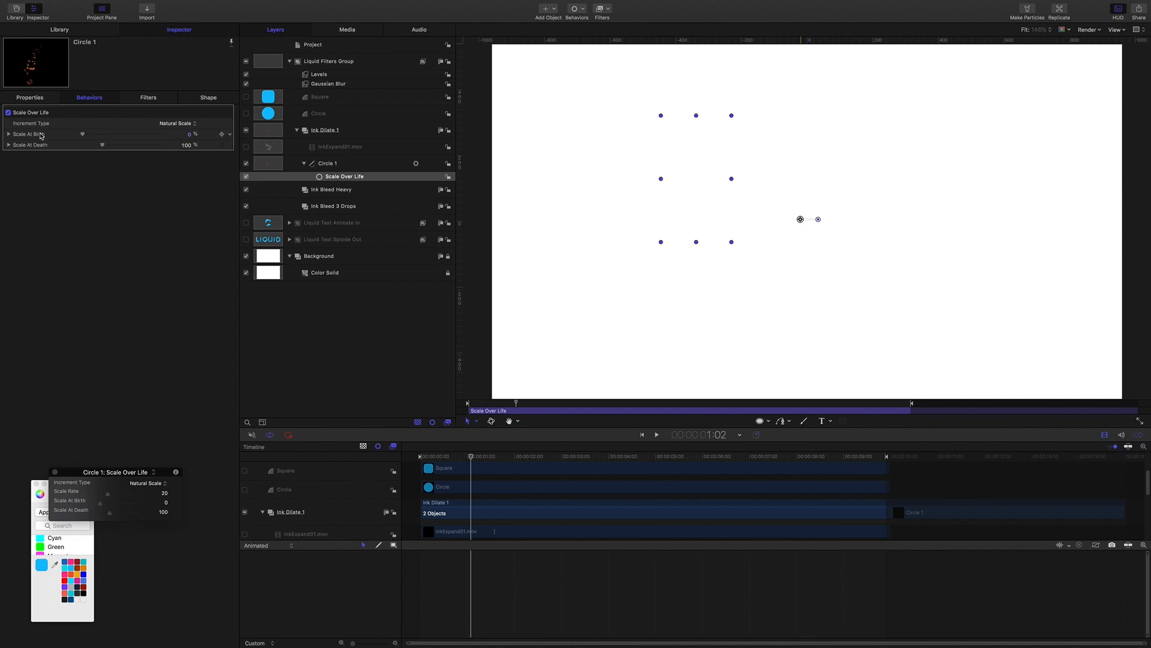
pyautogui.click(176, 123)
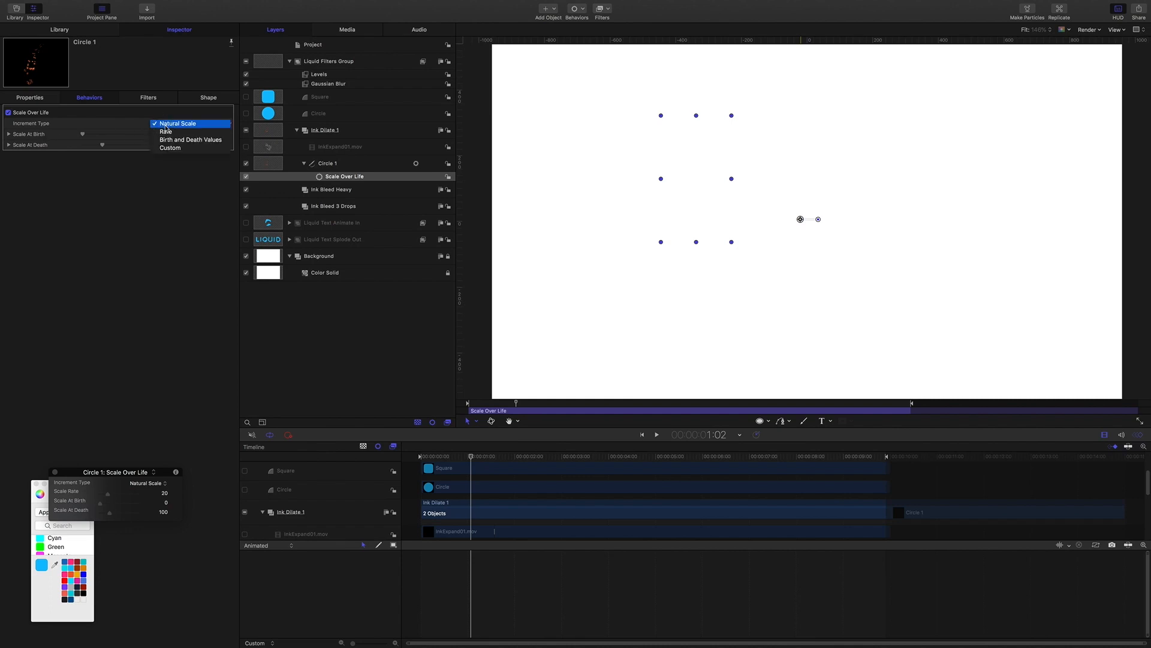
pyautogui.moveTo(189, 140)
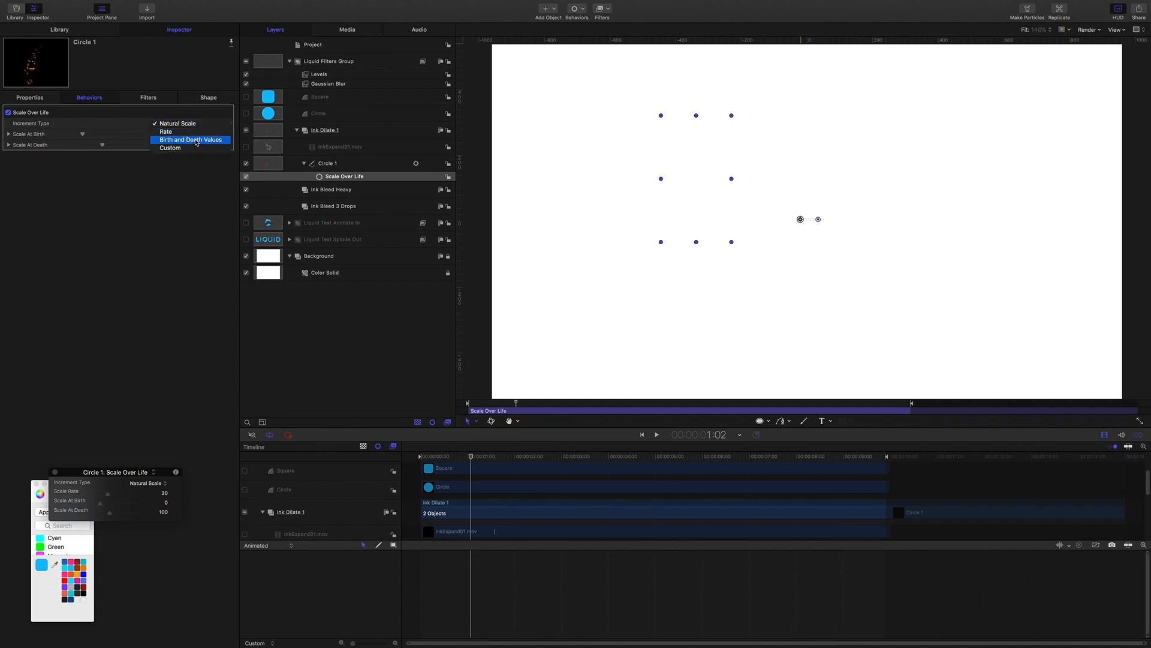
pyautogui.click(191, 140)
pyautogui.write('10')
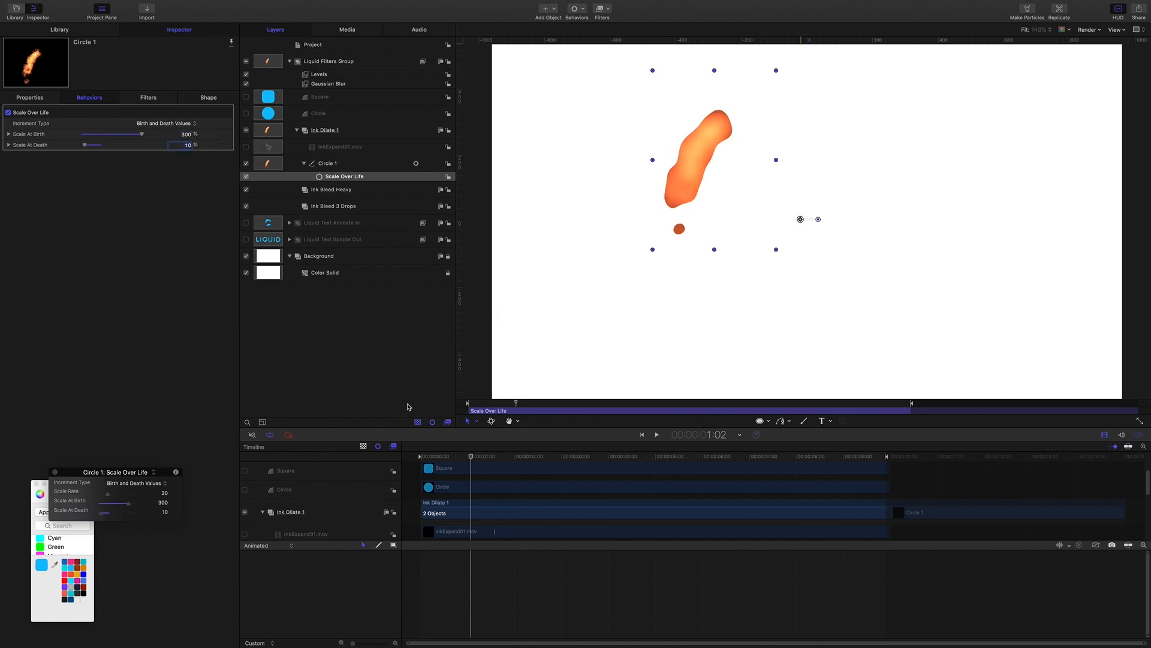
pyautogui.click(656, 434)
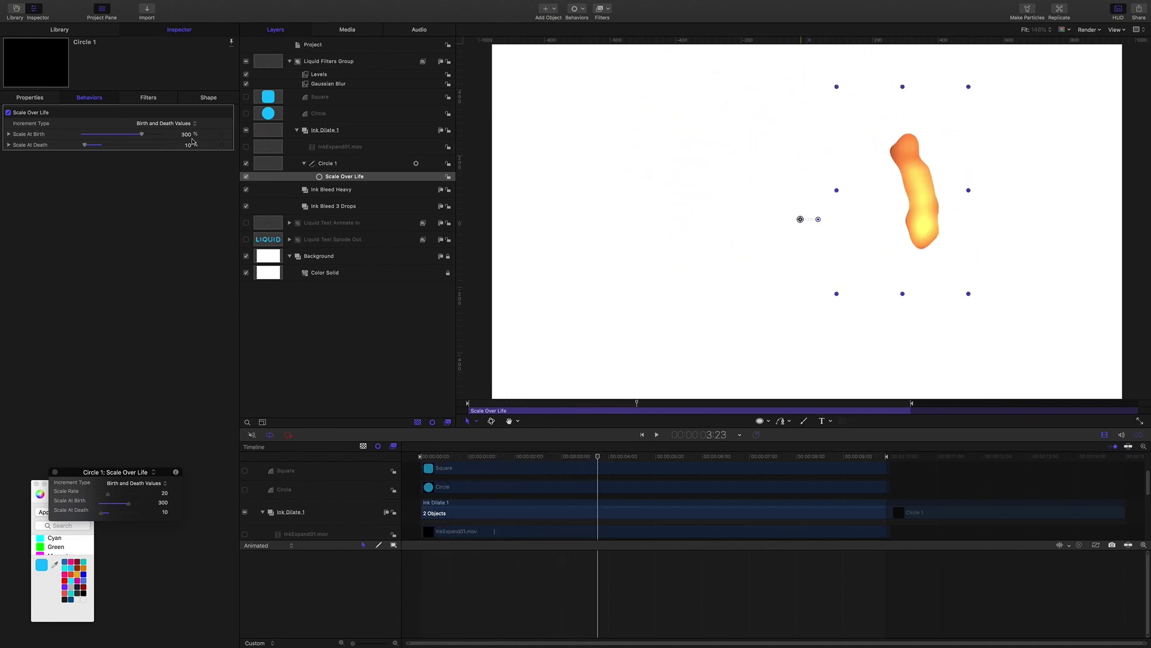
pyautogui.moveTo(139, 133); pyautogui.dragTo(152, 133)
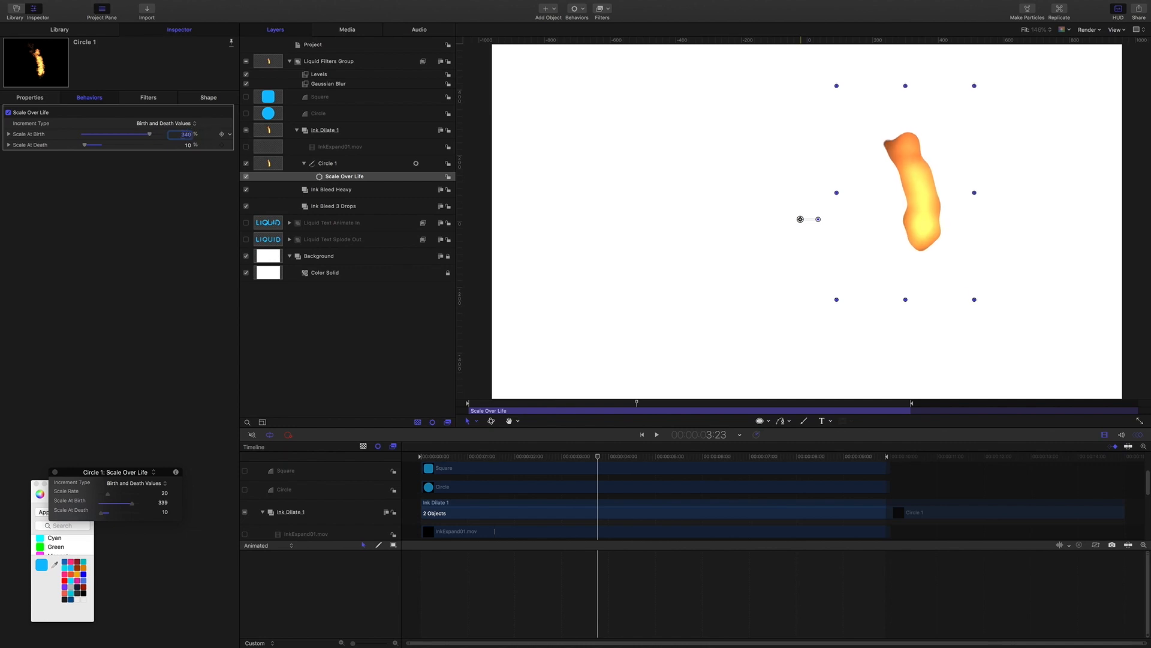
pyautogui.moveTo(149, 133); pyautogui.dragTo(162, 133)
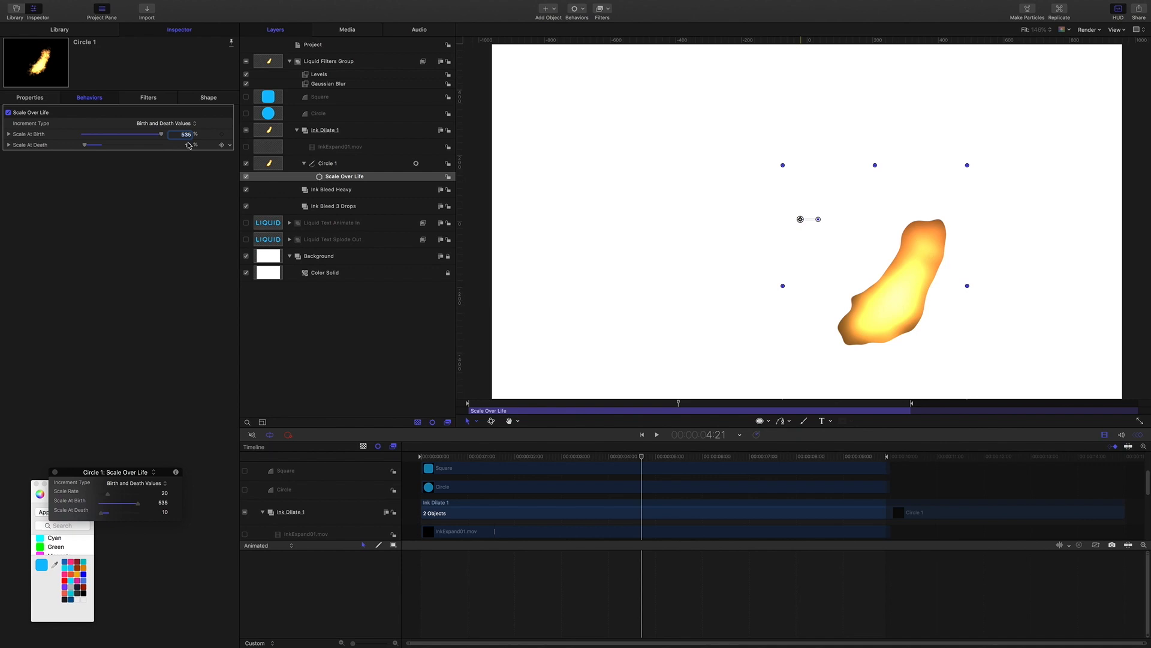
pyautogui.click(421, 456)
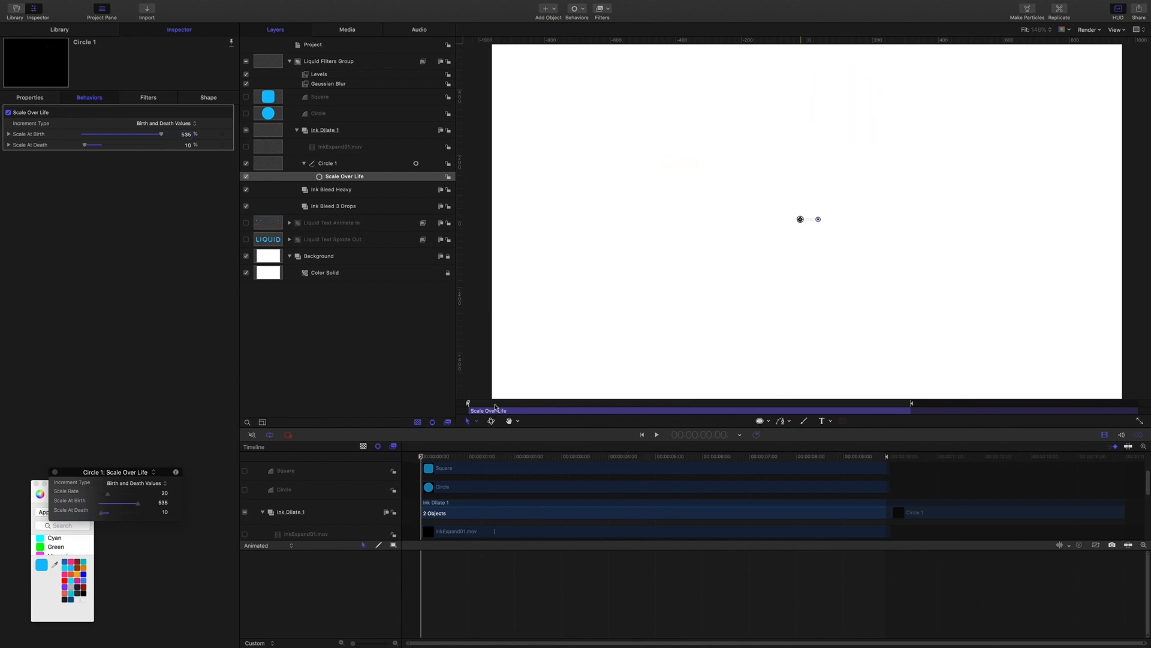
# Step: Preview the ink, check the stroke colour, and add a Color > Fill filter turning it cyan
pyautogui.click(655, 434)
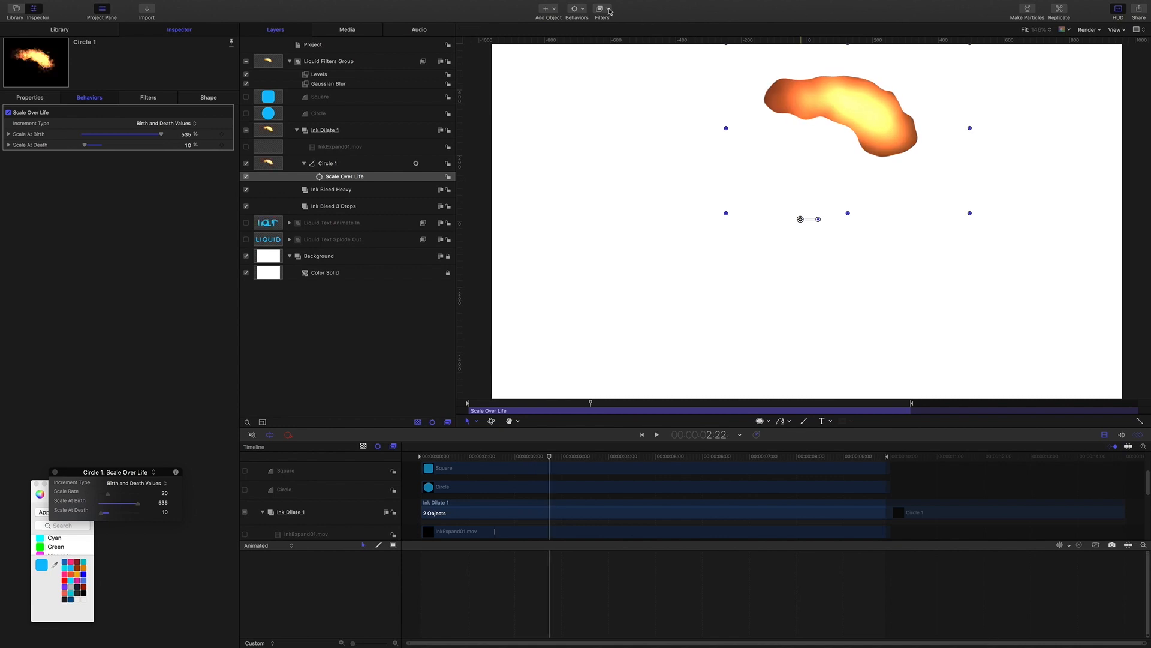
pyautogui.moveTo(215, 101)
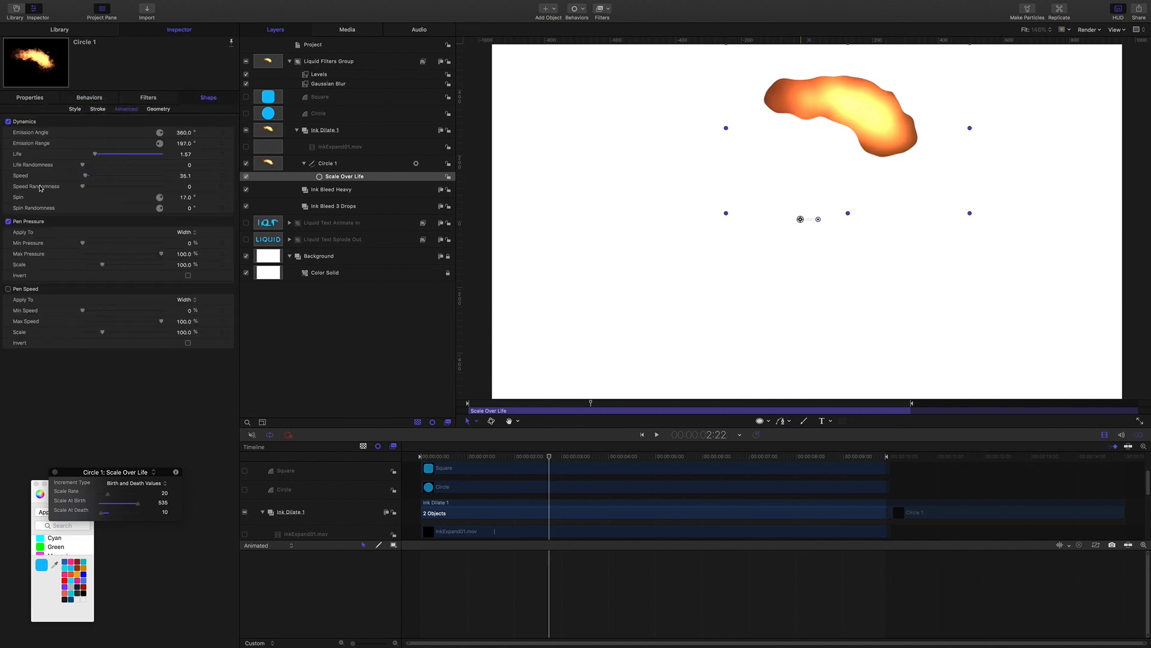
pyautogui.click(97, 110)
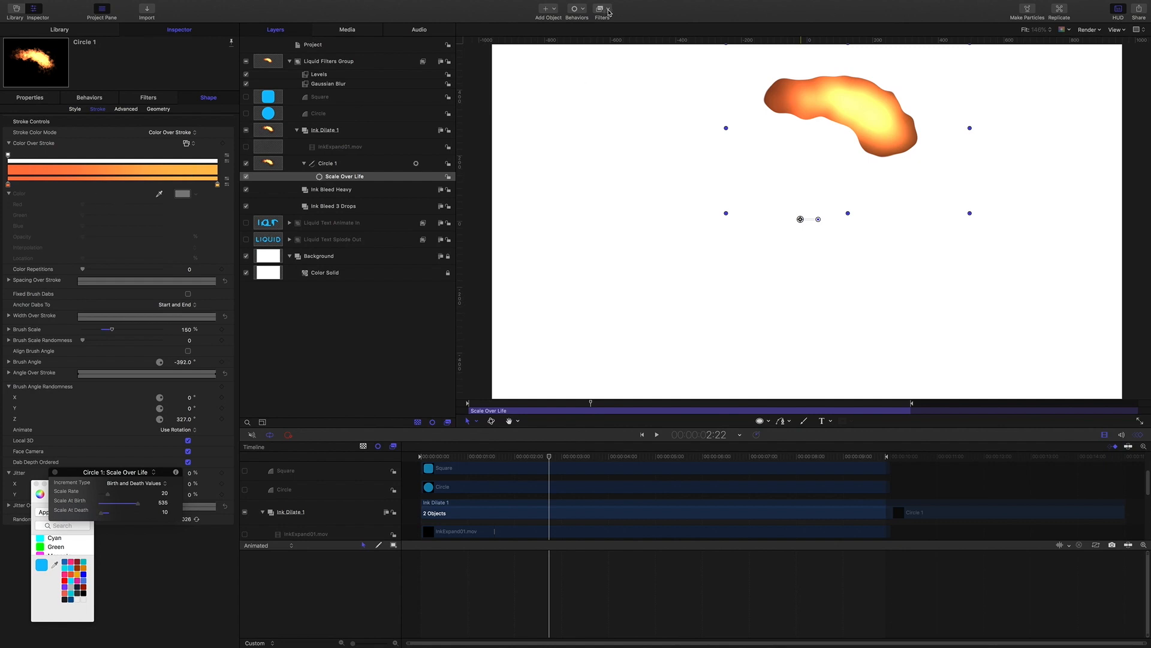
pyautogui.click(607, 14)
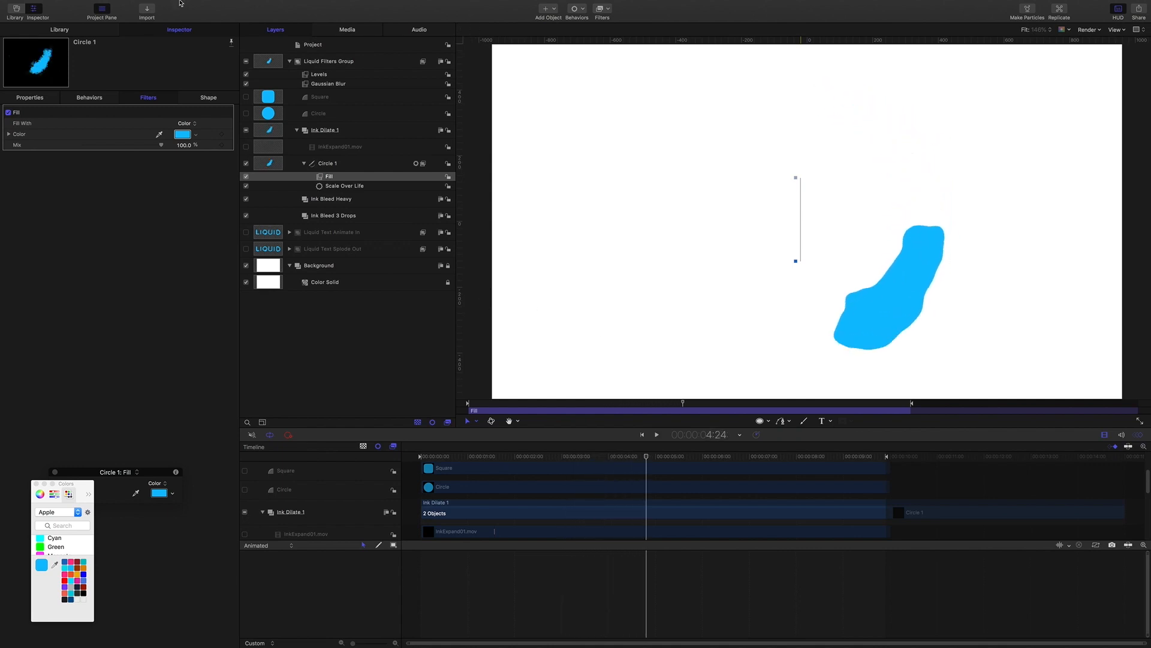
pyautogui.click(29, 97)
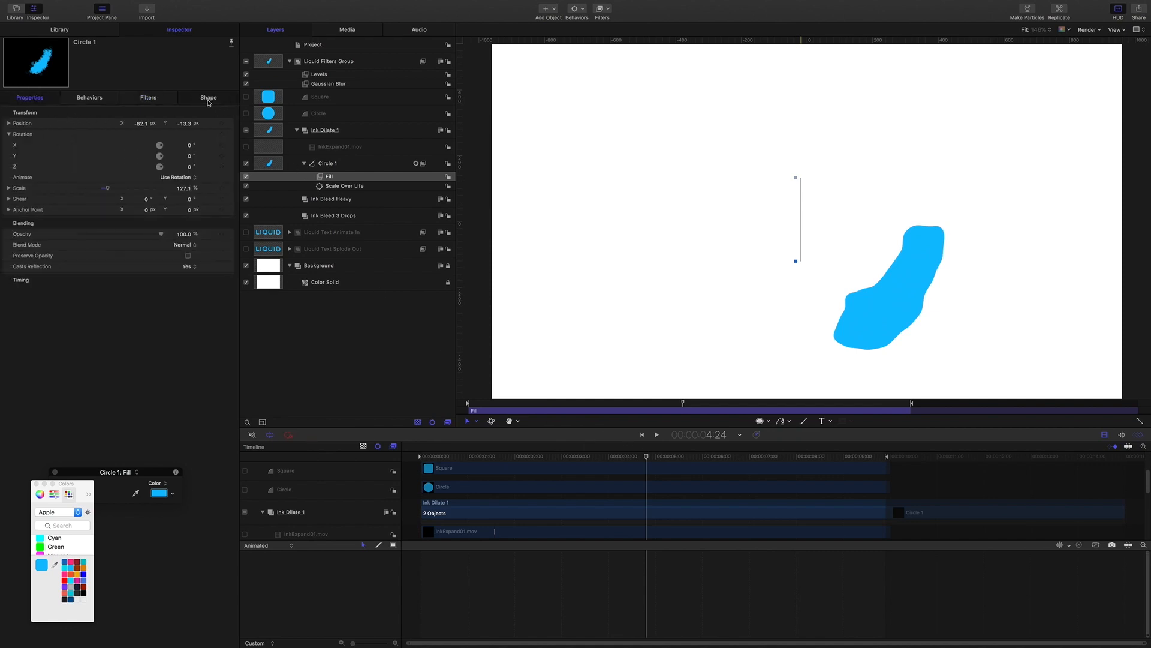
# Step: Keyframe Circle 1's Outline Width from 100 down to 3 alongside Last Point Offset
pyautogui.click(208, 97)
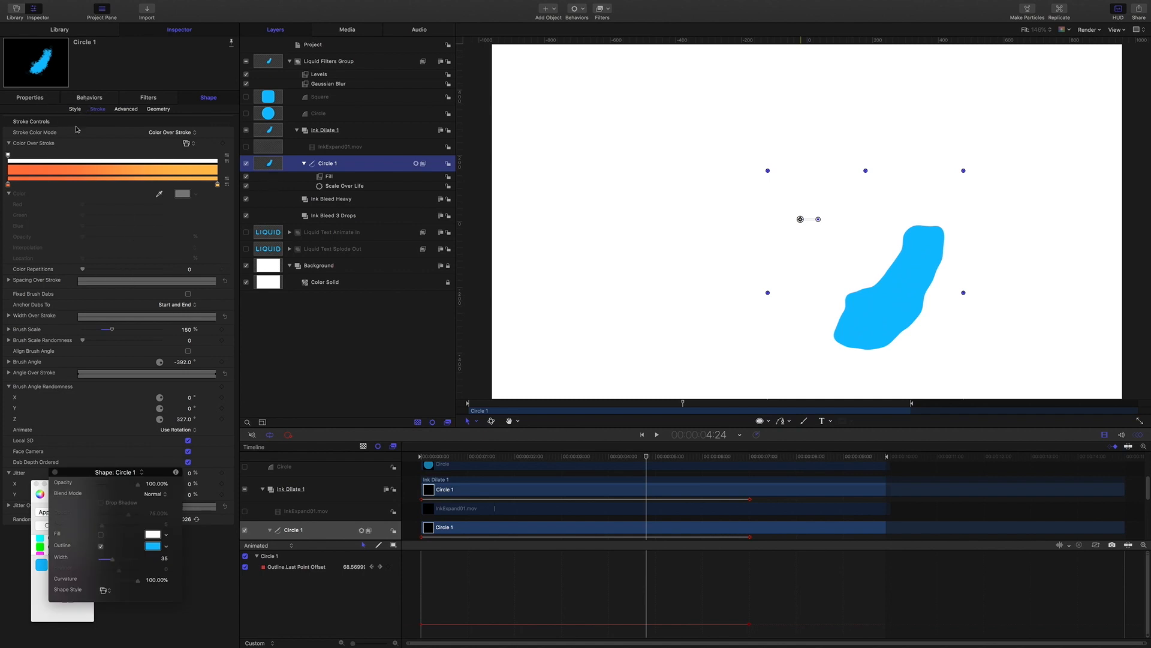
pyautogui.click(75, 109)
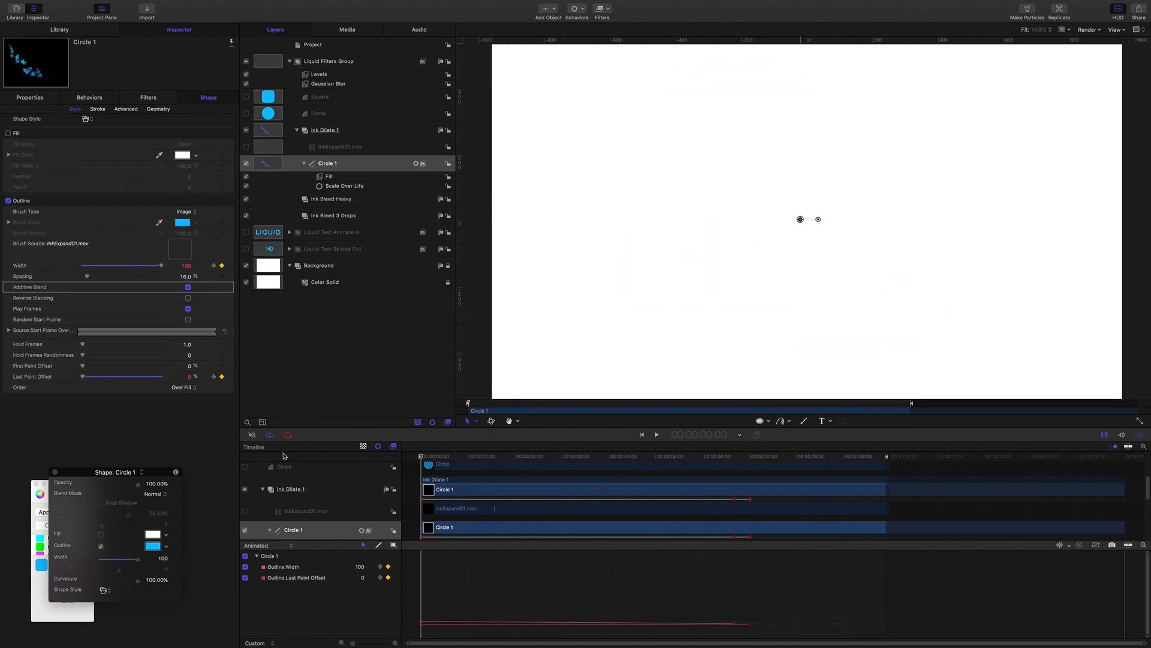
pyautogui.click(656, 435)
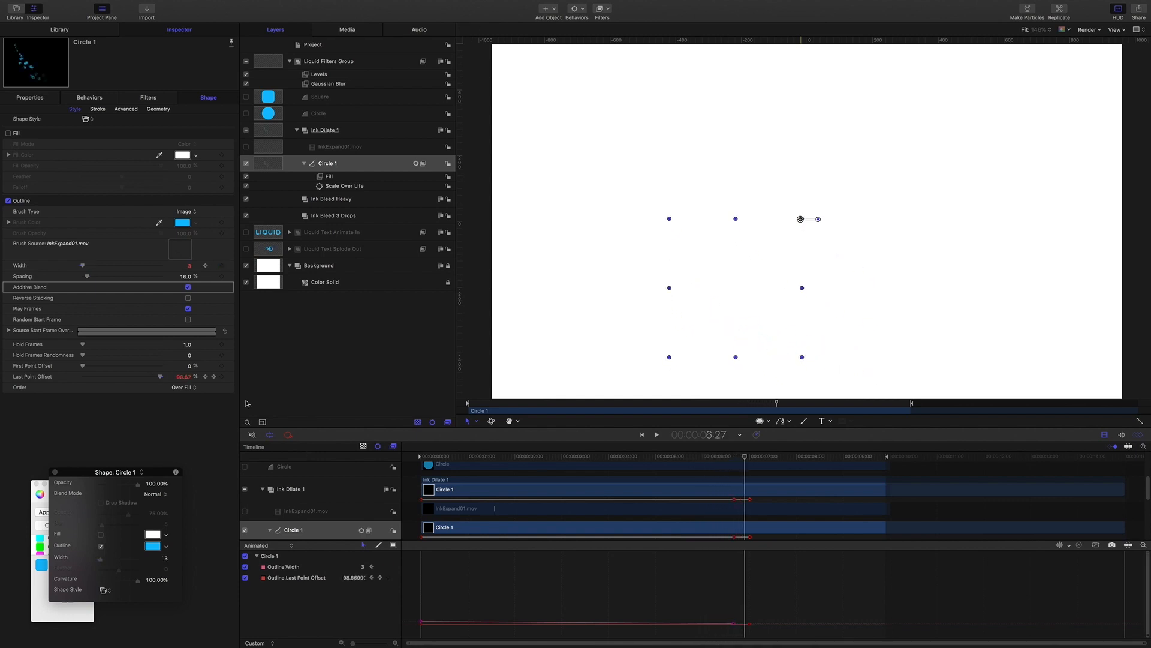
pyautogui.moveTo(312, 376)
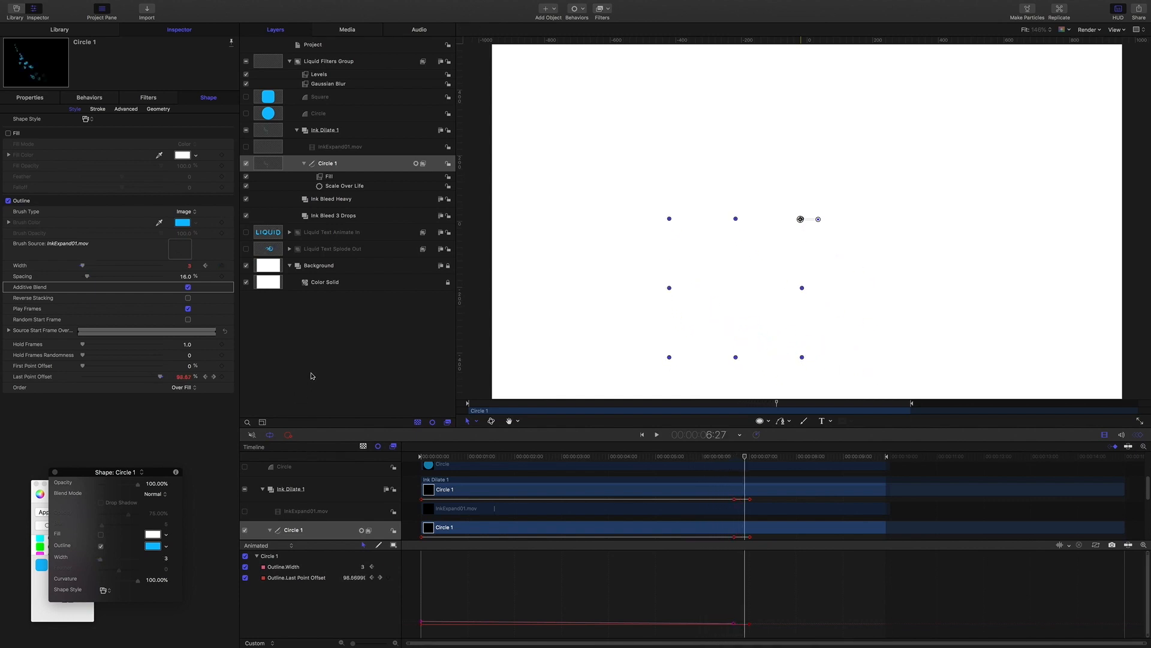
# Step: Collapse Circle 1's filter and behaviour in the Layers list and switch the layer off
pyautogui.click(304, 163)
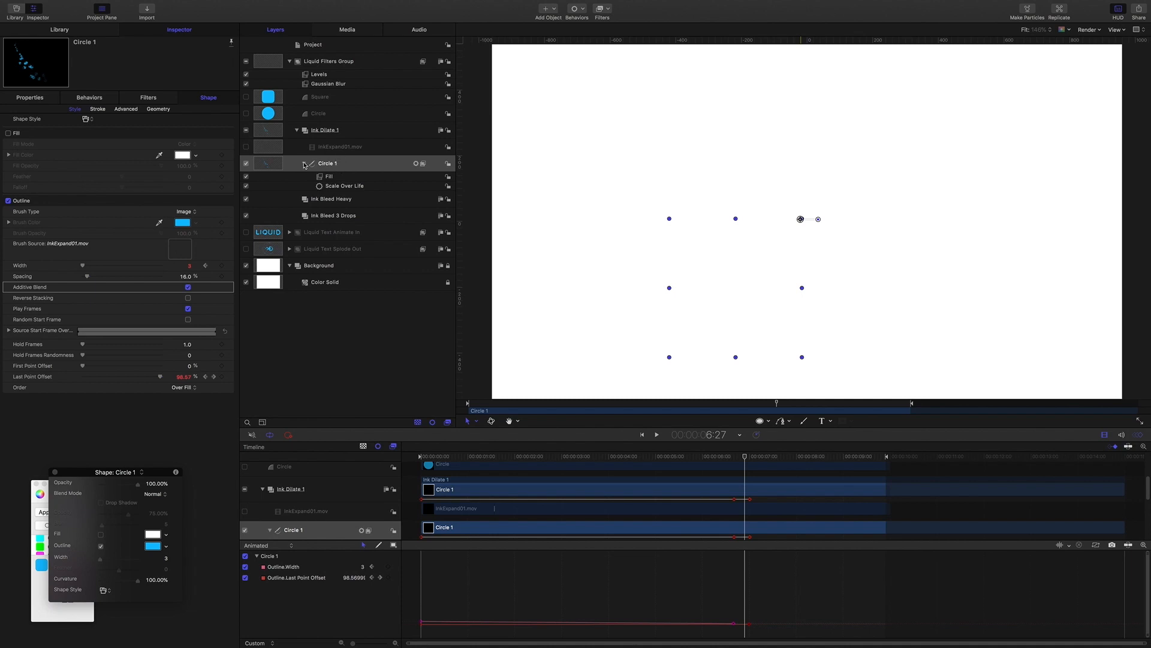
pyautogui.click(302, 163)
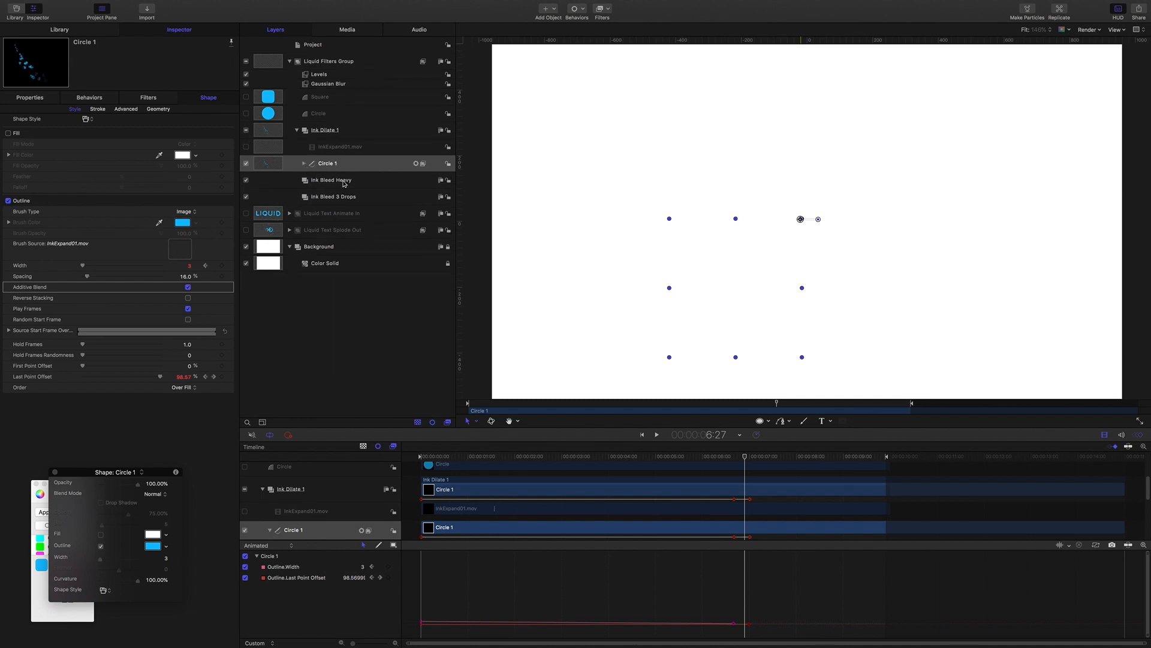
pyautogui.click(327, 163)
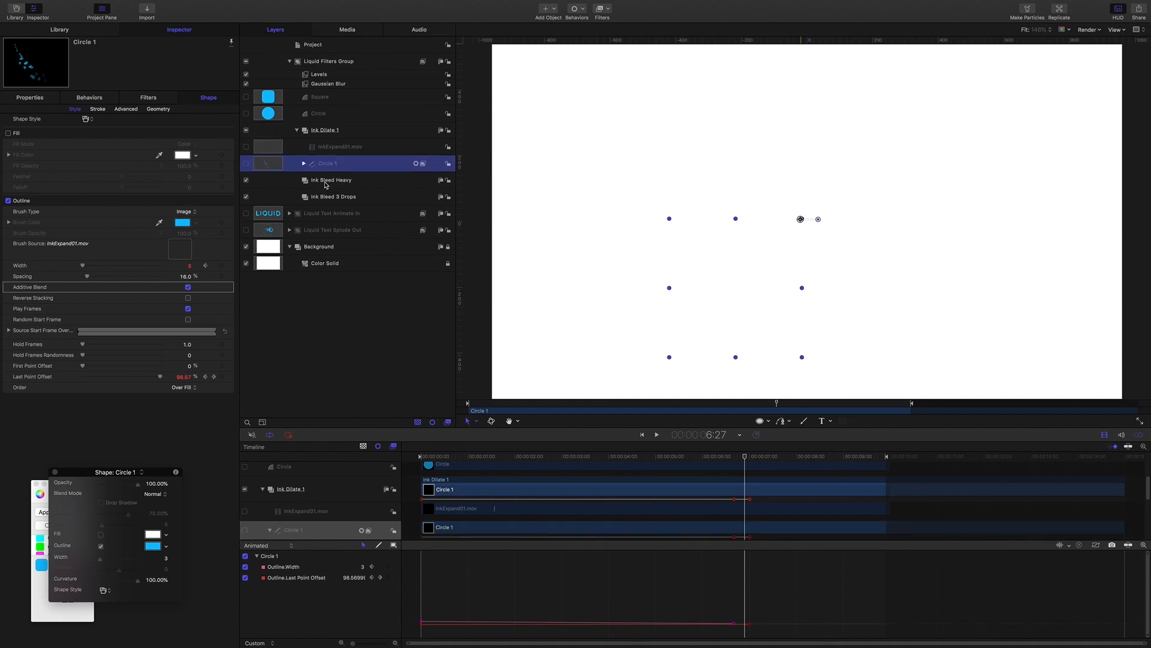
# Step: Style the Bezier in Ink Bleed Heavy with the Liquid > Ink Bleed 01 Heavy brush and scrub the result
pyautogui.click(331, 180)
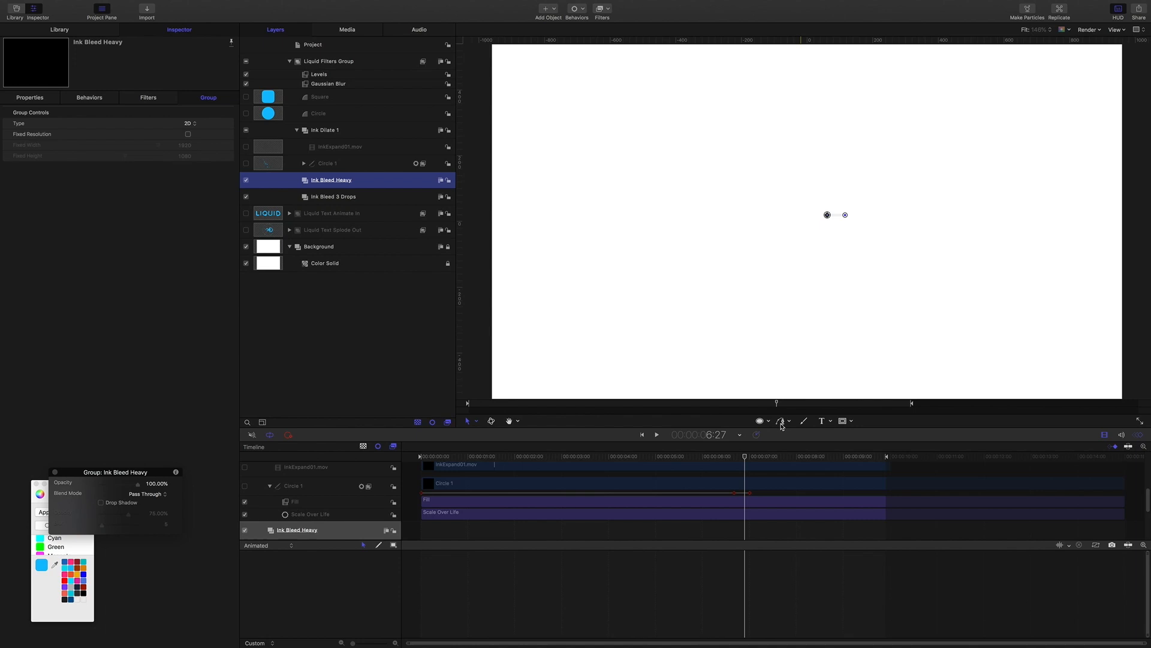
pyautogui.moveTo(781, 421)
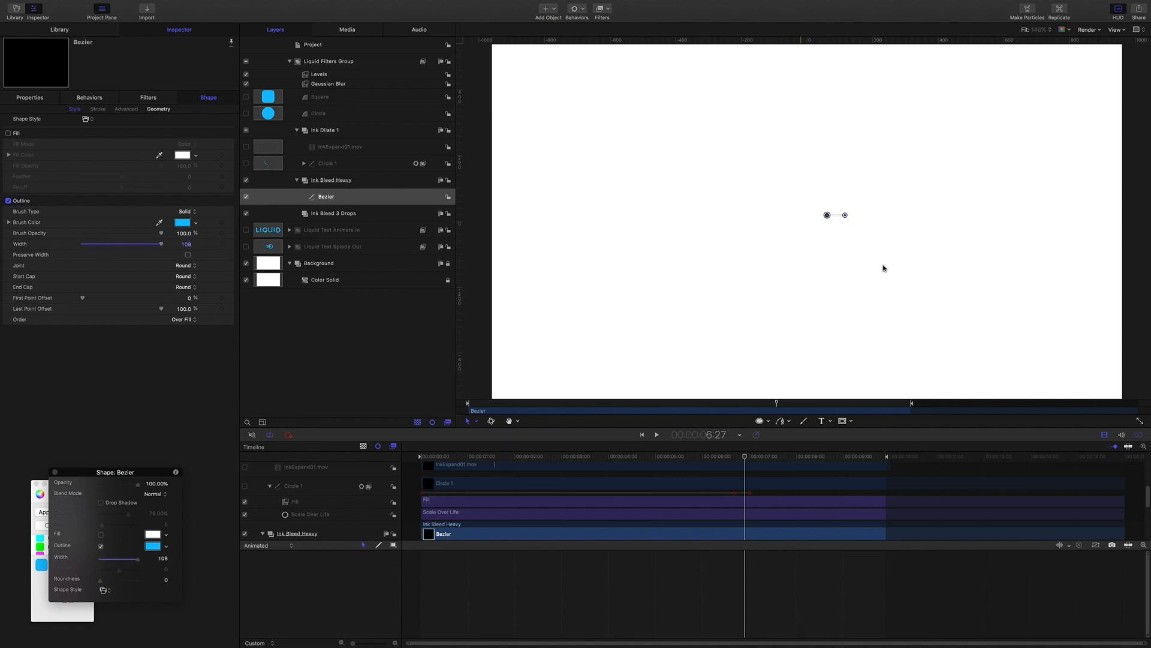
pyautogui.moveTo(32, 138)
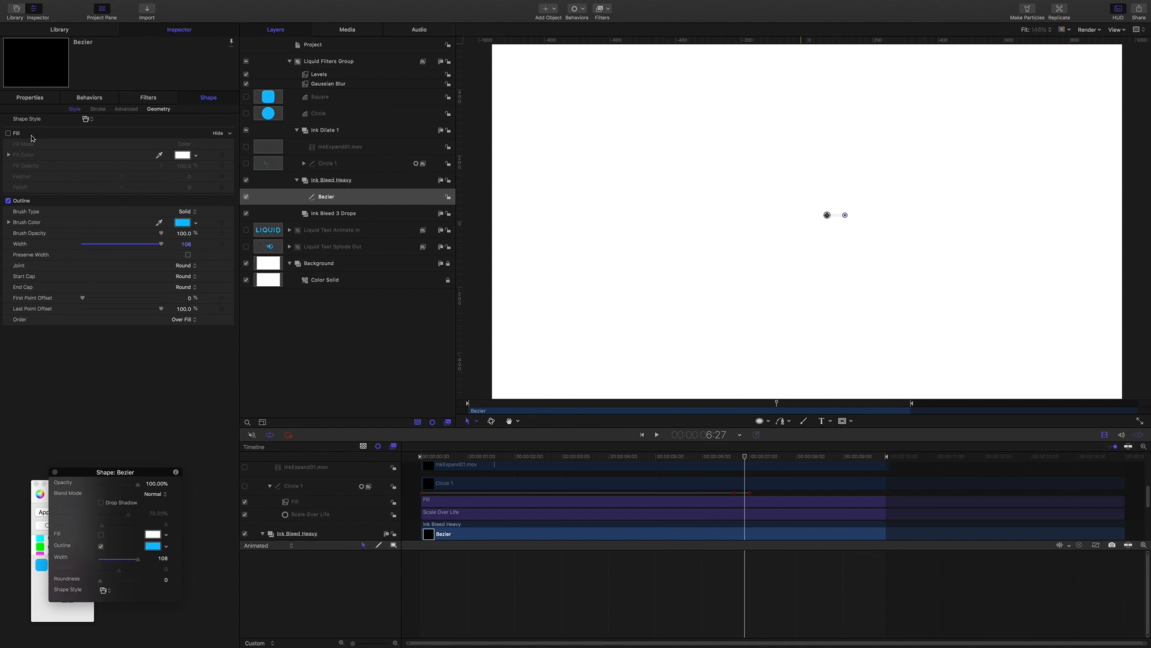
pyautogui.click(87, 119)
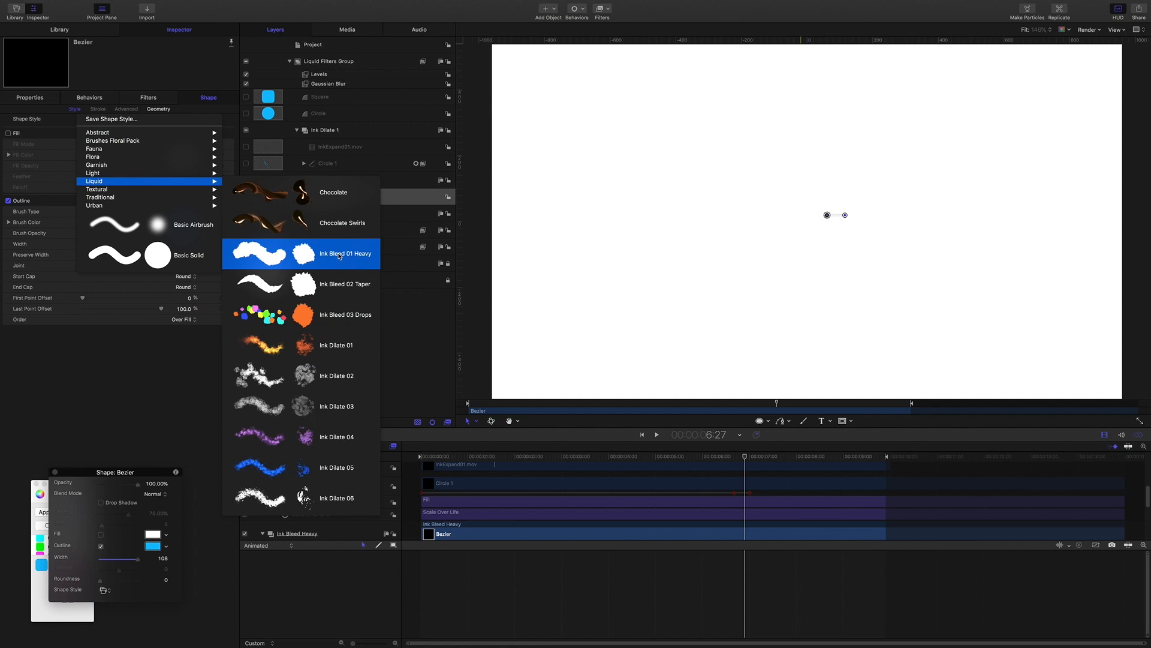
pyautogui.click(345, 253)
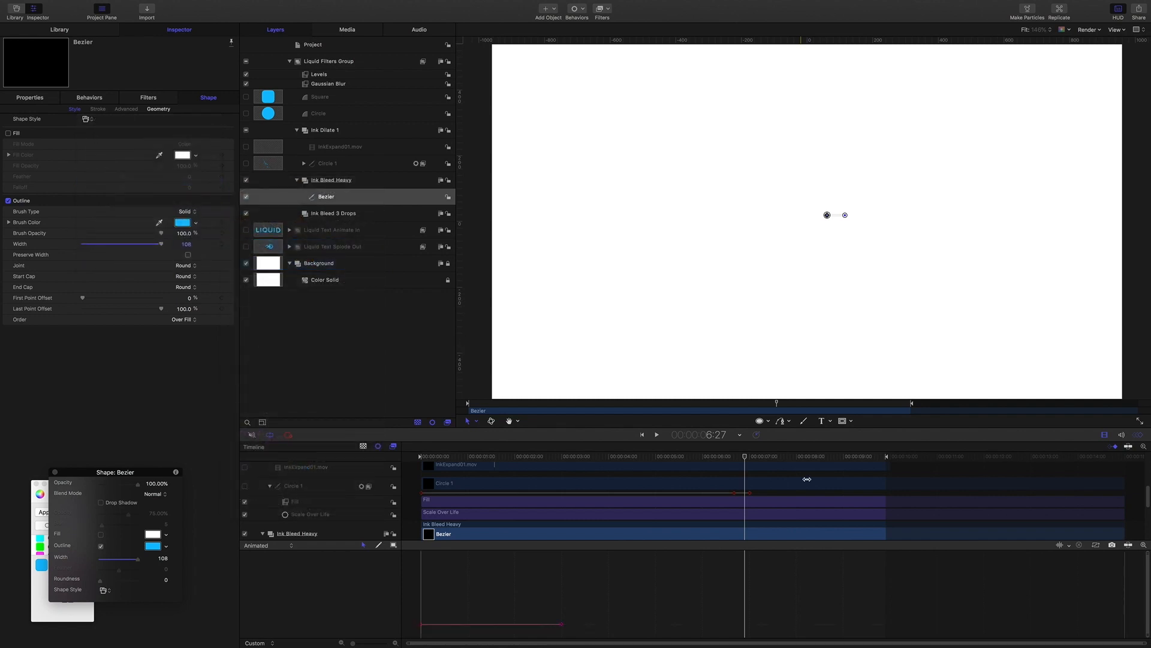
pyautogui.click(184, 211)
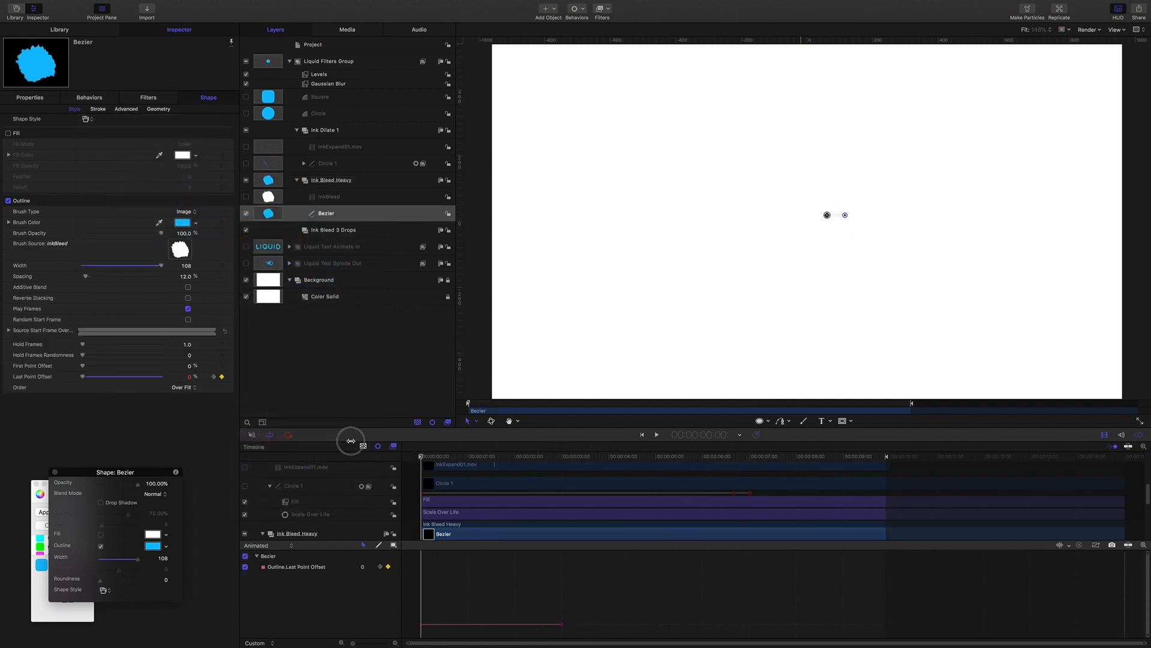
pyautogui.click(656, 434)
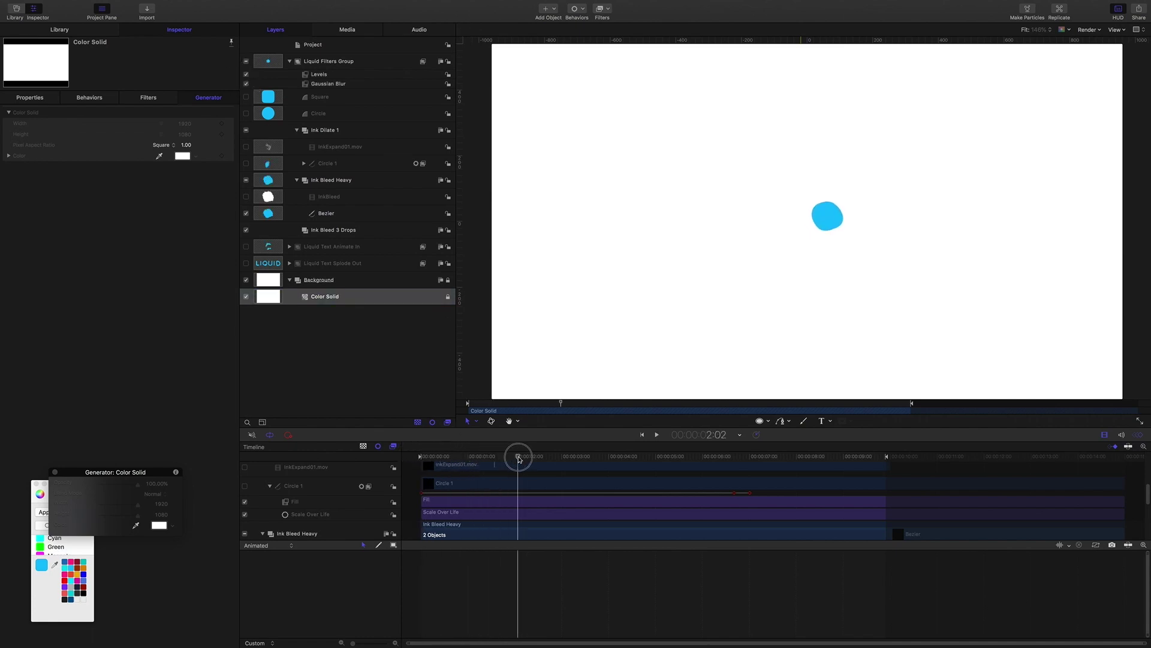
# Step: Make Particles from the ink-bleed Bezier, adjust spin randomness, preview, and collapse the group
pyautogui.click(418, 455)
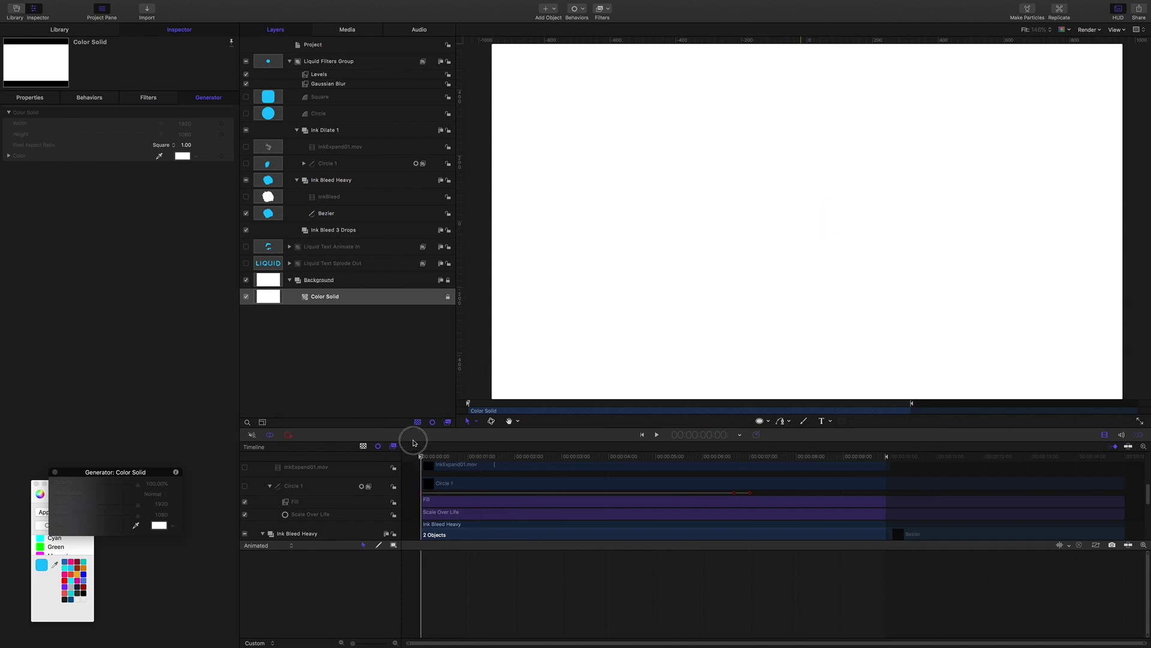
pyautogui.click(469, 456)
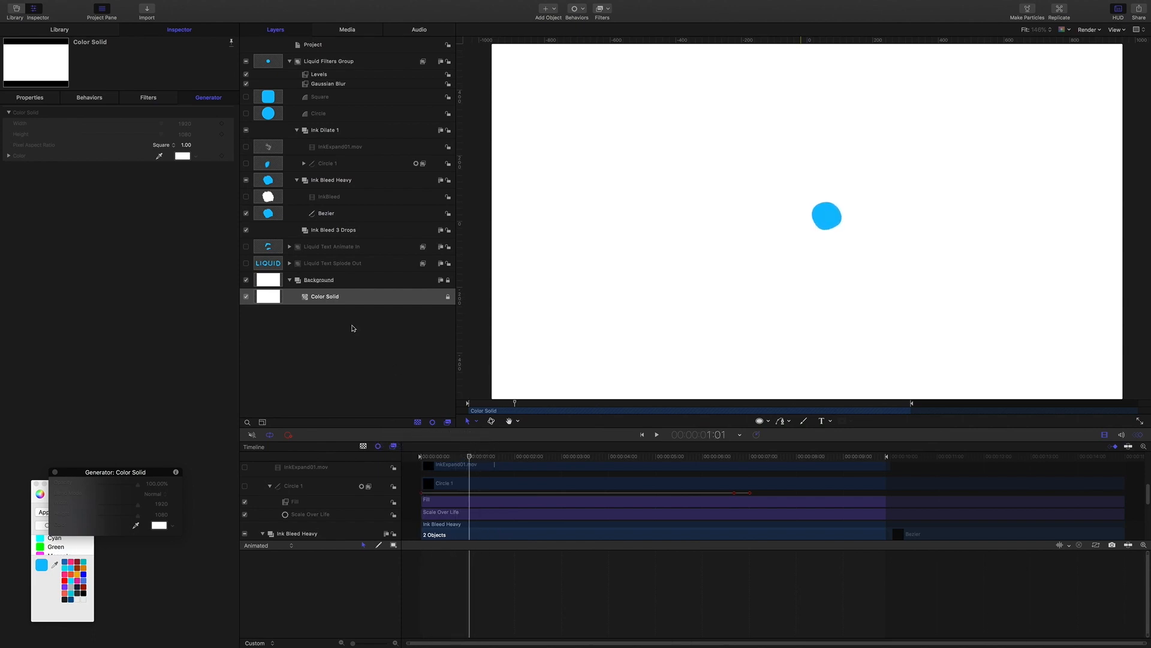
pyautogui.moveTo(372, 138)
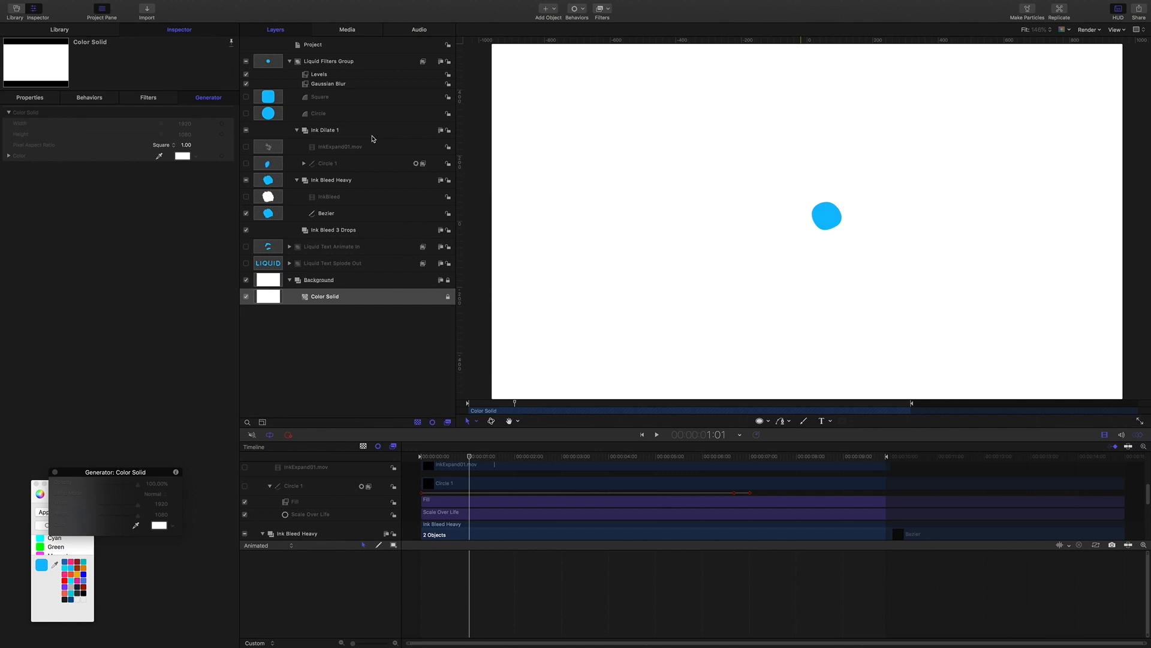
pyautogui.moveTo(330, 201)
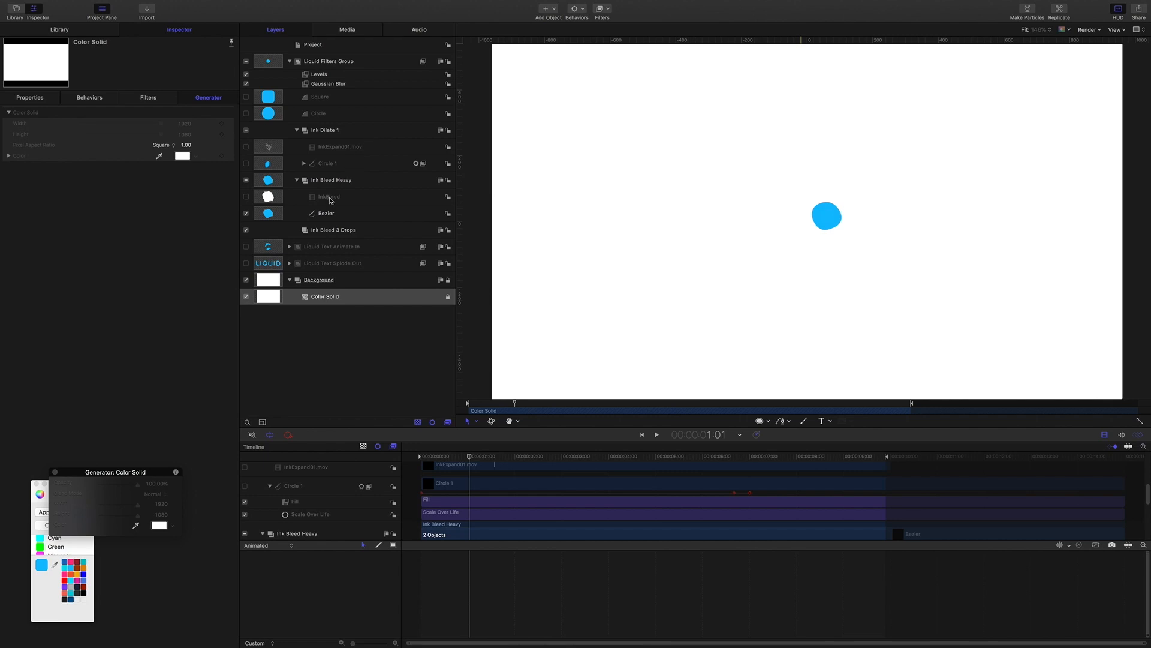
pyautogui.click(326, 214)
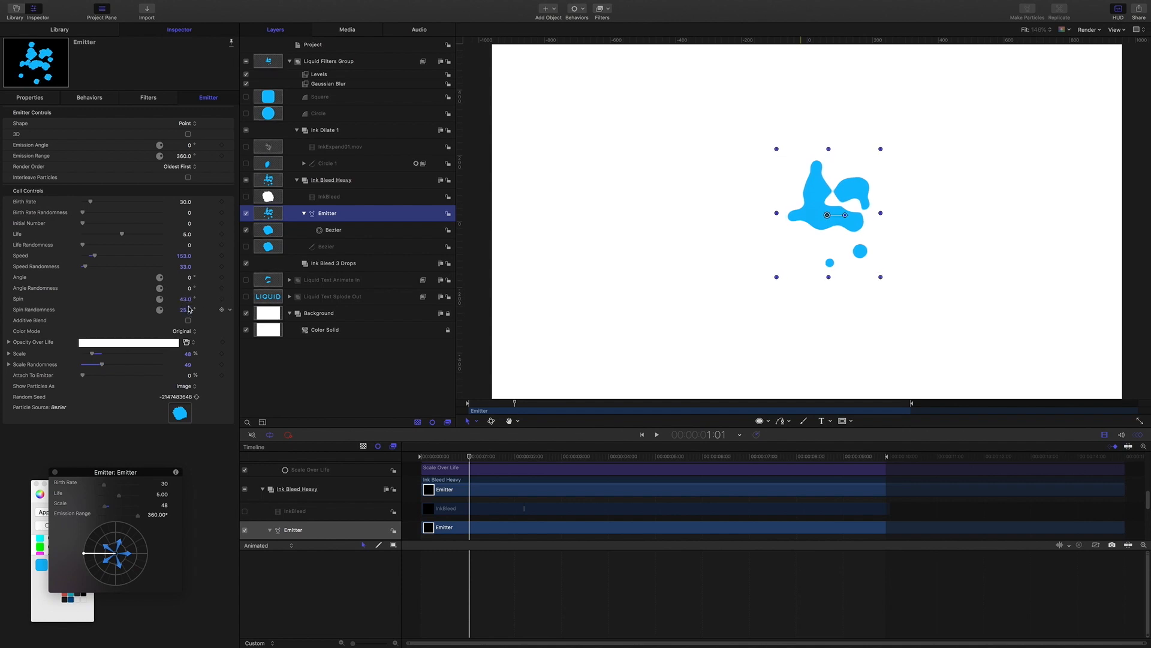
pyautogui.click(656, 435)
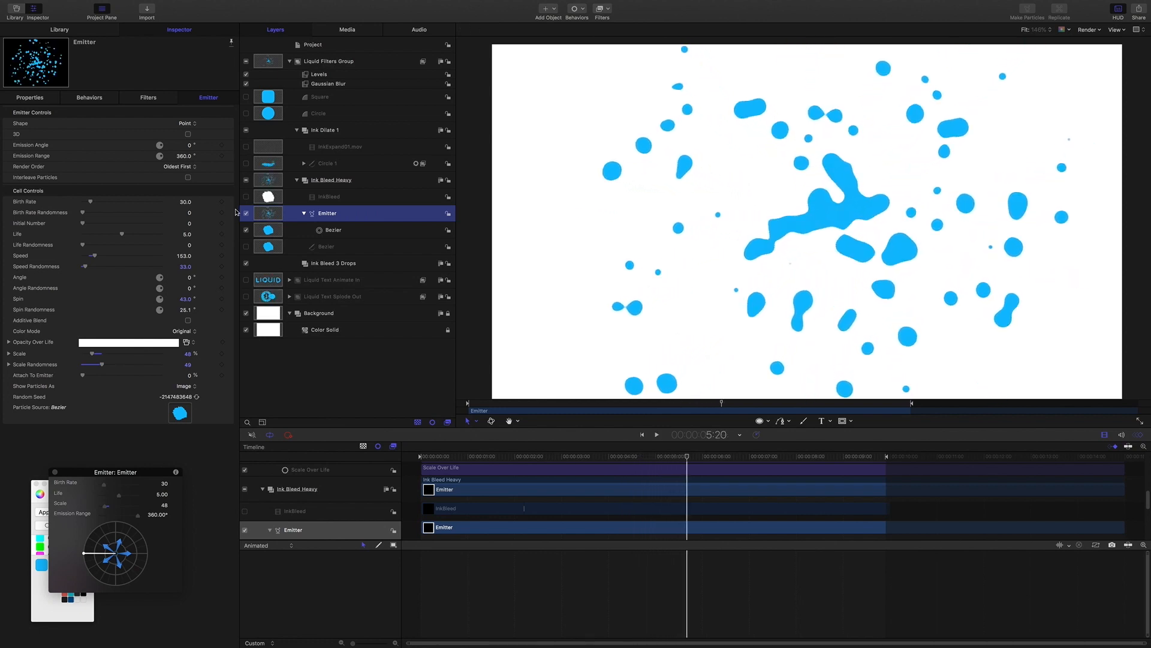
pyautogui.click(298, 213)
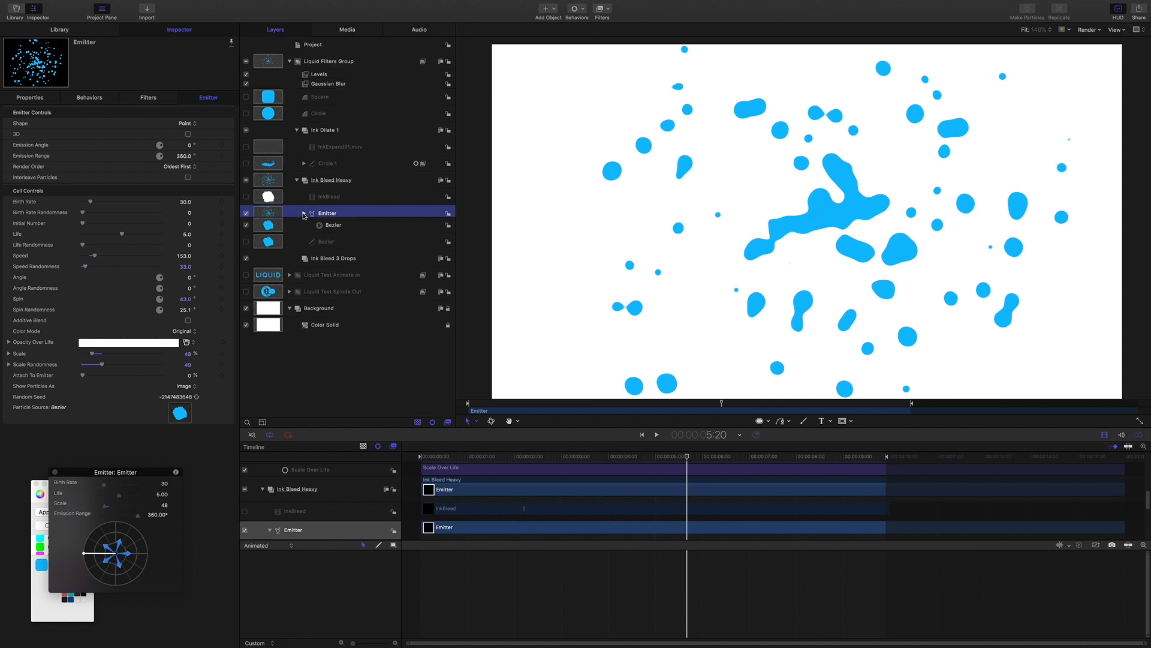
pyautogui.click(296, 180)
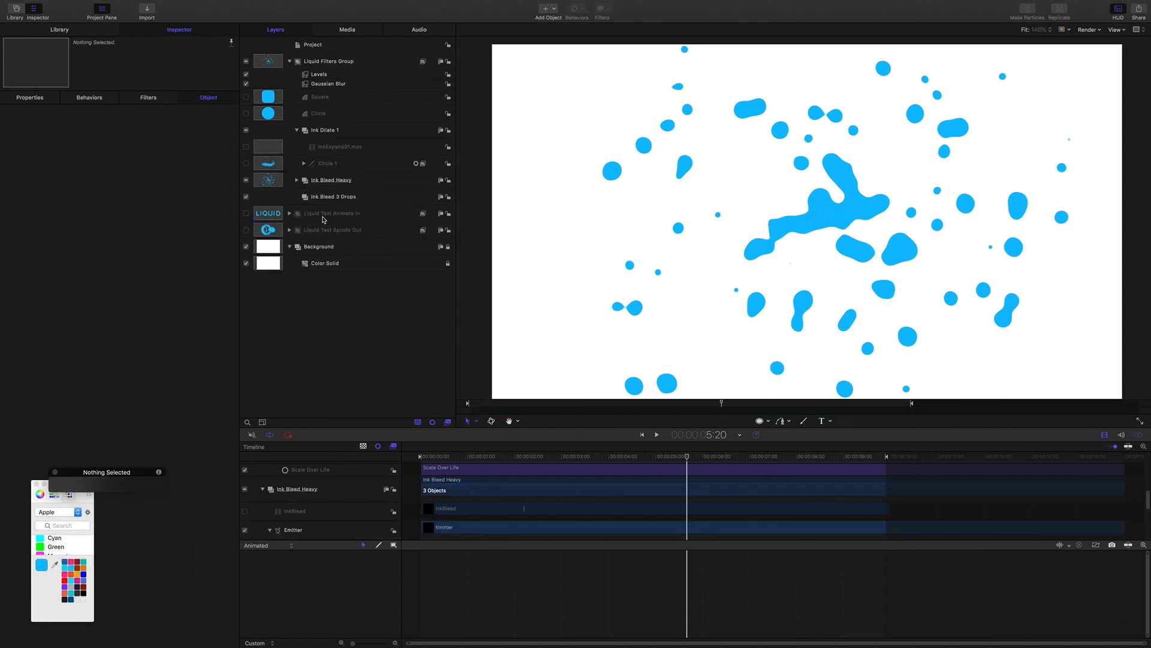
# Step: Hide Ink Bleed Heavy and draw a Bezier curve of width 33 in the Ink Bleed 3 Drops group
pyautogui.click(246, 180)
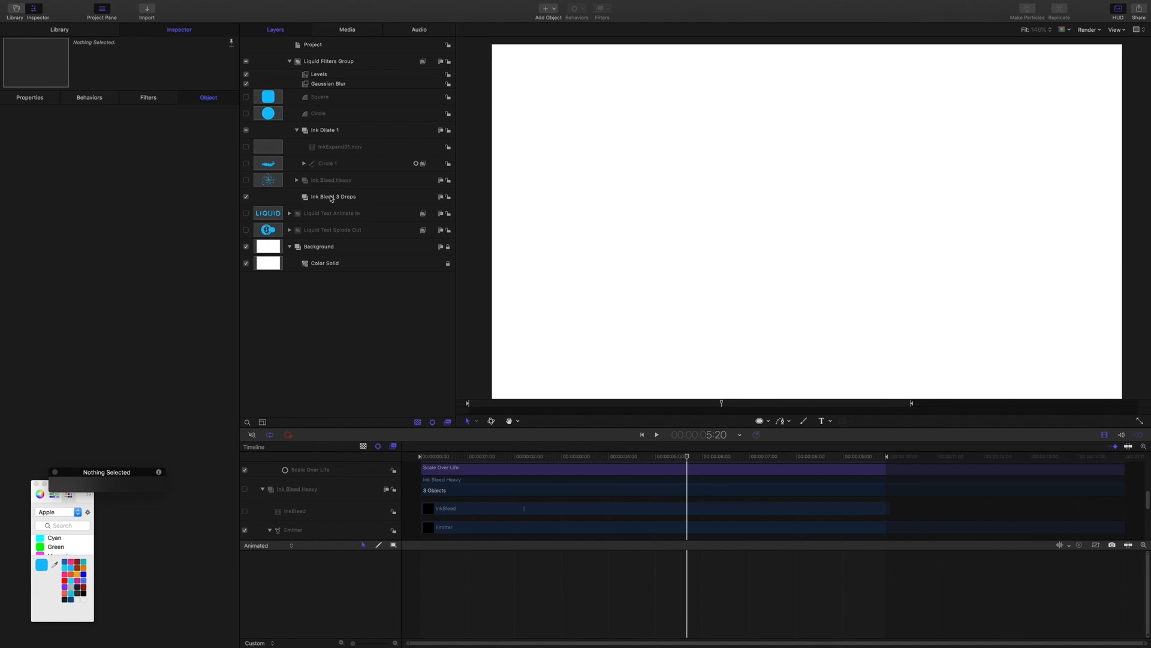
pyautogui.click(332, 195)
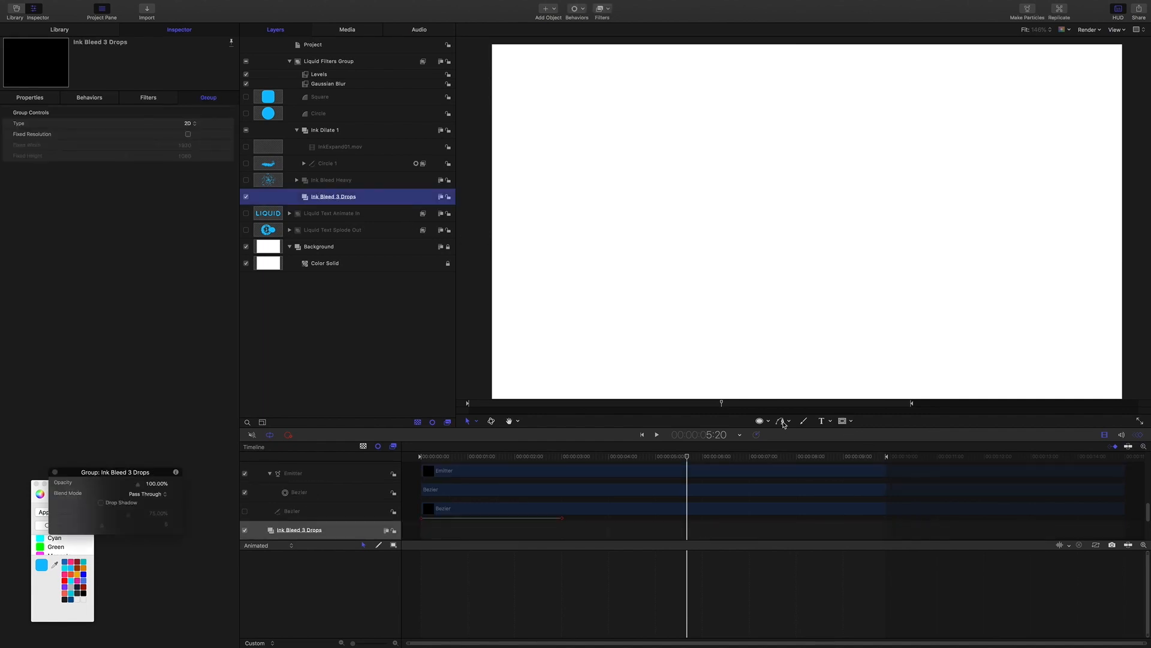
pyautogui.click(782, 420)
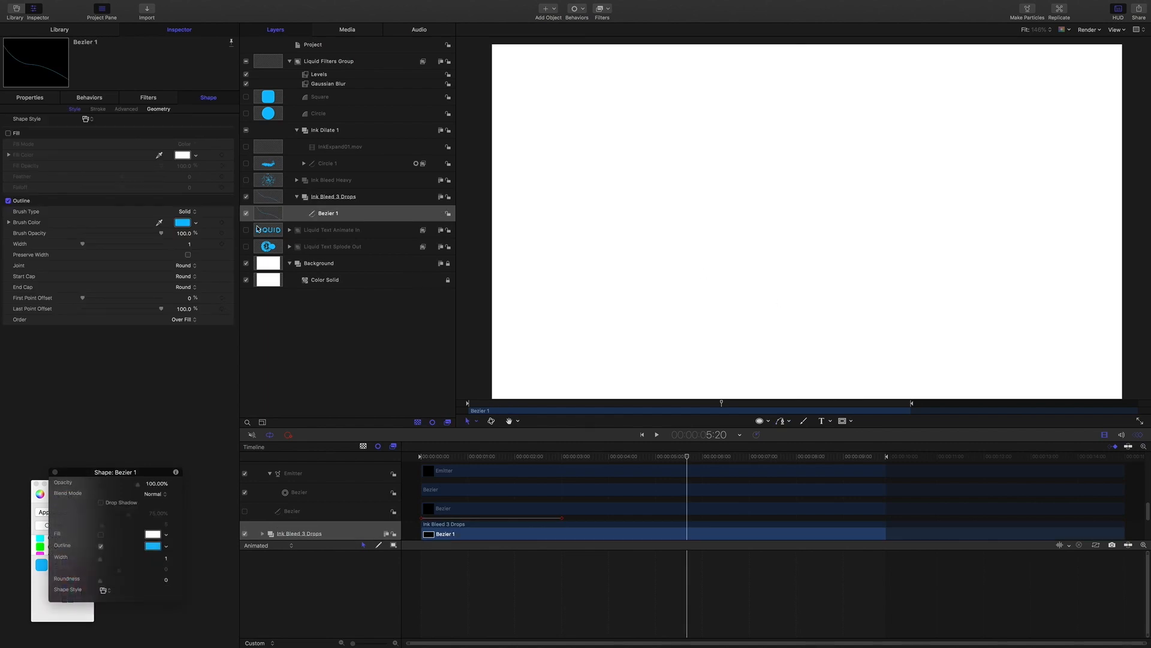
pyautogui.moveTo(83, 243); pyautogui.dragTo(103, 243)
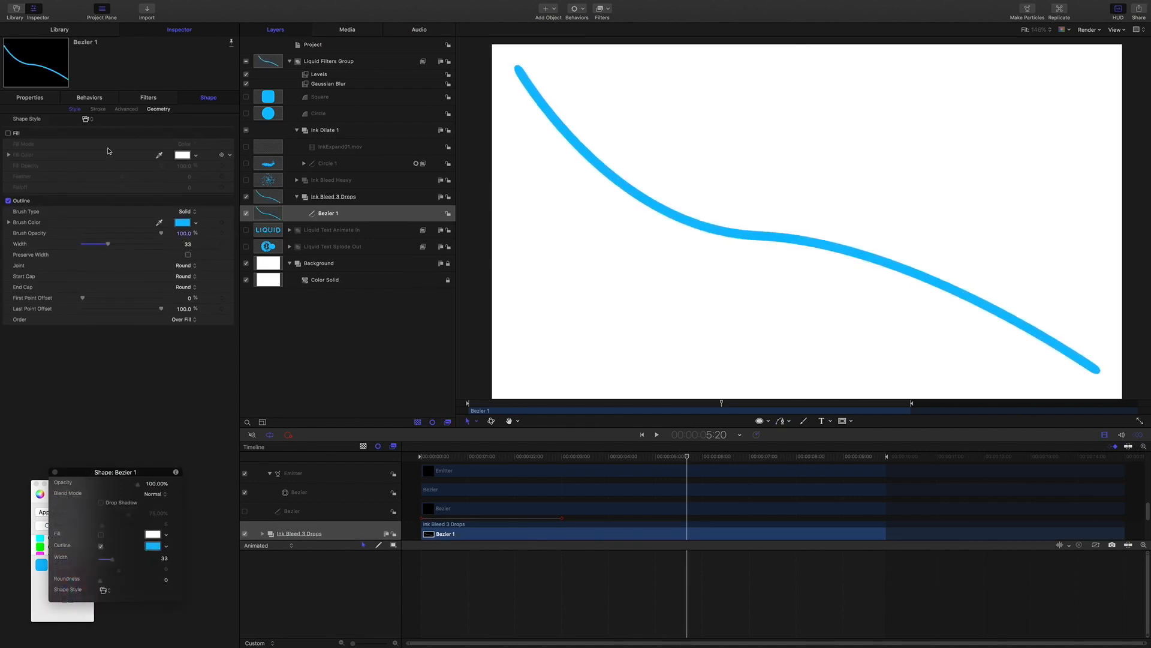
# Step: Apply the Liquid > Ink Bleed 03 Drops style to the curve and return the playhead to the start
pyautogui.click(104, 119)
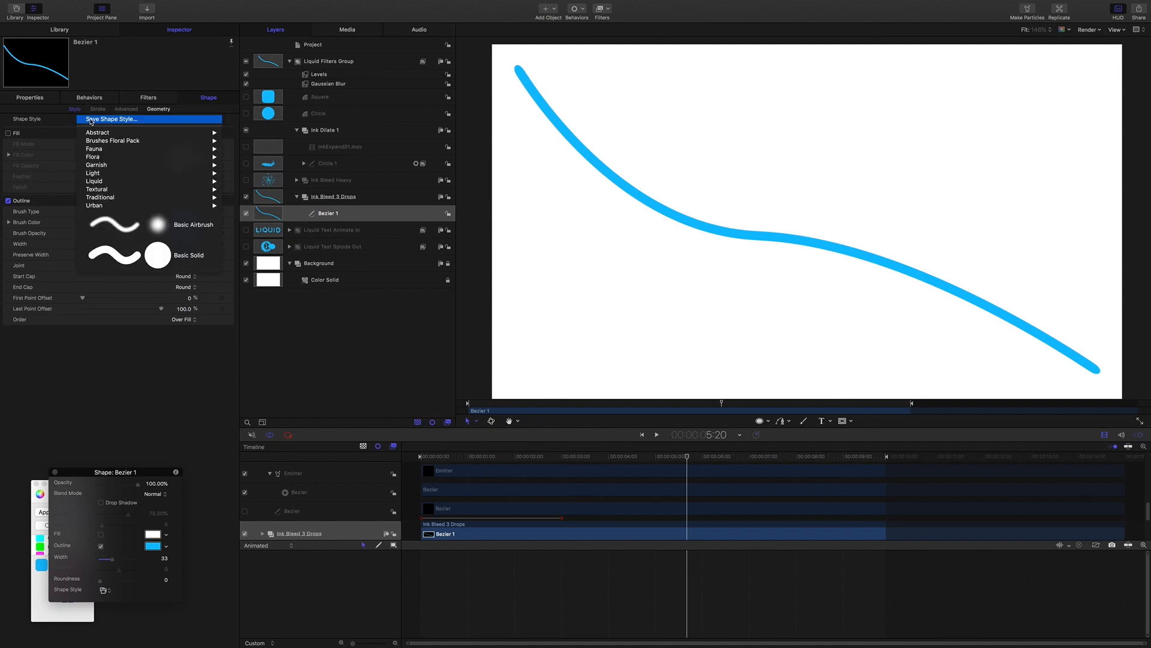
pyautogui.click(94, 181)
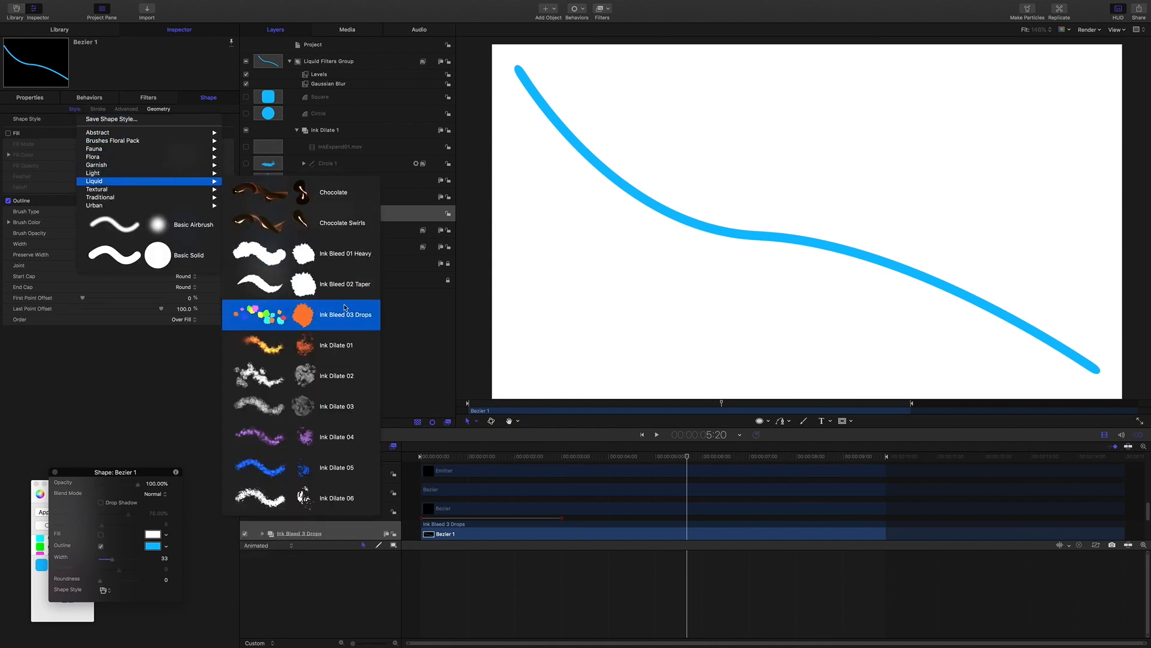
pyautogui.moveTo(338, 322)
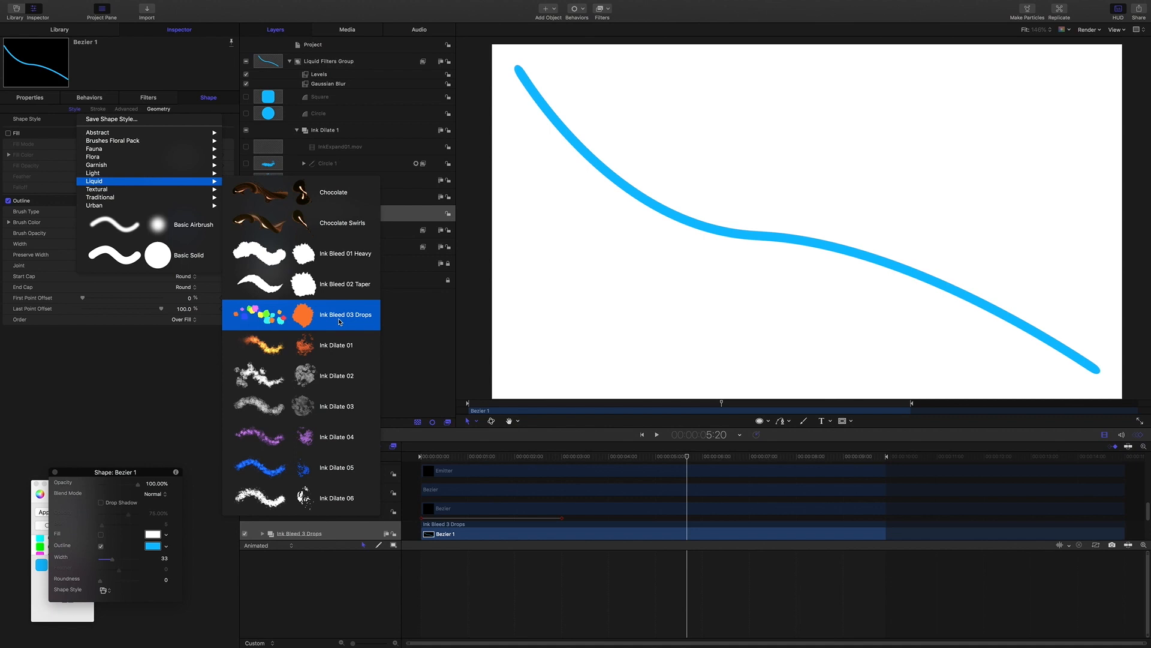
pyautogui.click(345, 315)
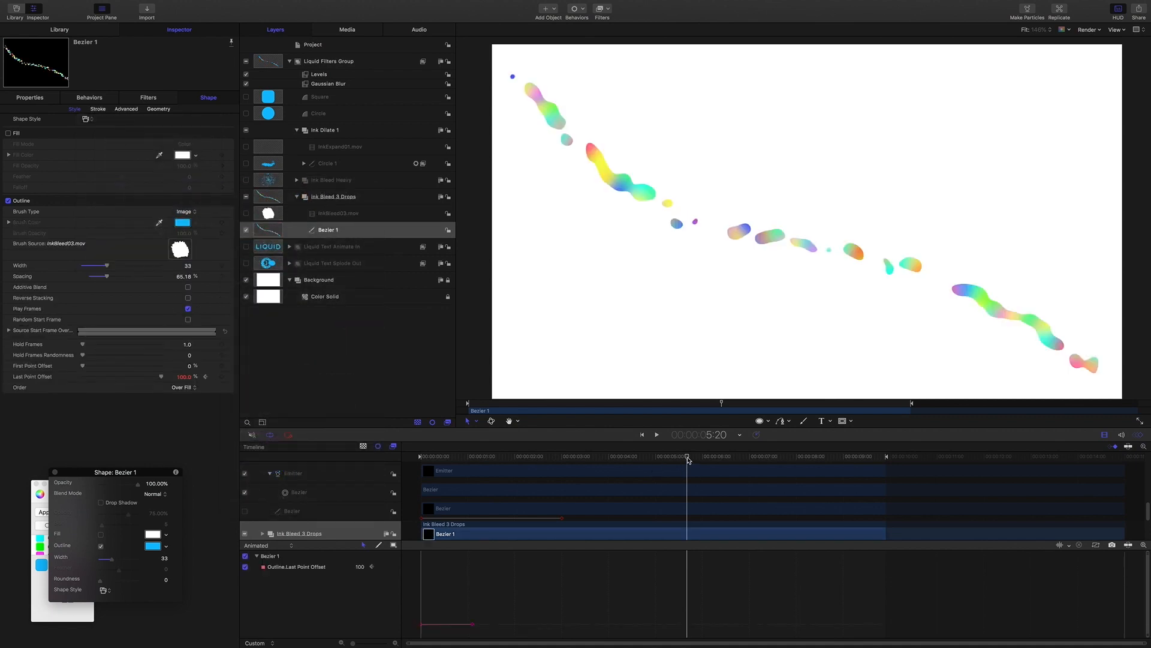
pyautogui.click(655, 434)
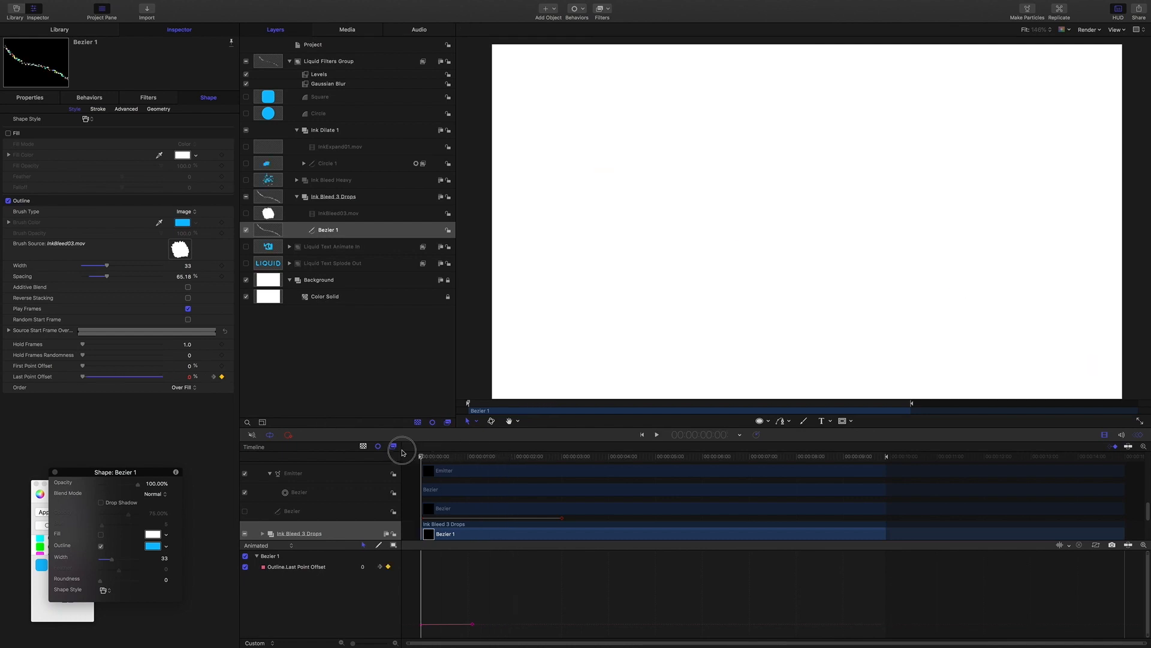
# Step: Preview the drops writing on, then reach the brush's Stroke and Advanced dynamics settings
pyautogui.click(656, 434)
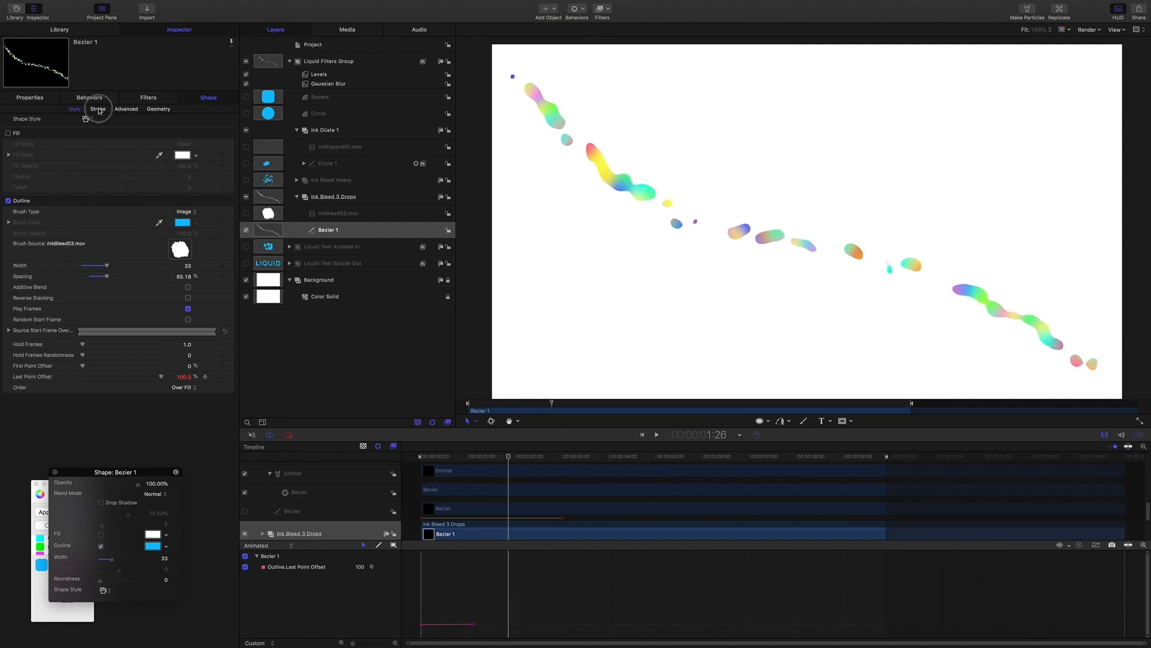
pyautogui.click(97, 109)
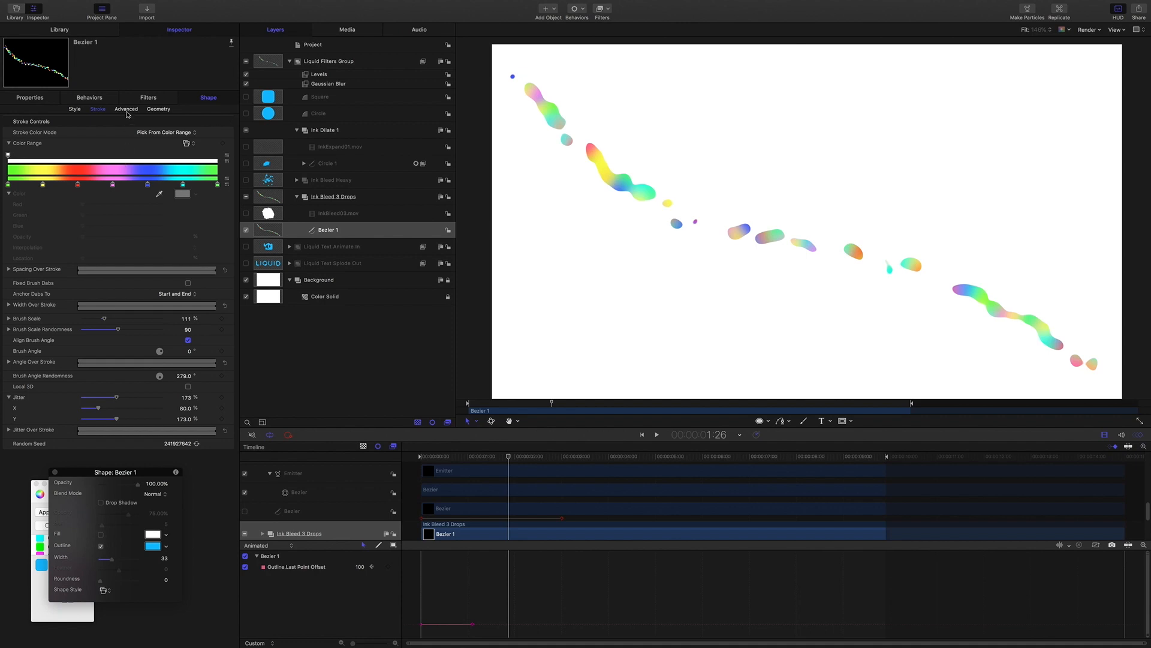
pyautogui.click(126, 109)
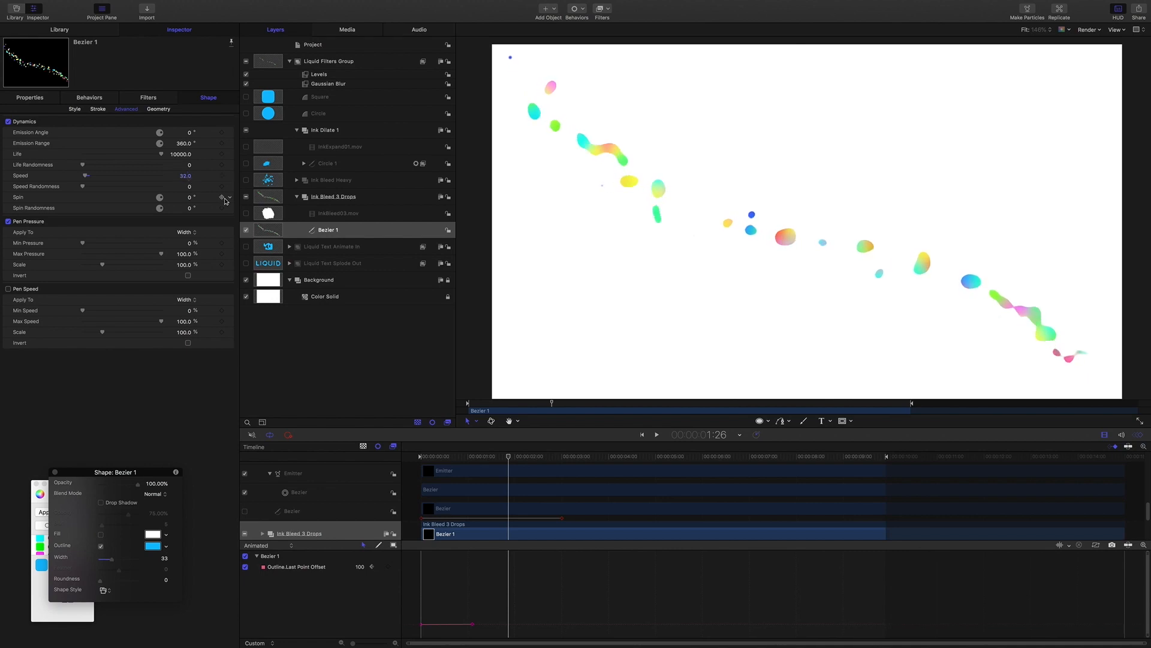
# Step: Play the animation to preview the drops drifting apart with dynamics at speed 33
pyautogui.click(656, 434)
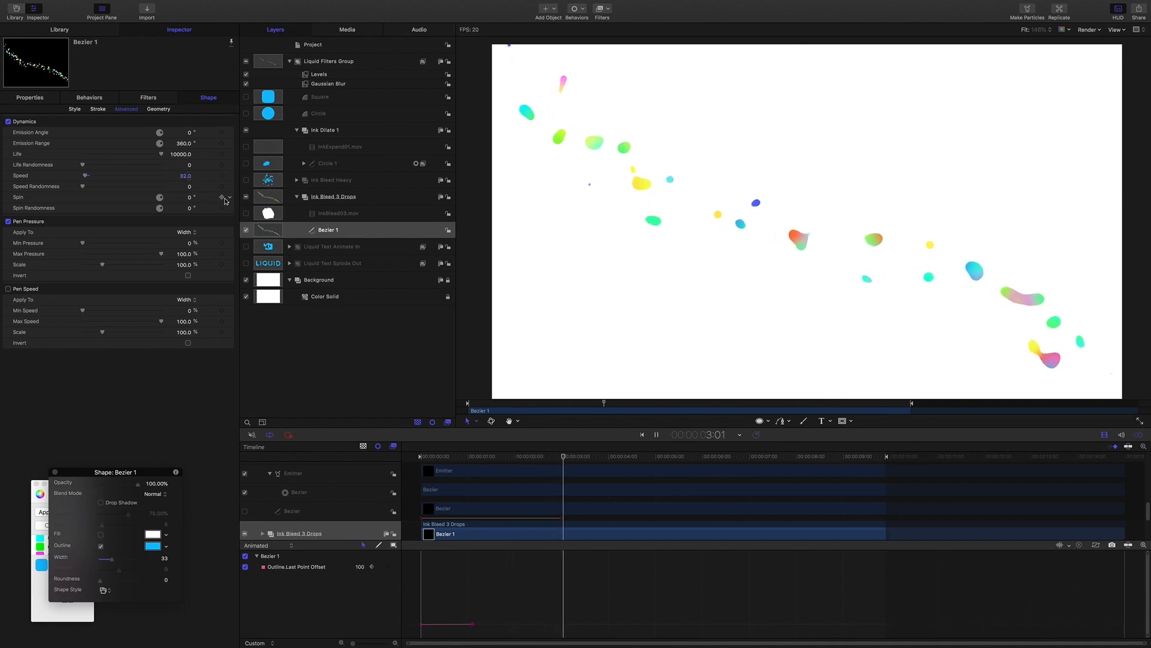
pyautogui.click(642, 434)
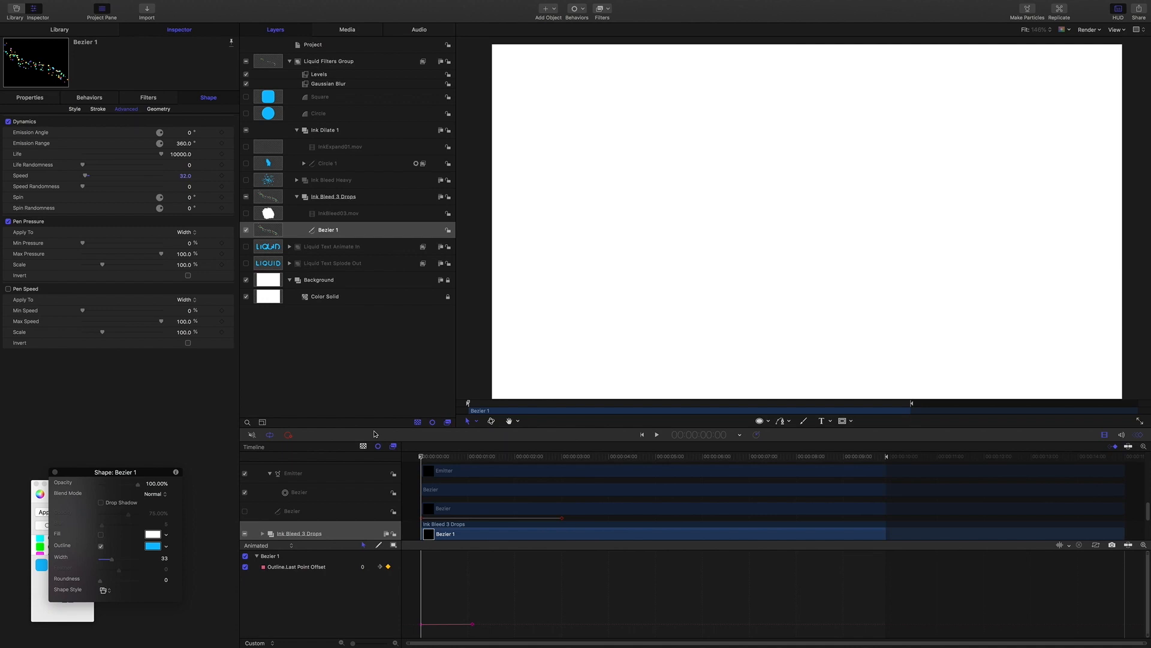
pyautogui.click(656, 434)
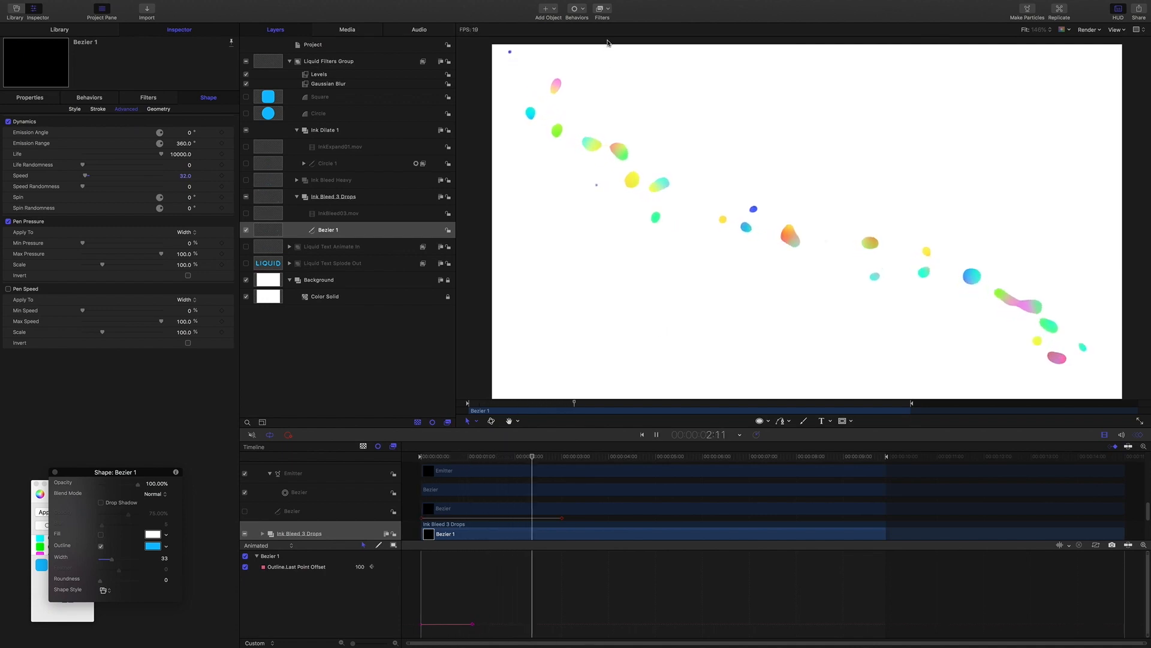
pyautogui.click(654, 434)
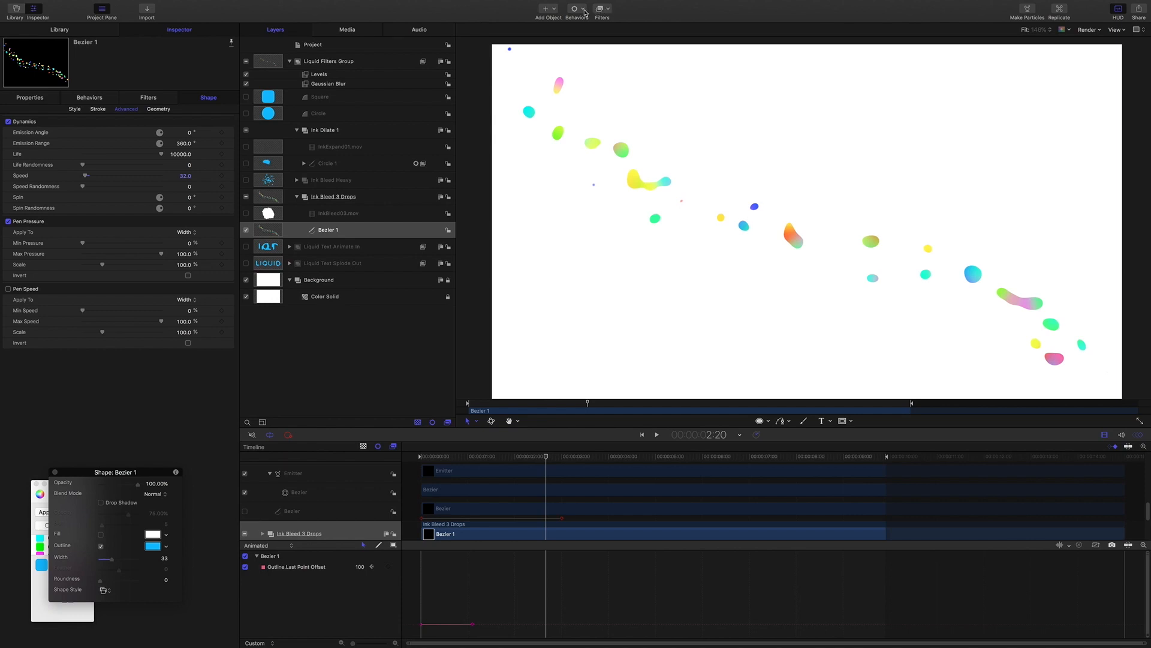
# Step: Add a Random Motion behaviour to Bezier 1, amount about 35, with Affect Subobjects ticked
pyautogui.click(577, 9)
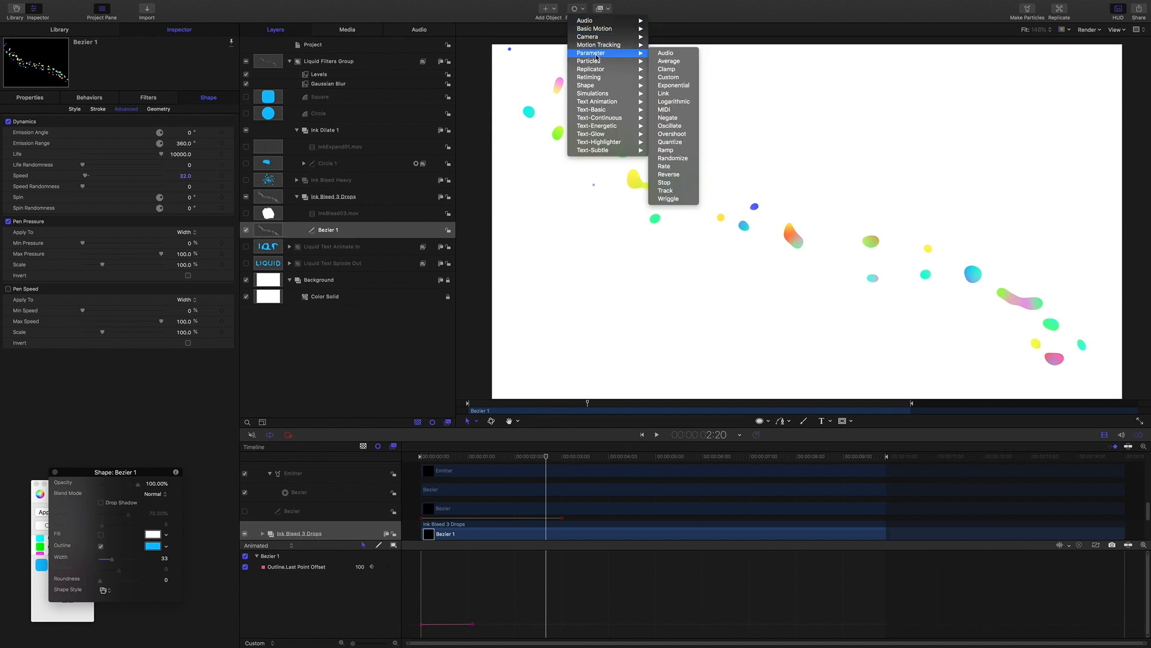
pyautogui.moveTo(587, 85)
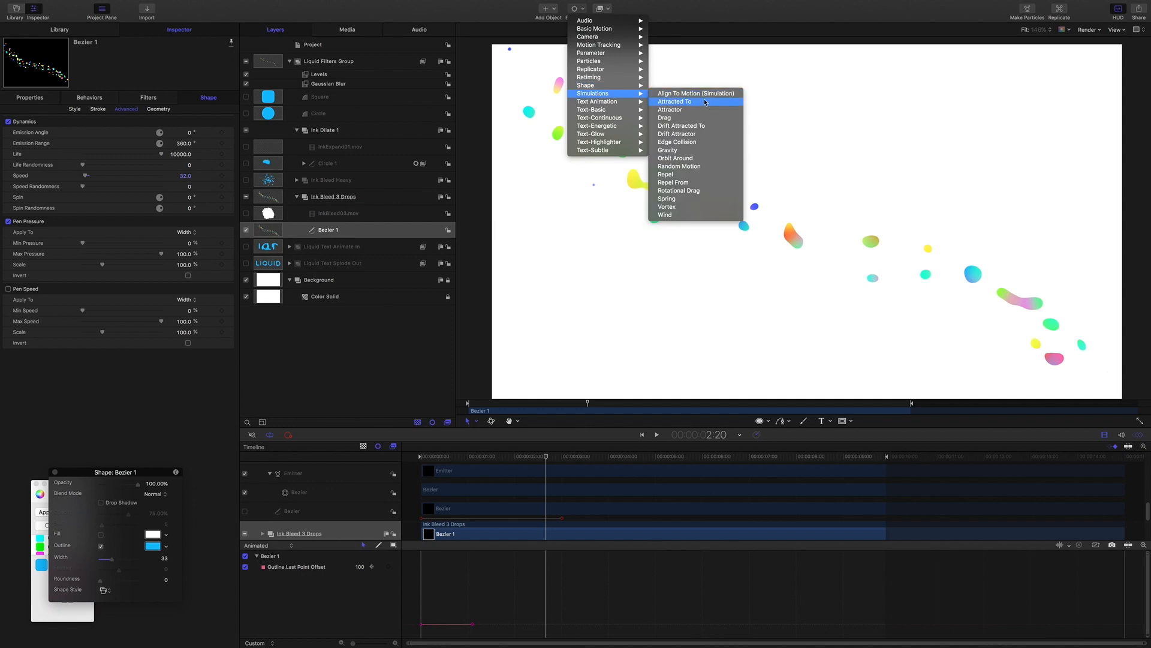
pyautogui.moveTo(686, 207)
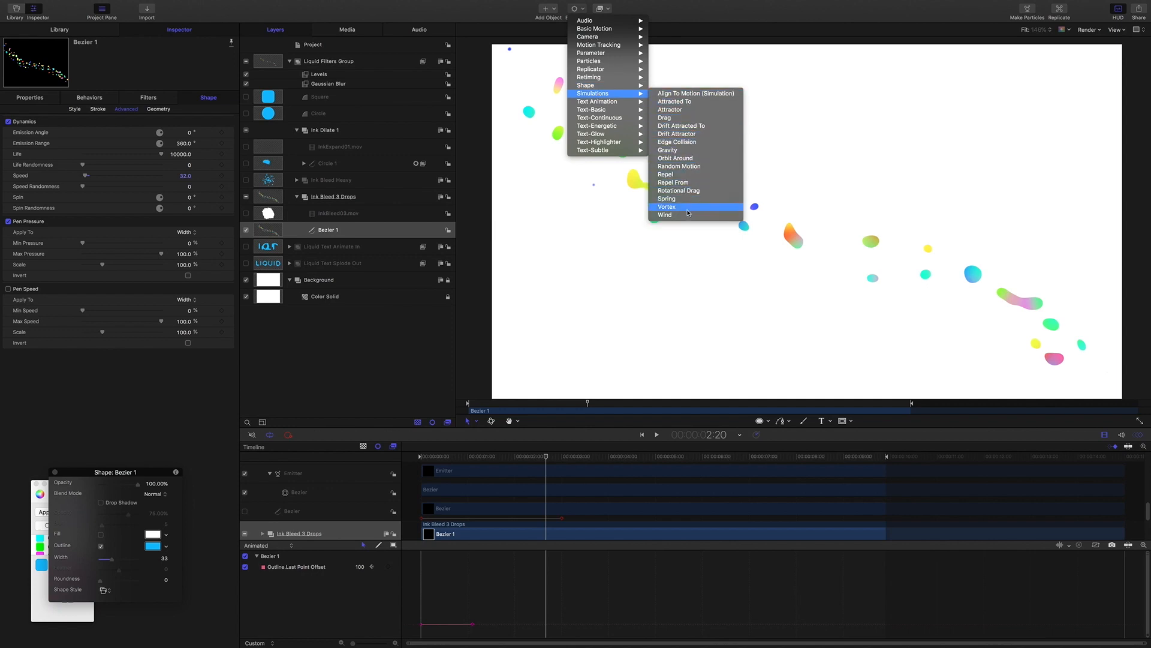
pyautogui.moveTo(689, 213)
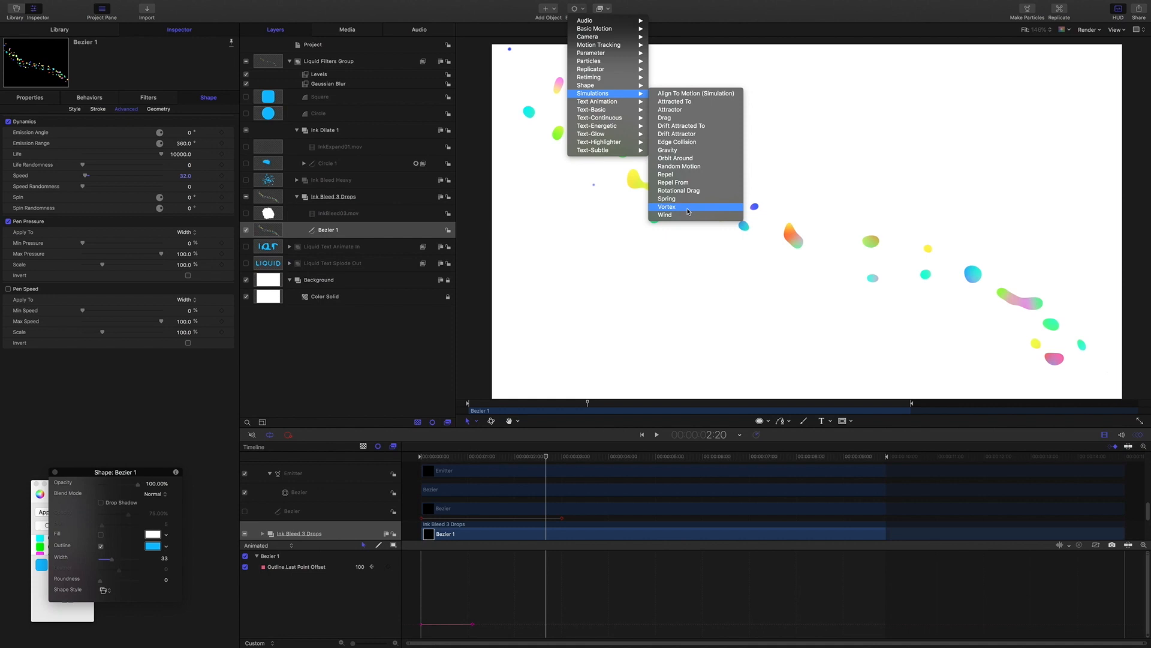
pyautogui.moveTo(686, 151)
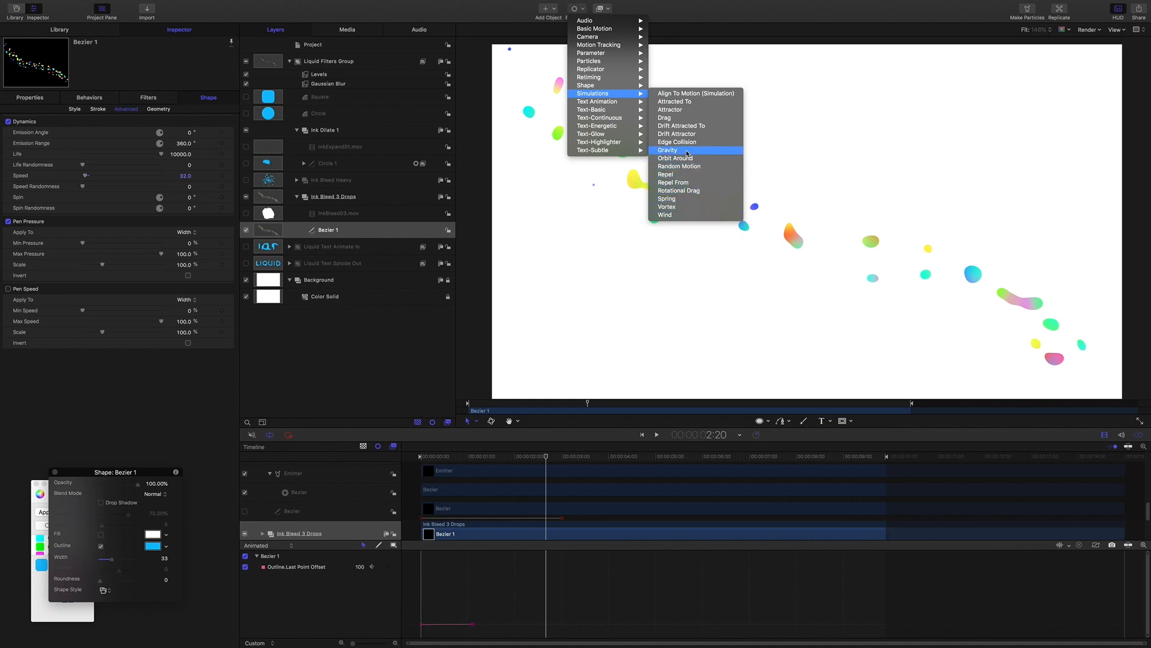
pyautogui.moveTo(678, 165)
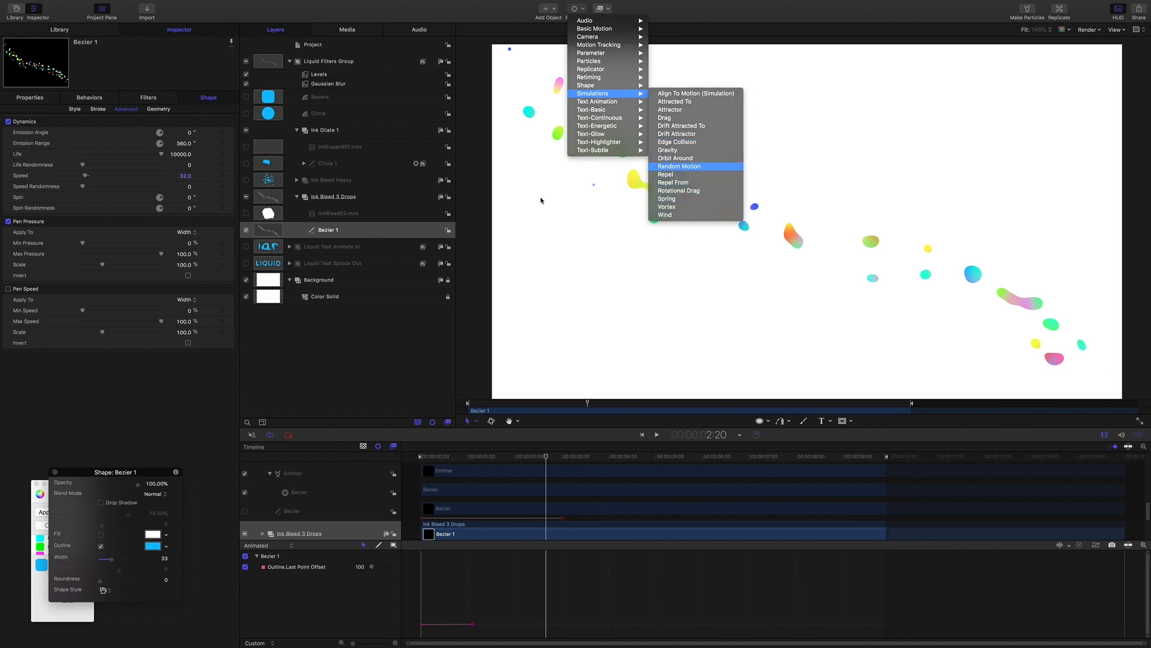
pyautogui.click(679, 166)
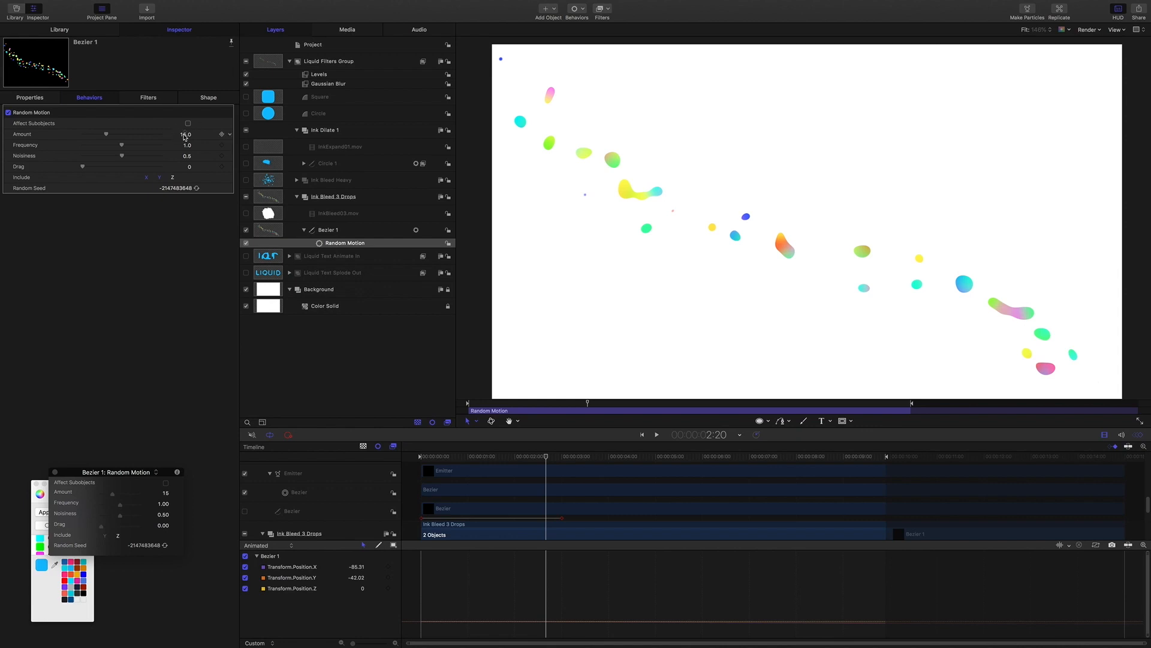
pyautogui.moveTo(107, 133); pyautogui.dragTo(135, 133)
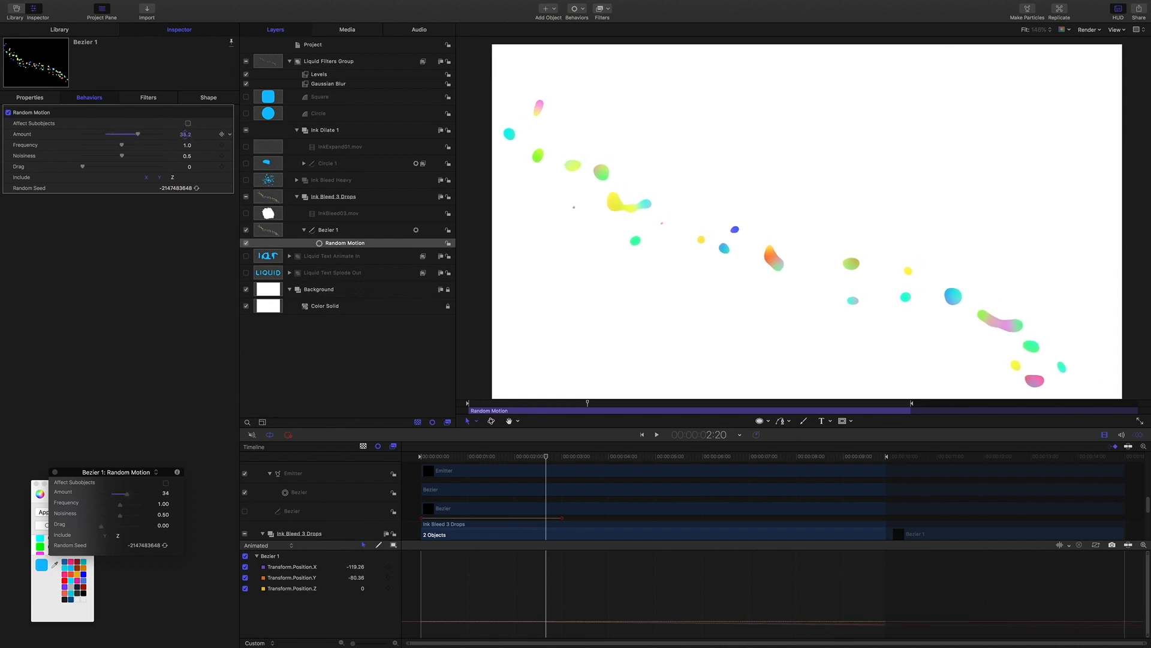
pyautogui.click(187, 123)
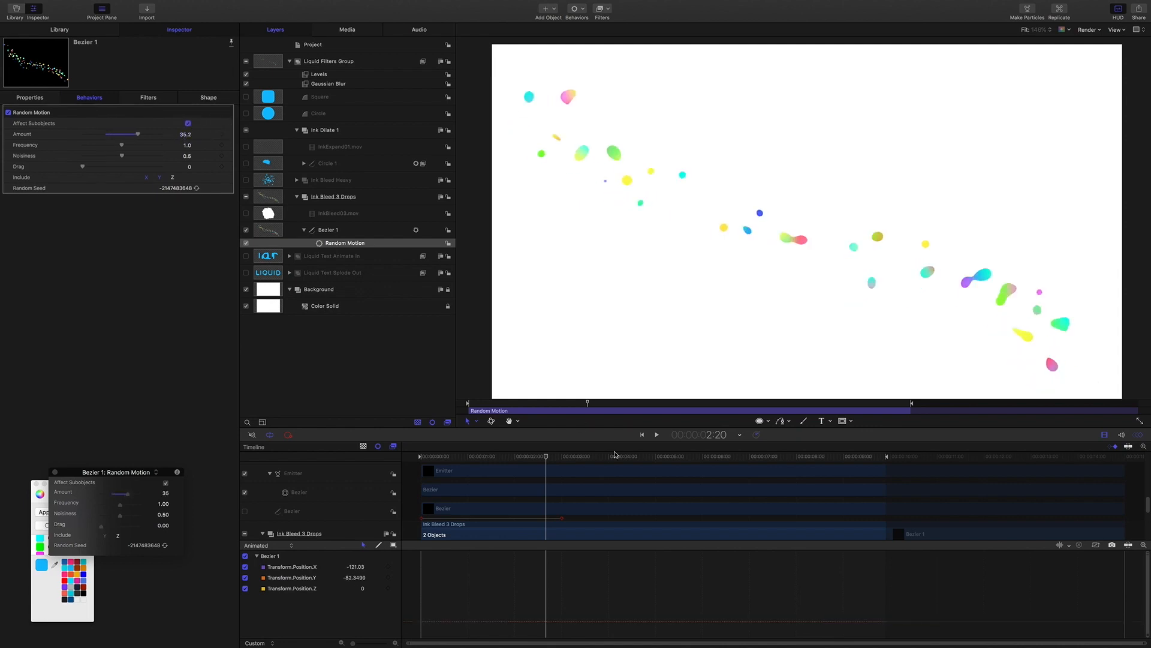
# Step: Preview the drops wobbling independently, then collapse the Ink Bleed 3 Drops group
pyautogui.click(656, 434)
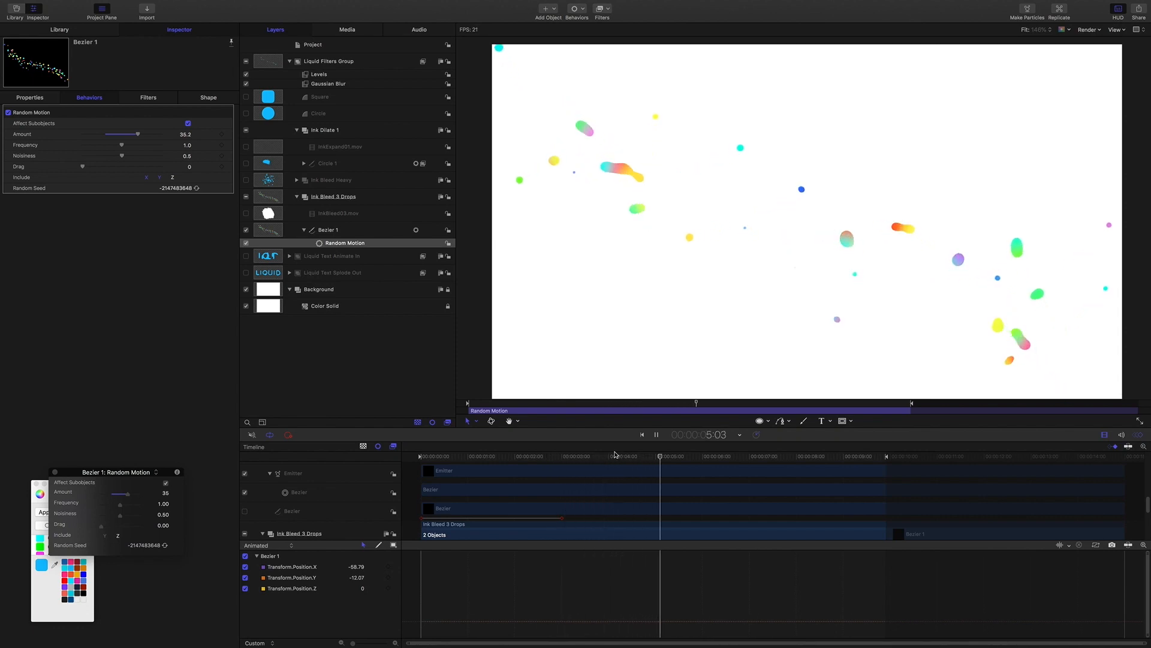
pyautogui.click(655, 434)
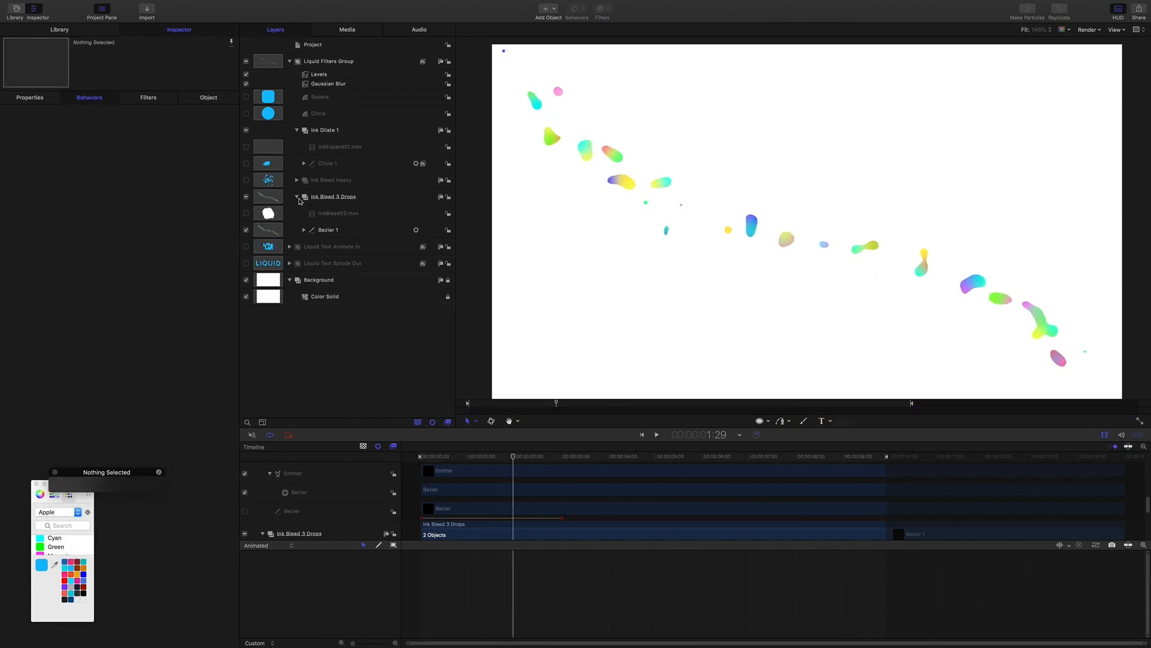
pyautogui.click(297, 130)
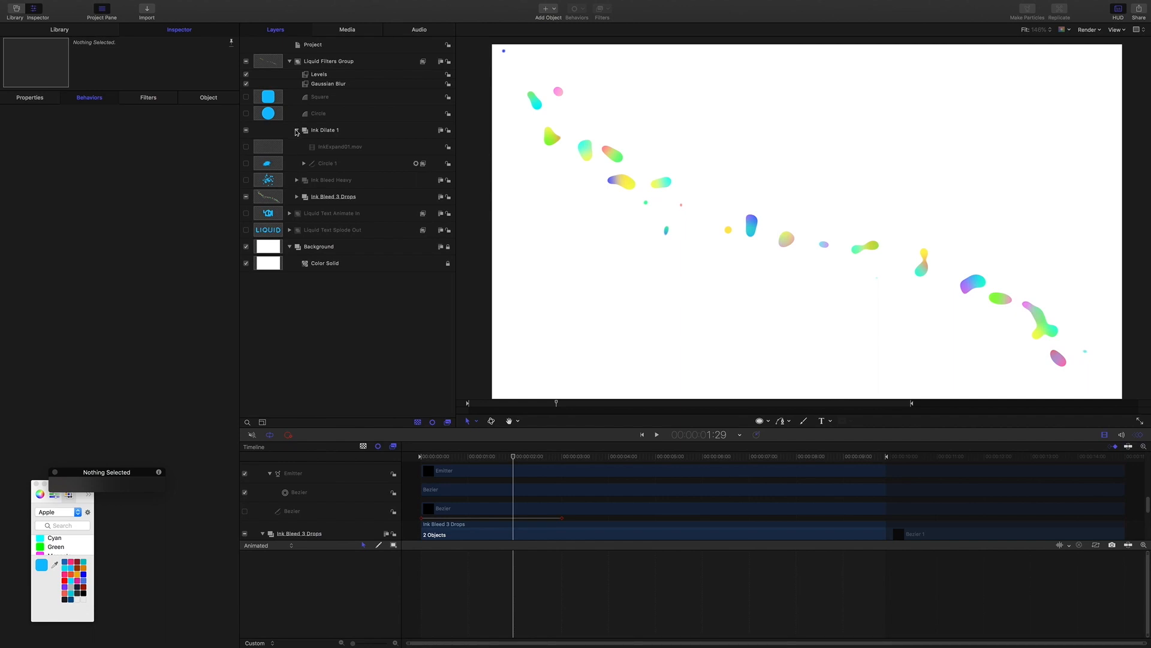
# Step: Select the Ink Dilate 1 group and draw an outline-only Circle 2 inside it
pyautogui.click(325, 129)
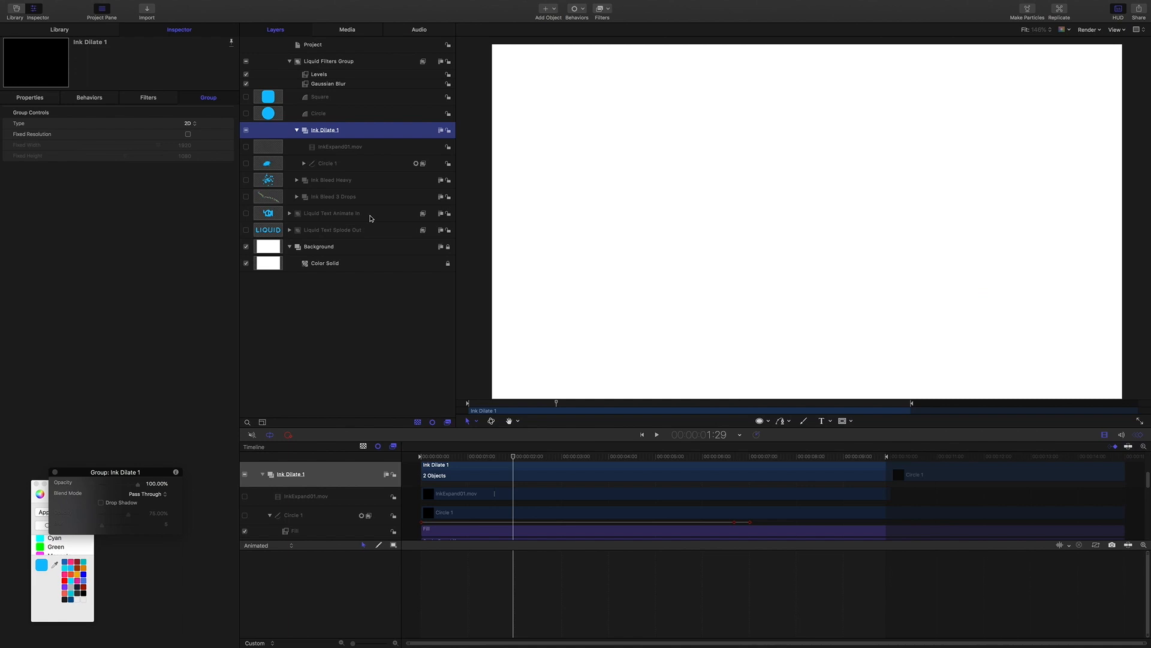
pyautogui.moveTo(768, 423)
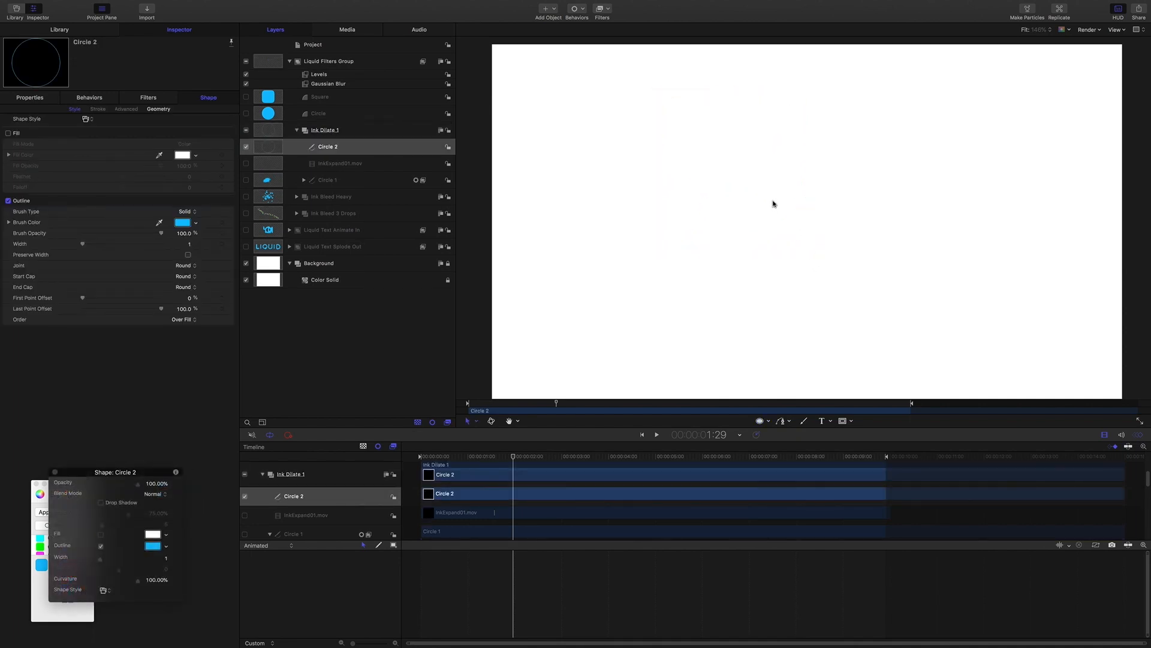
pyautogui.click(735, 171)
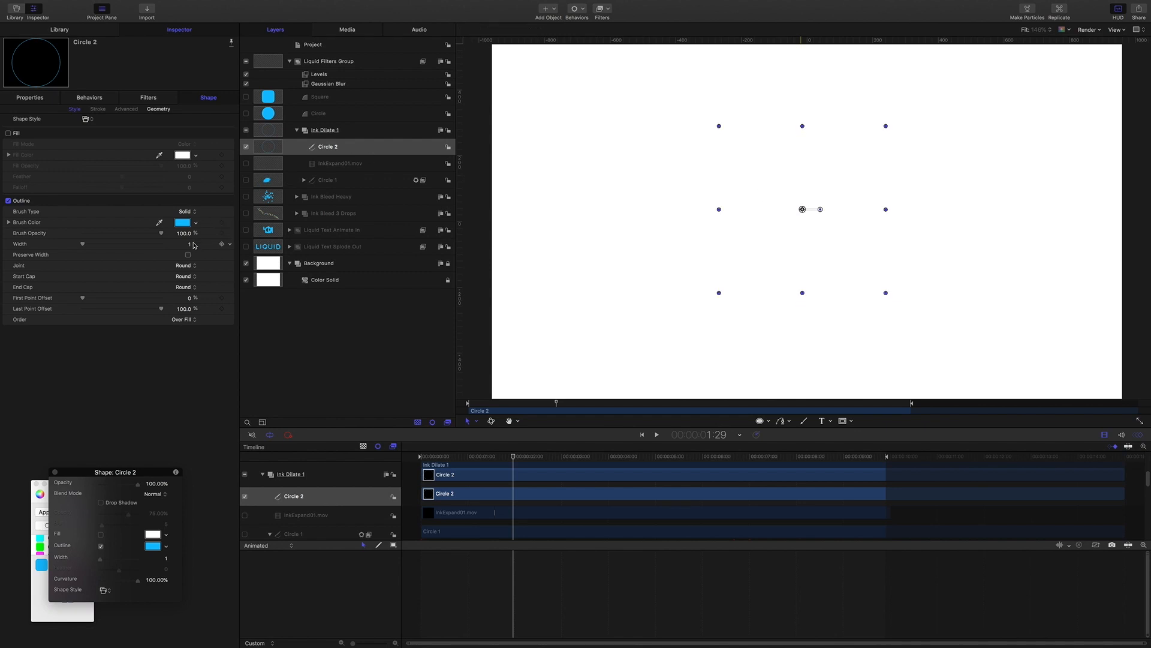
# Step: Give Circle 2 an outline width of 50 with an Airbrush brush type
pyautogui.moveTo(83, 244); pyautogui.dragTo(132, 243)
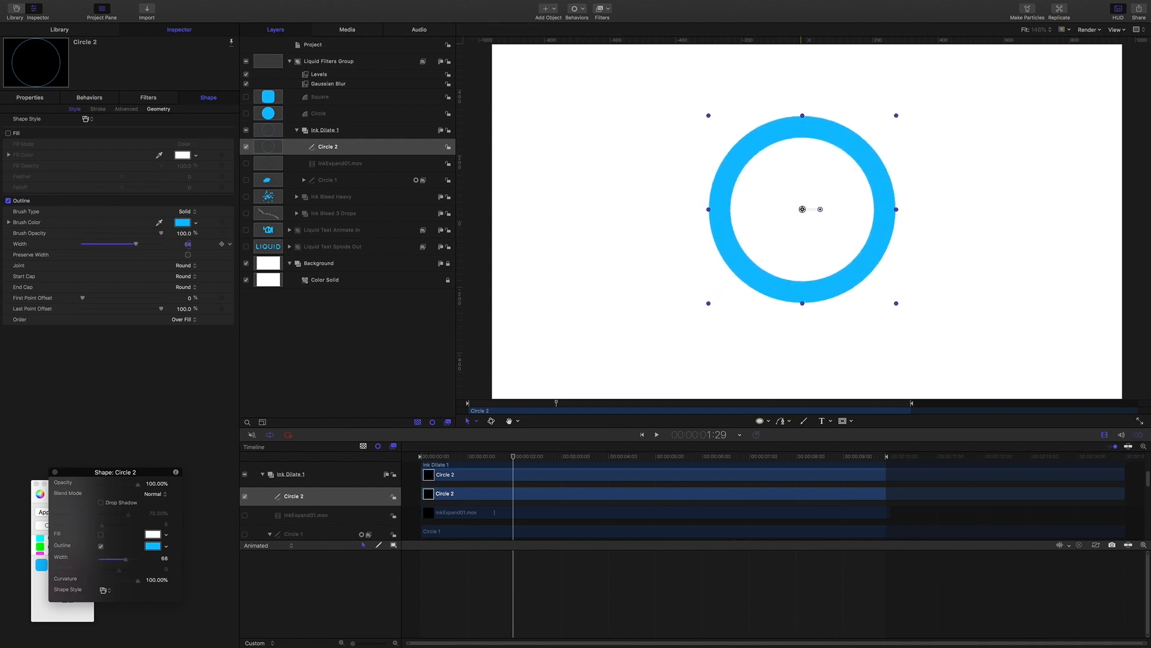
pyautogui.moveTo(135, 244); pyautogui.dragTo(110, 243)
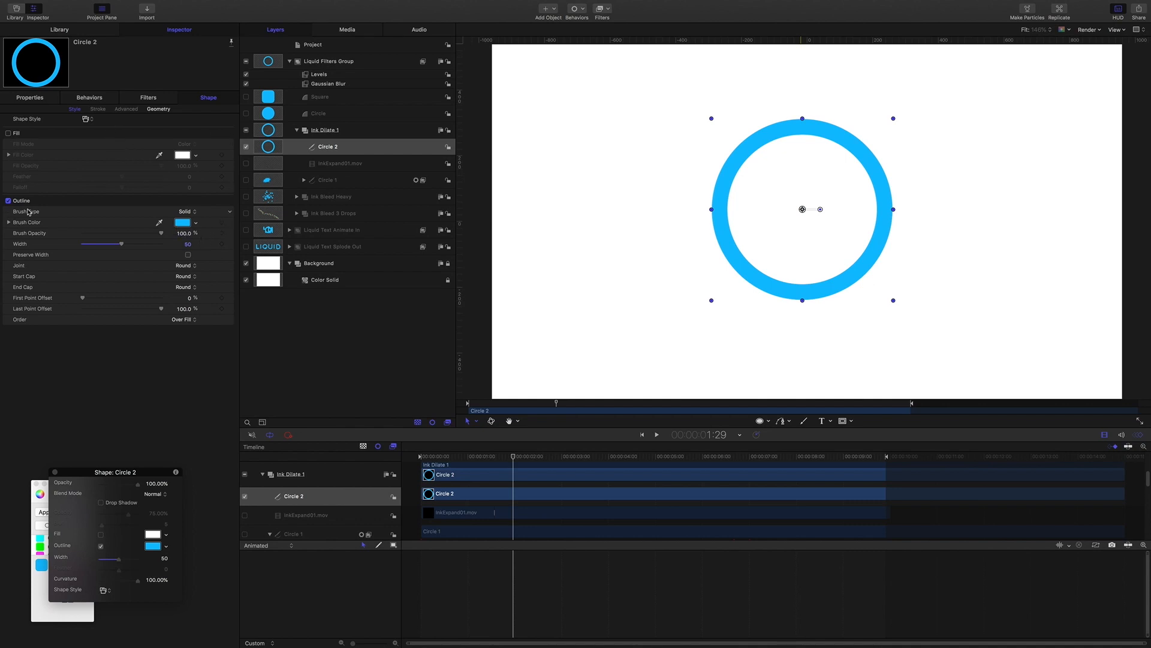
pyautogui.click(187, 211)
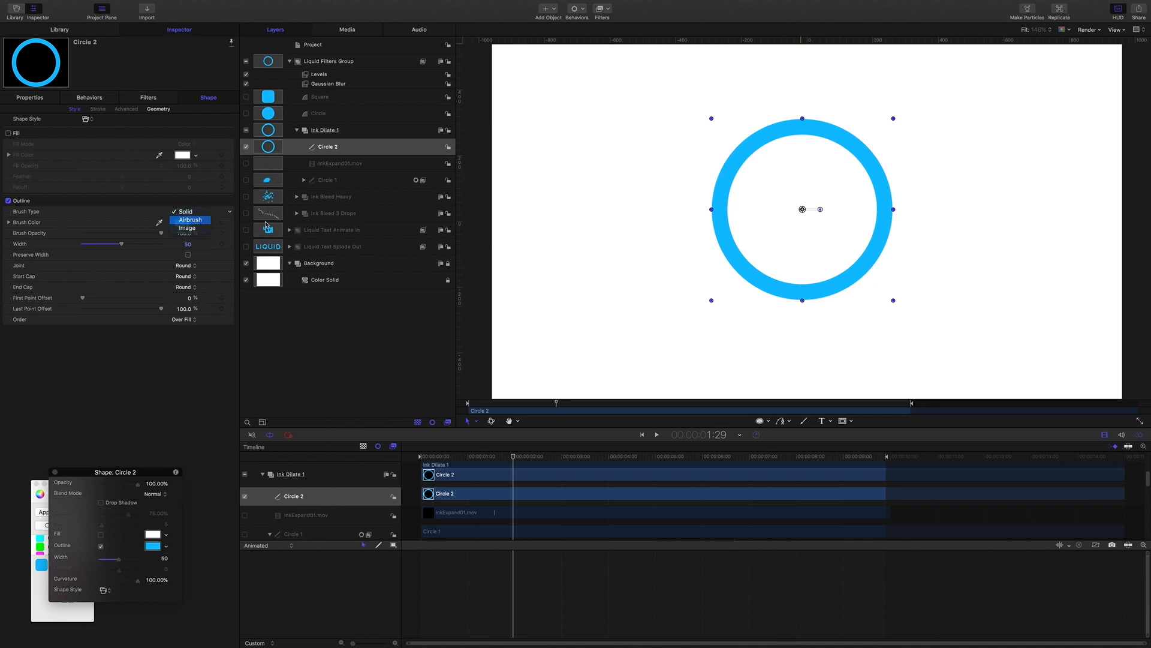
pyautogui.click(189, 219)
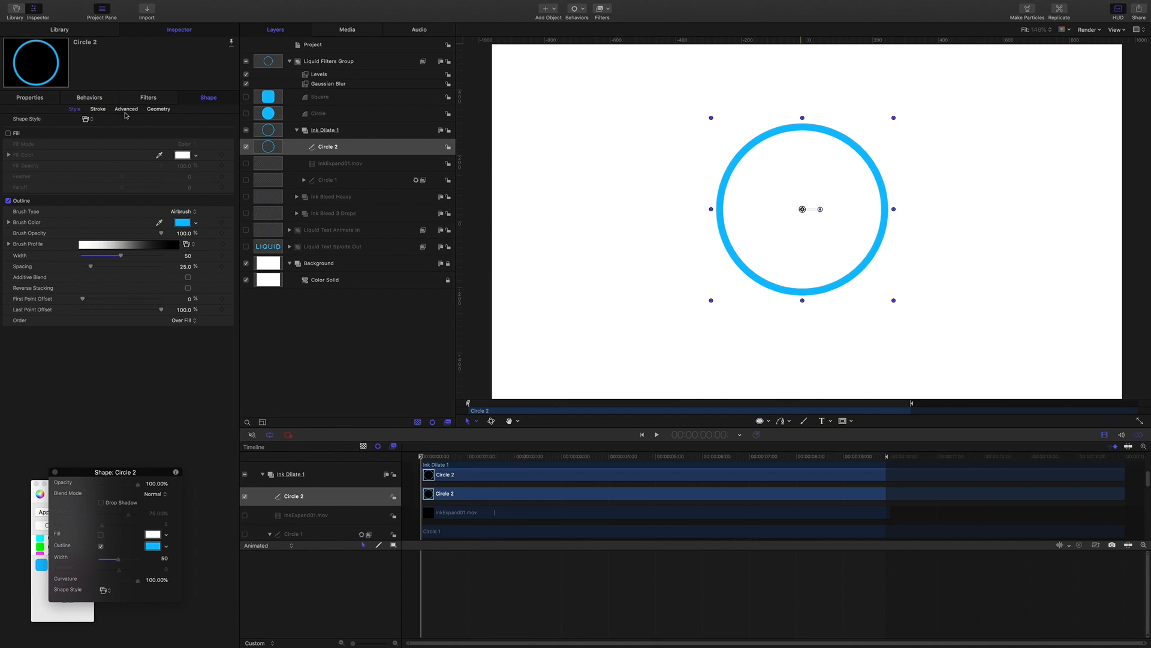
pyautogui.click(126, 109)
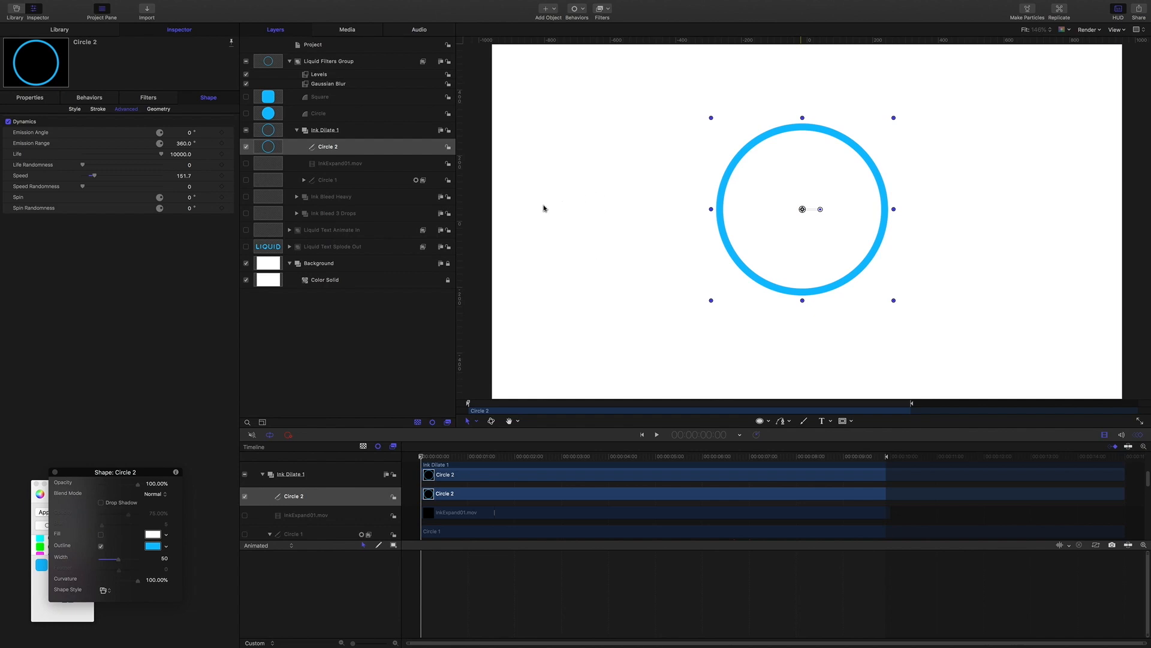
# Step: Preview the ring, reselect Circle 2 and narrow its emission range to about 81°
pyautogui.click(656, 434)
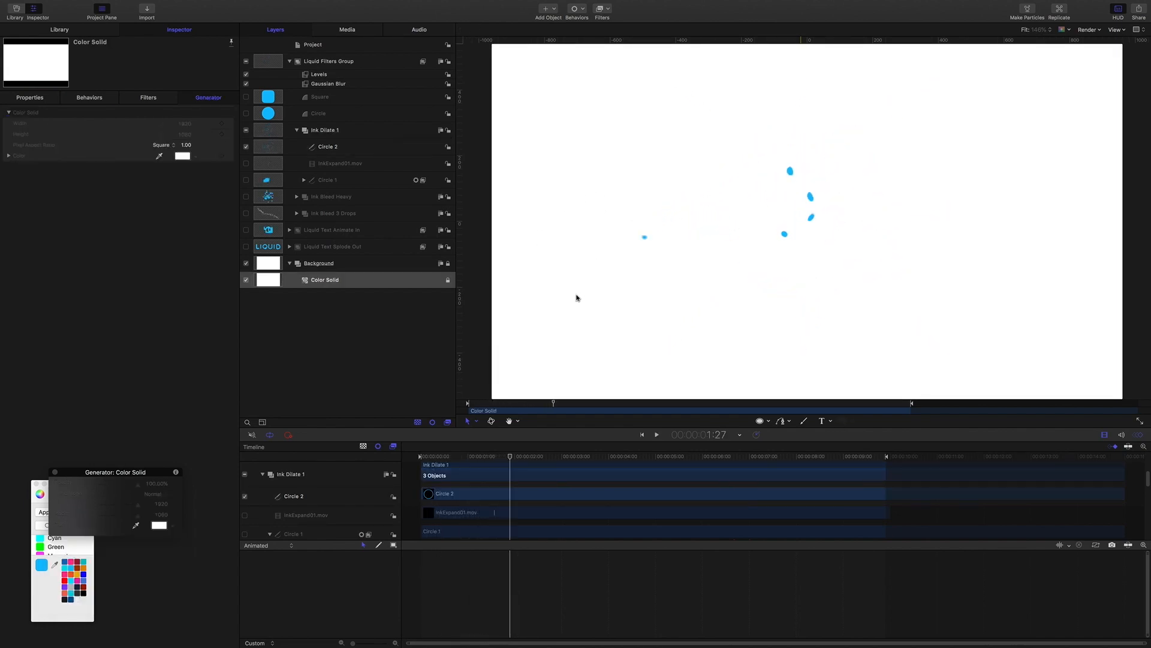
pyautogui.click(655, 434)
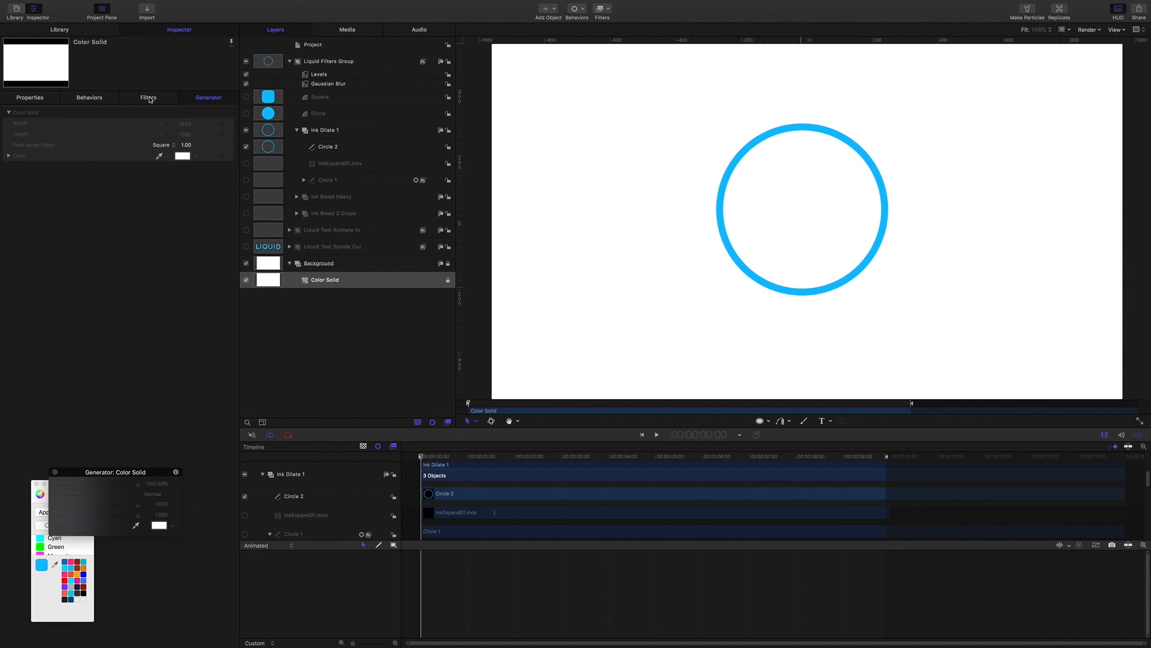
pyautogui.click(328, 146)
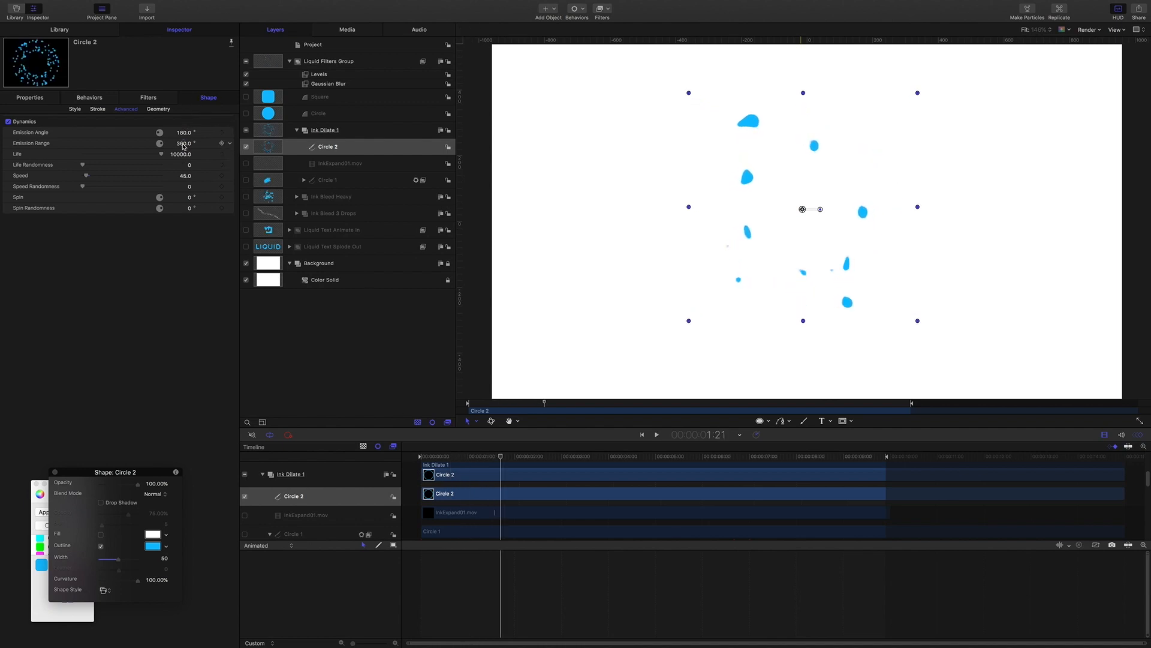
pyautogui.moveTo(183, 142); pyautogui.dragTo(162, 143)
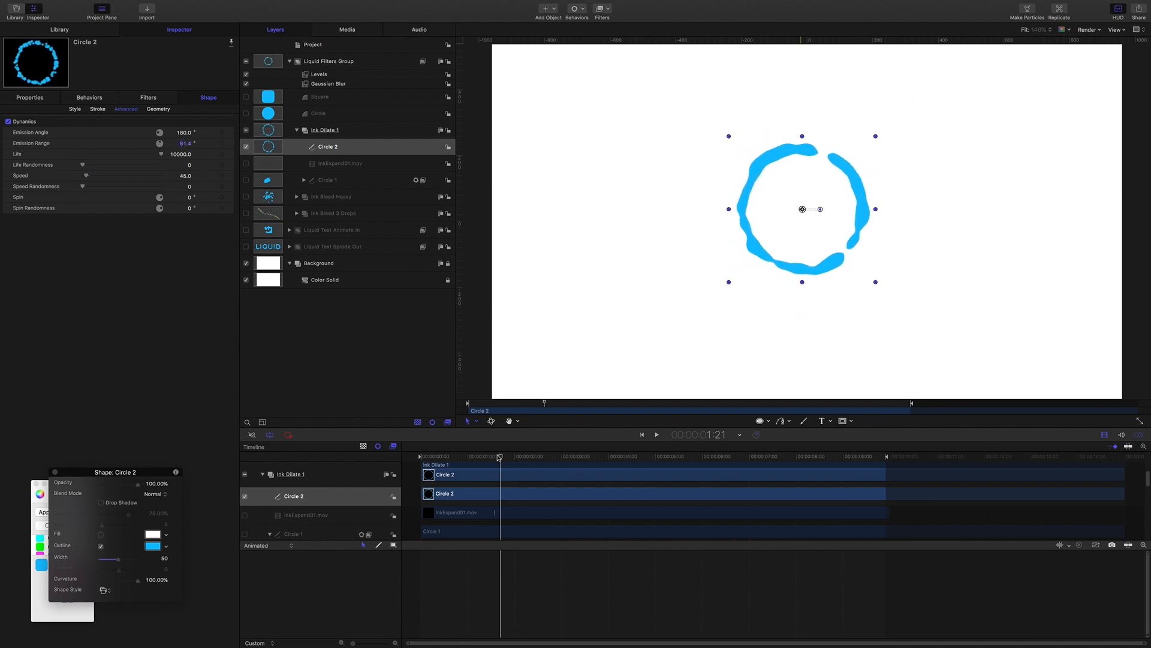
# Step: Play the ring animation to preview the airbrush outline bursting into ink blobs
pyautogui.click(655, 434)
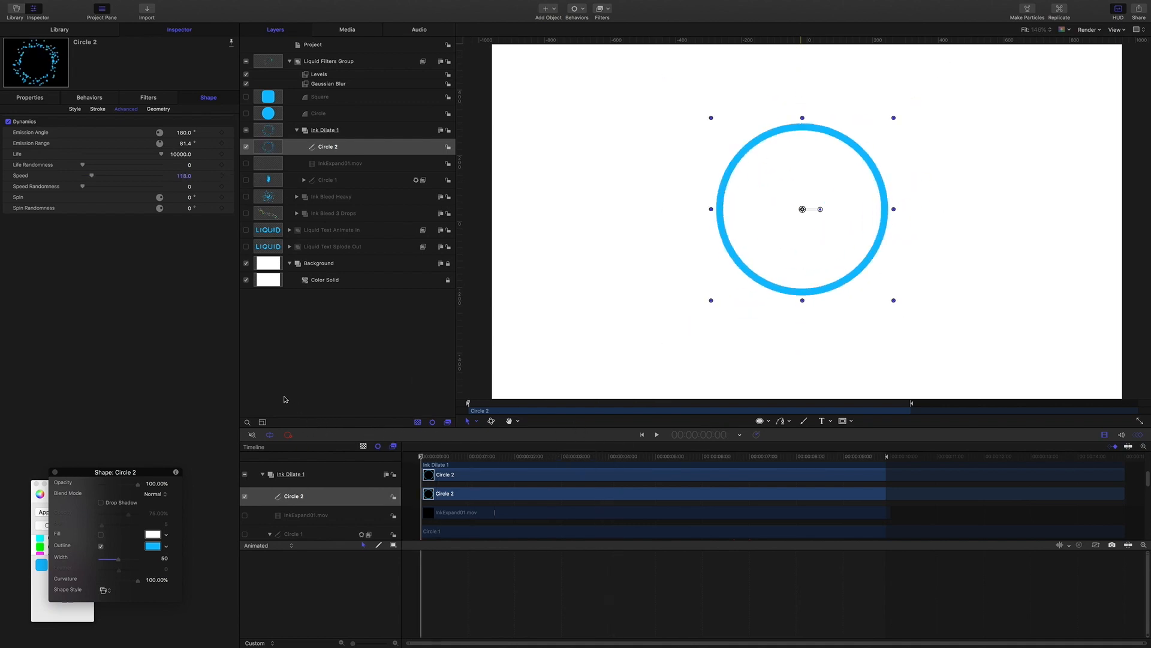
pyautogui.click(656, 435)
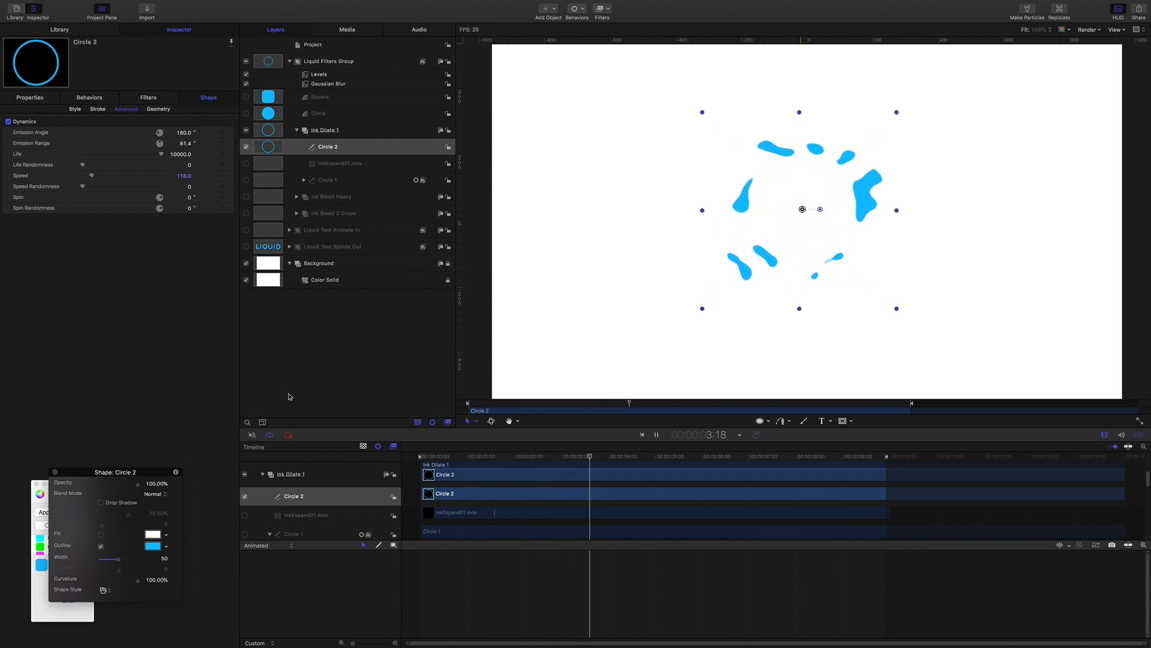
pyautogui.click(605, 455)
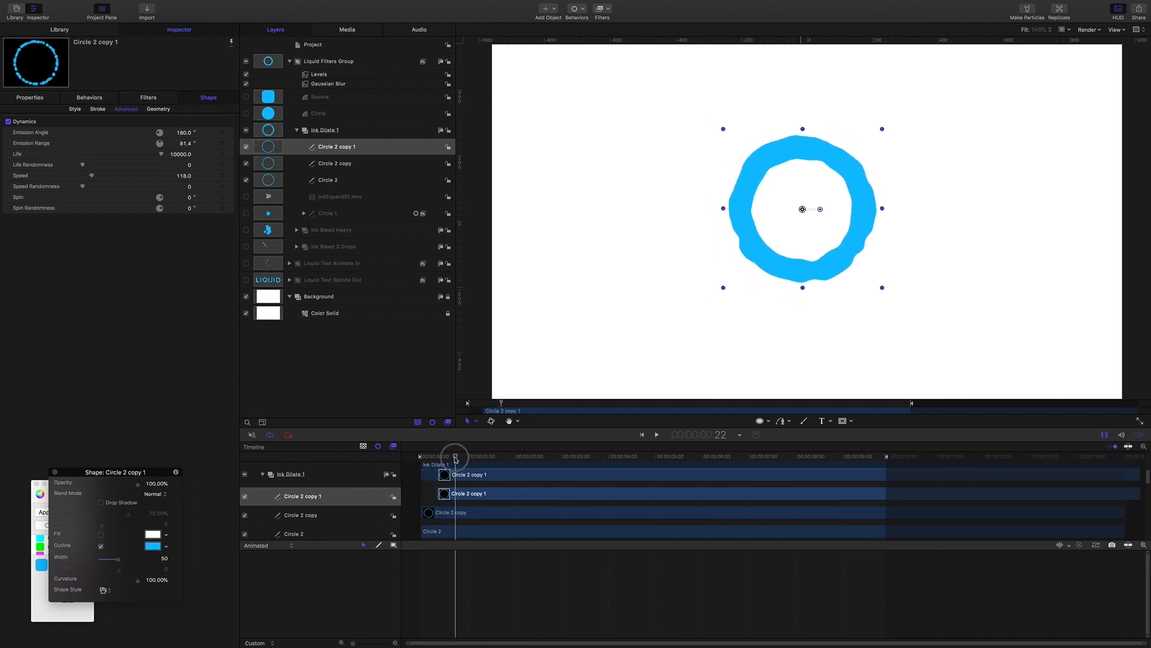
# Step: Scrub to a later frame and toggle the Circle 2 copy ring on and off to compare
pyautogui.click(335, 163)
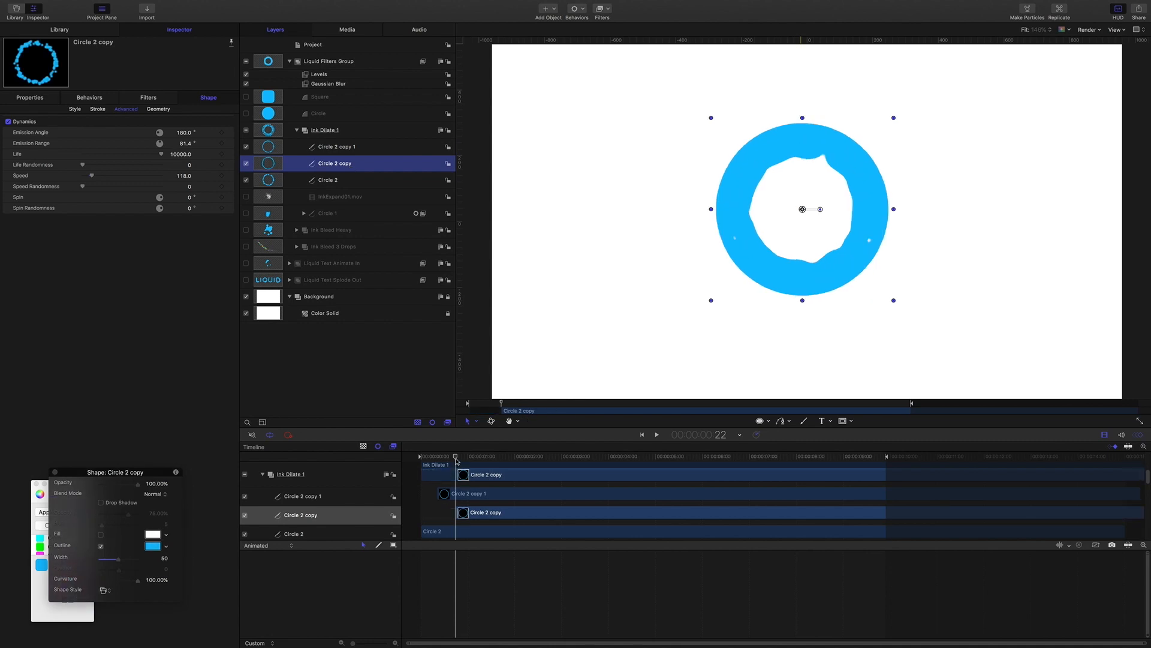
pyautogui.click(656, 435)
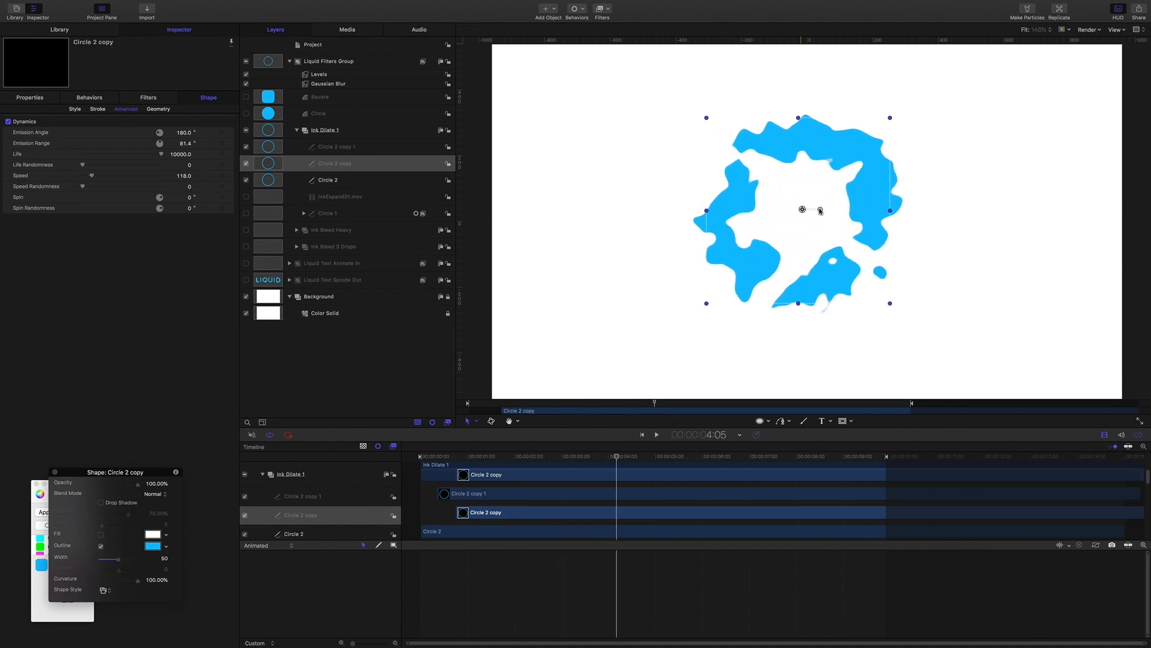
pyautogui.click(246, 180)
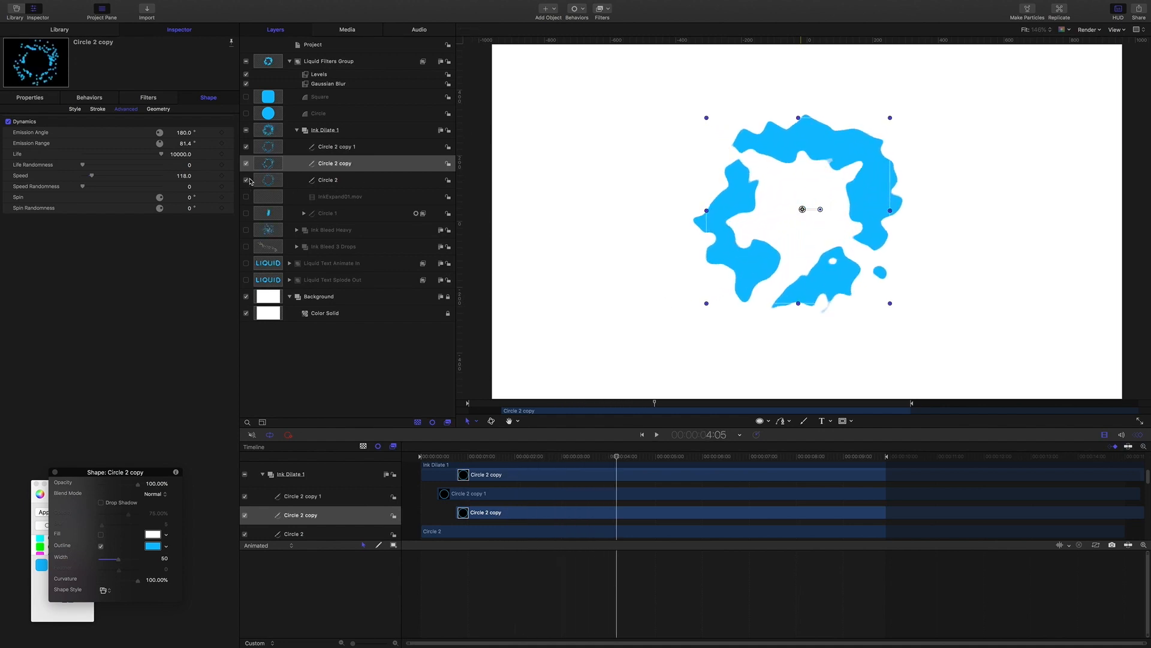
pyautogui.click(246, 163)
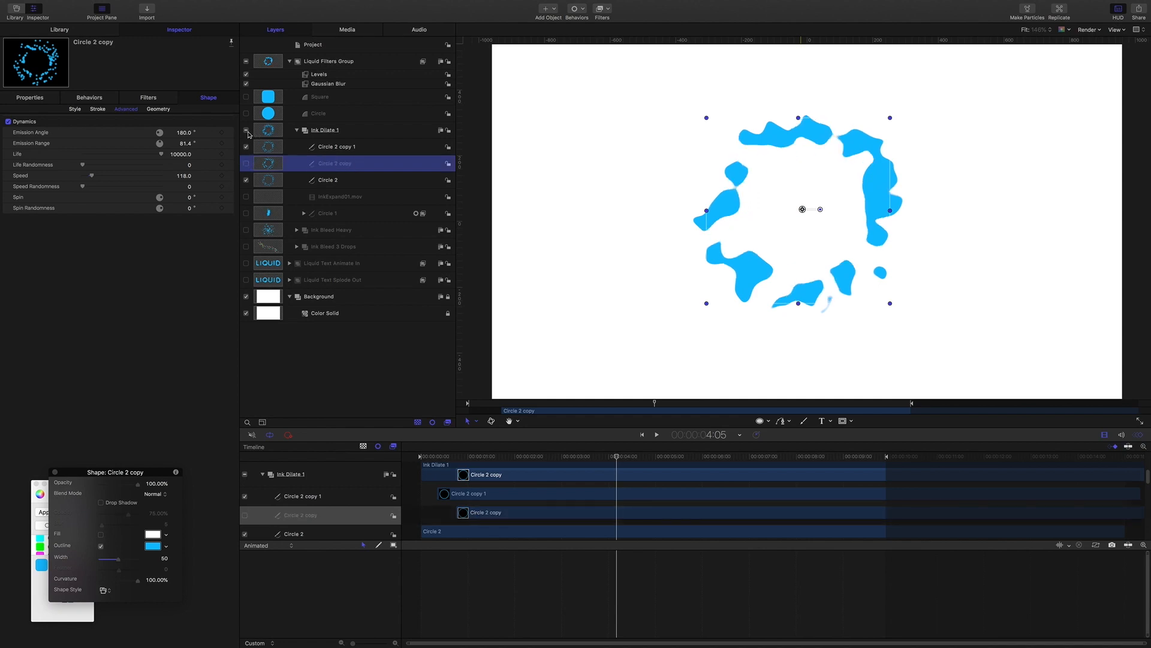
# Step: Switch off the Ink Dilate 1 group and select the background Color Solid layer
pyautogui.click(246, 130)
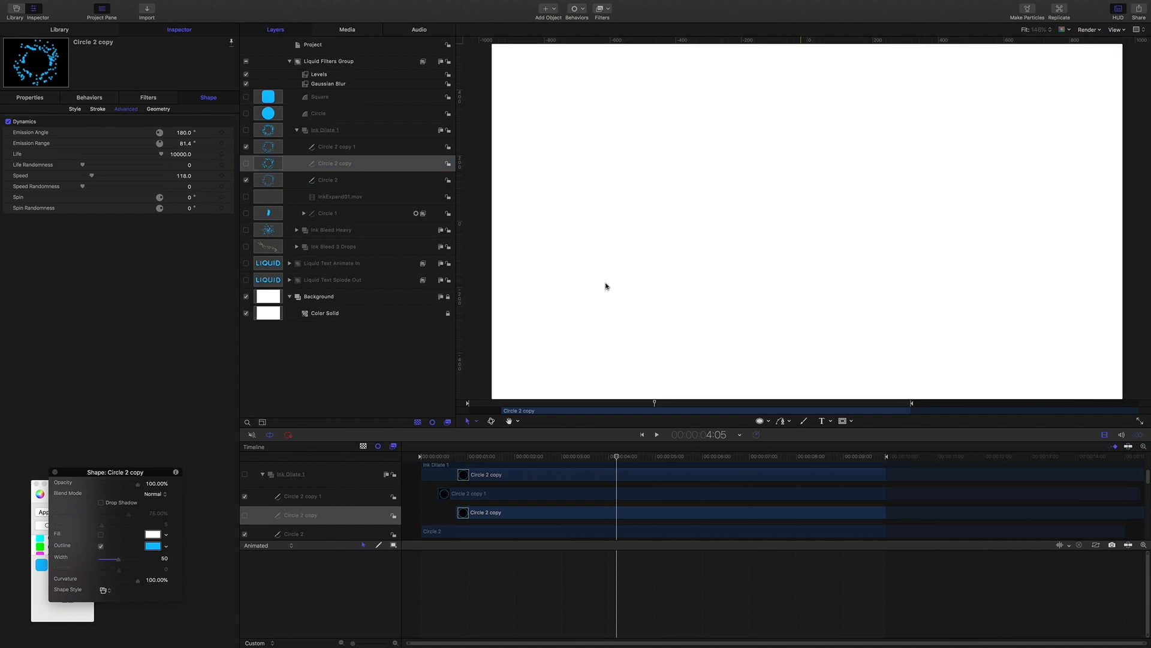
pyautogui.click(325, 313)
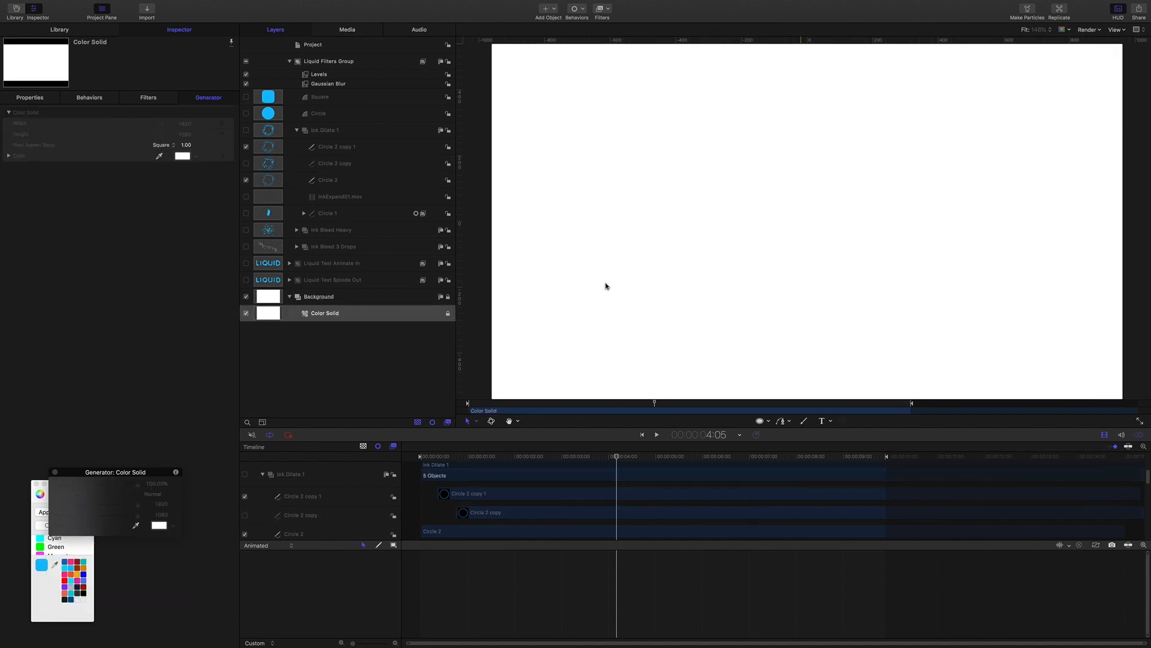
pyautogui.click(325, 313)
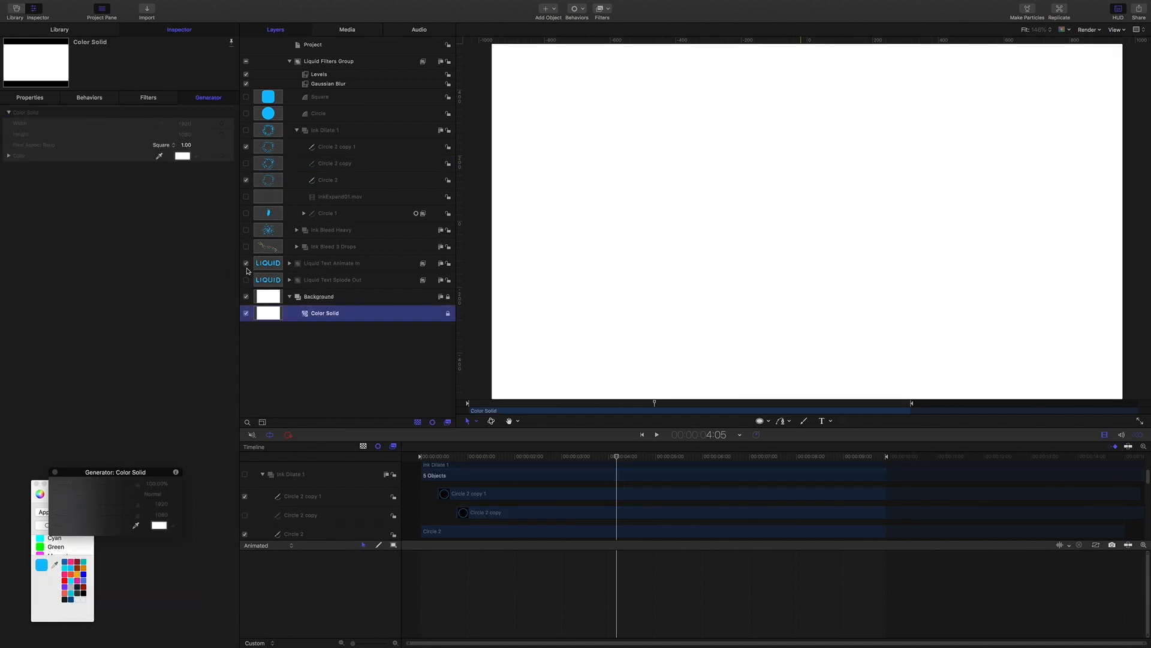
# Step: Switch on the Liquid Text Animate In group and preview the blue LIQUID title
pyautogui.click(246, 280)
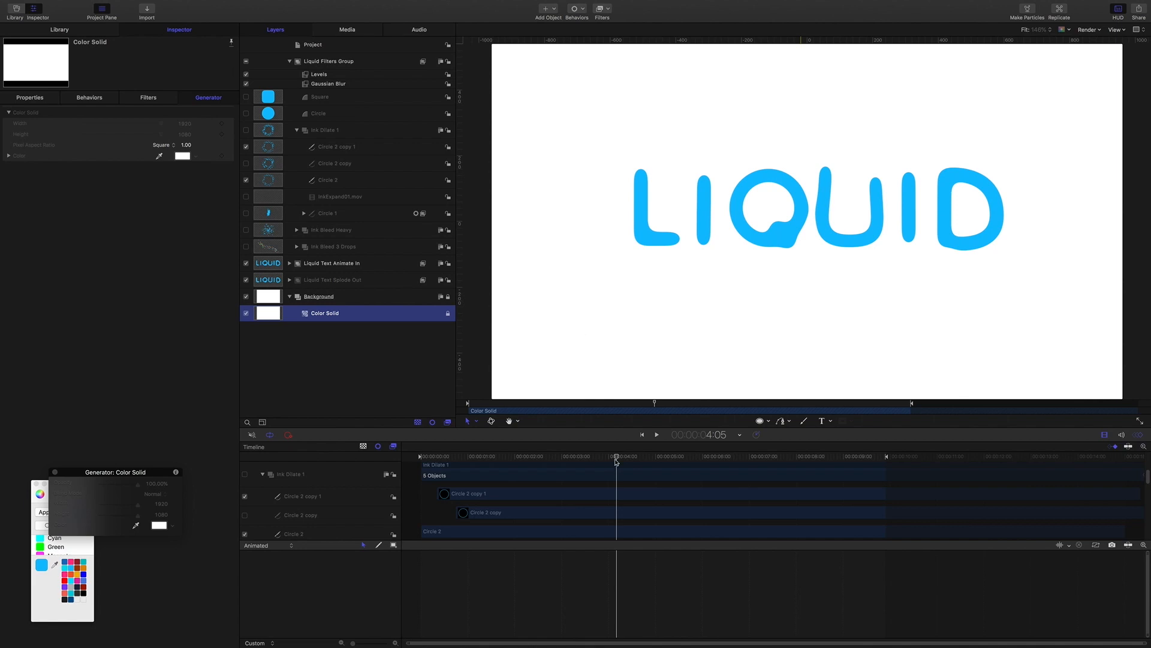
pyautogui.click(656, 434)
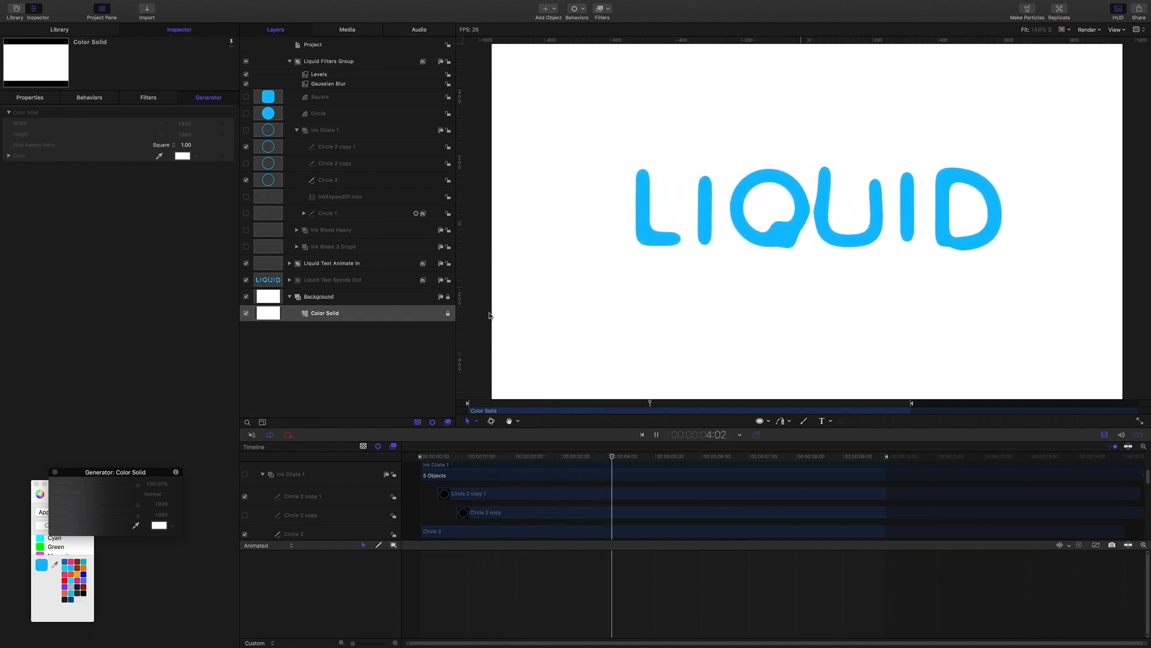
pyautogui.click(655, 435)
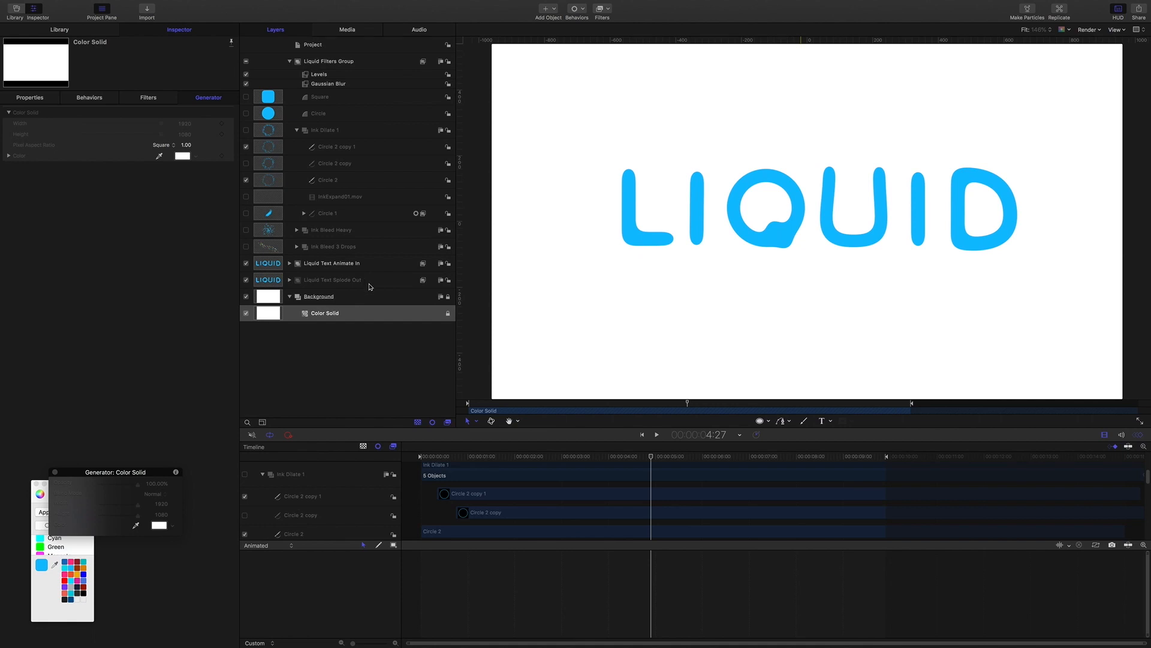
pyautogui.moveTo(335, 266)
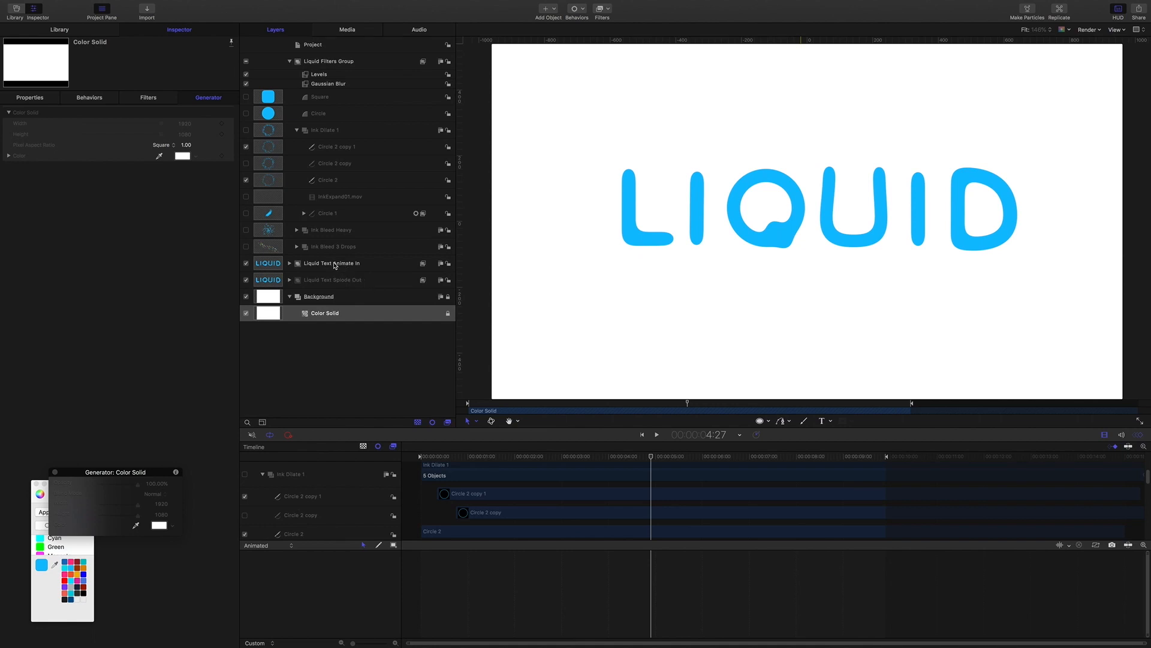
# Step: Expand the group and its letter layers to reveal each letter's Write On behaviour
pyautogui.click(289, 263)
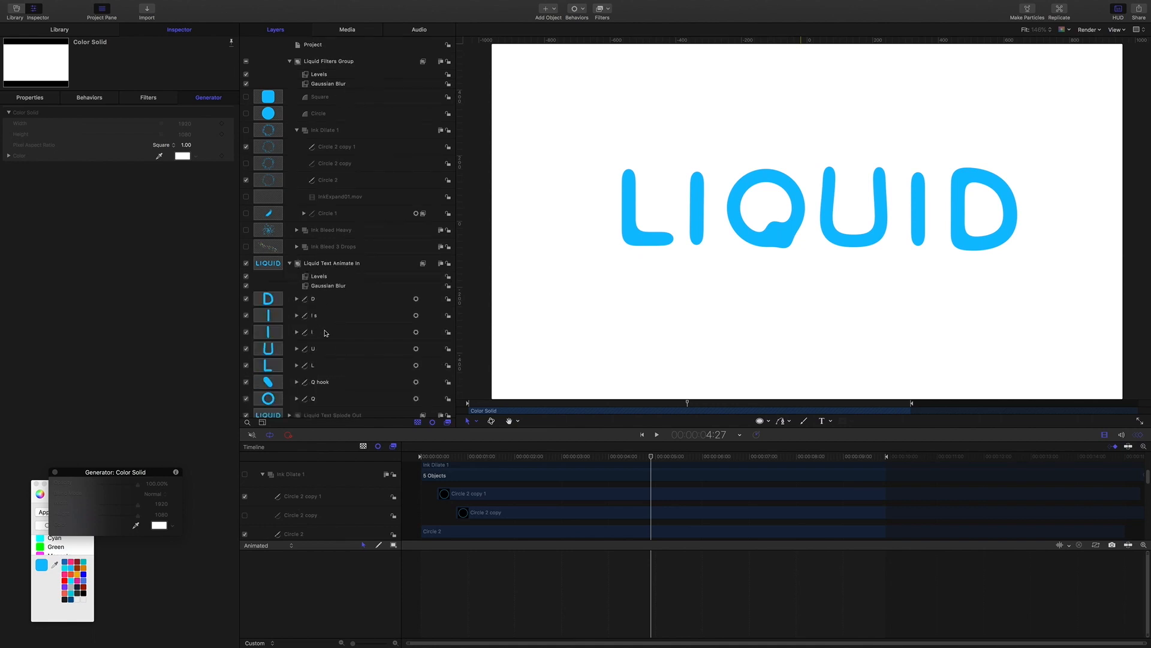
pyautogui.scroll(-3)
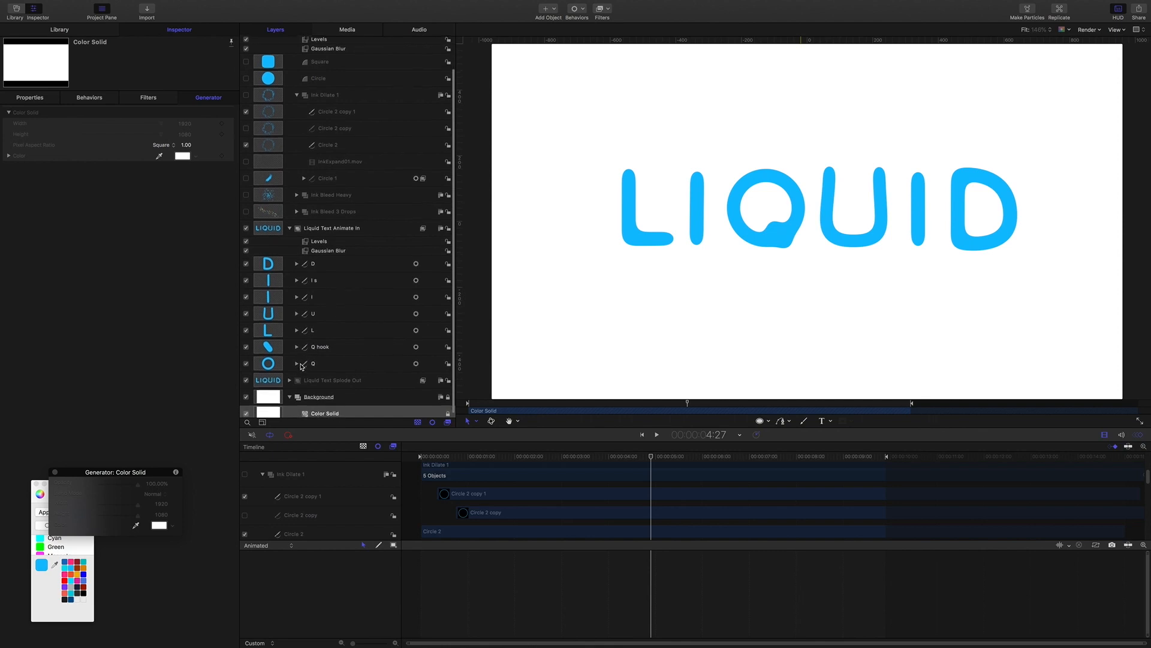
pyautogui.click(296, 362)
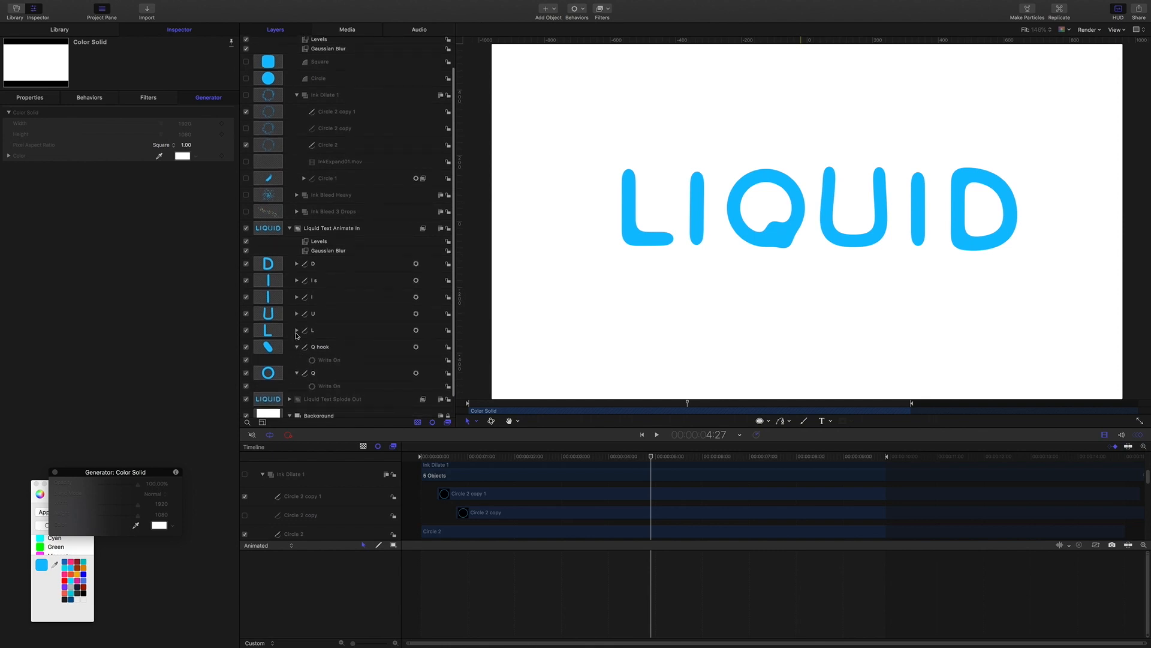
pyautogui.click(296, 296)
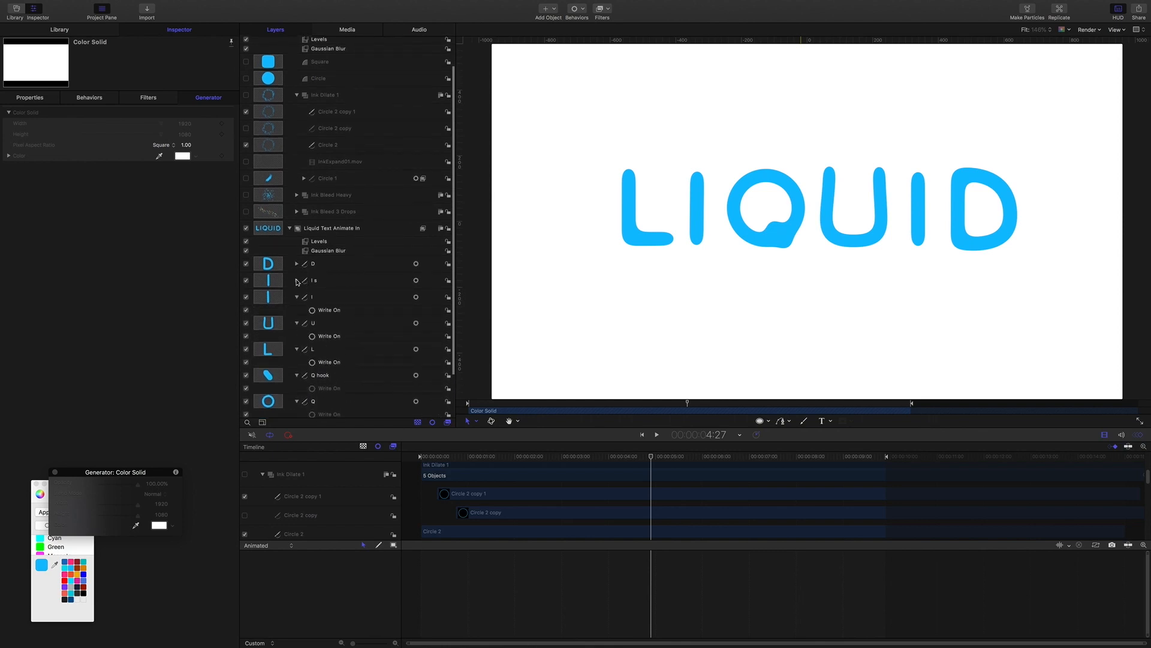
pyautogui.click(296, 262)
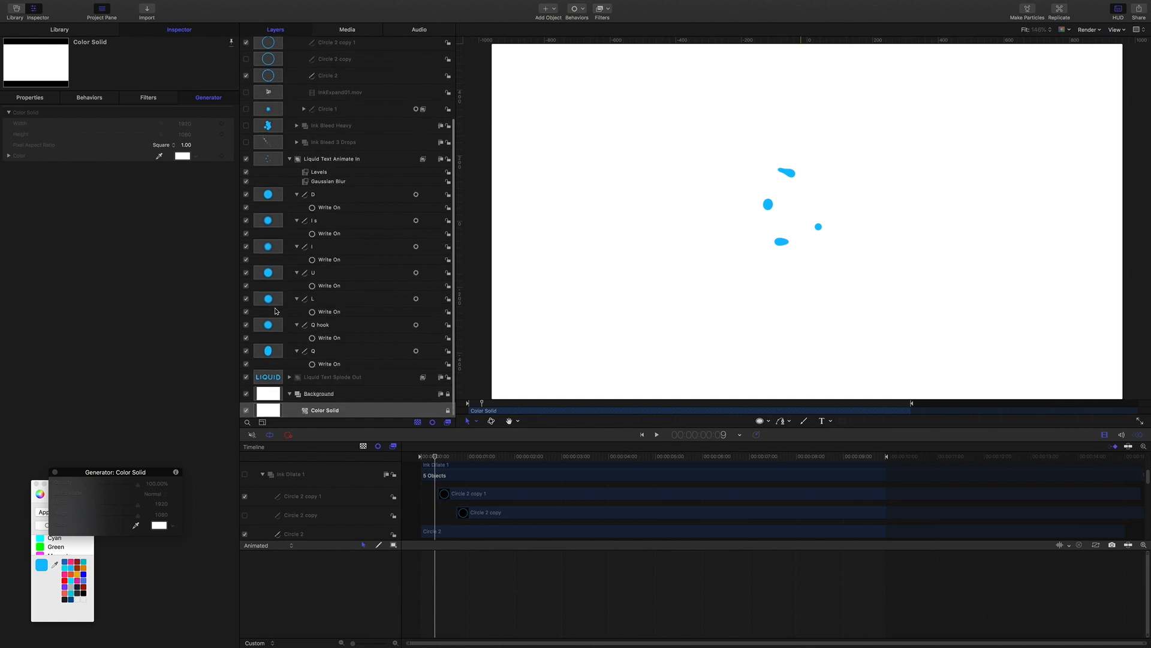
# Step: Play the LIQUID title writing on and stop once it is fully written
pyautogui.click(323, 409)
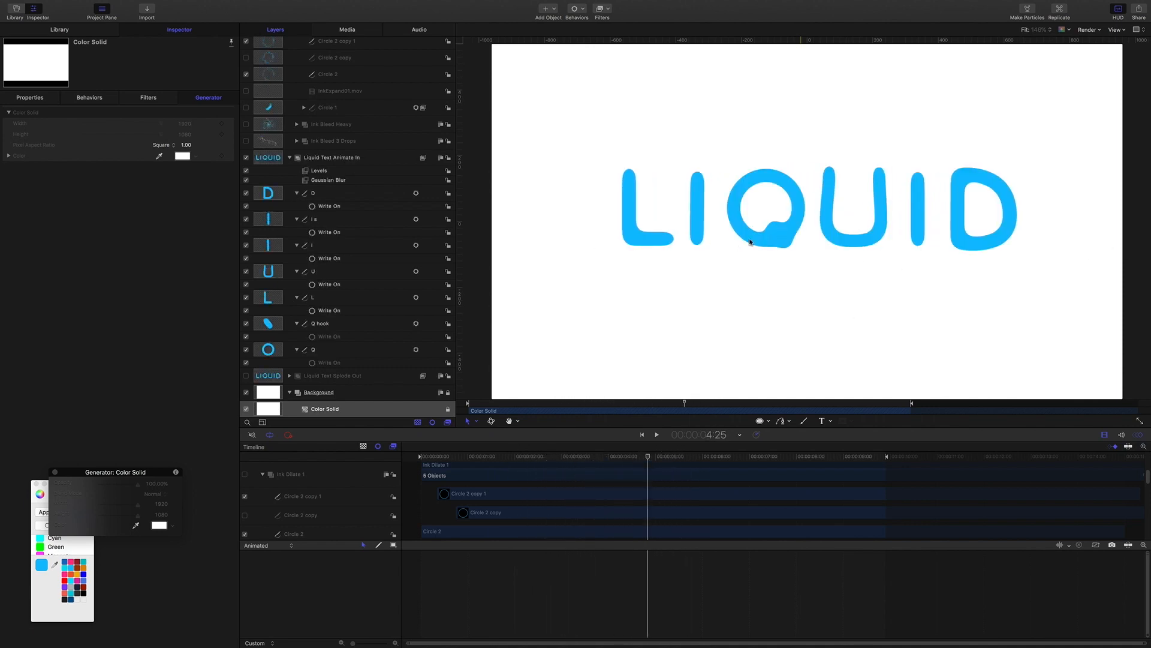
pyautogui.click(630, 456)
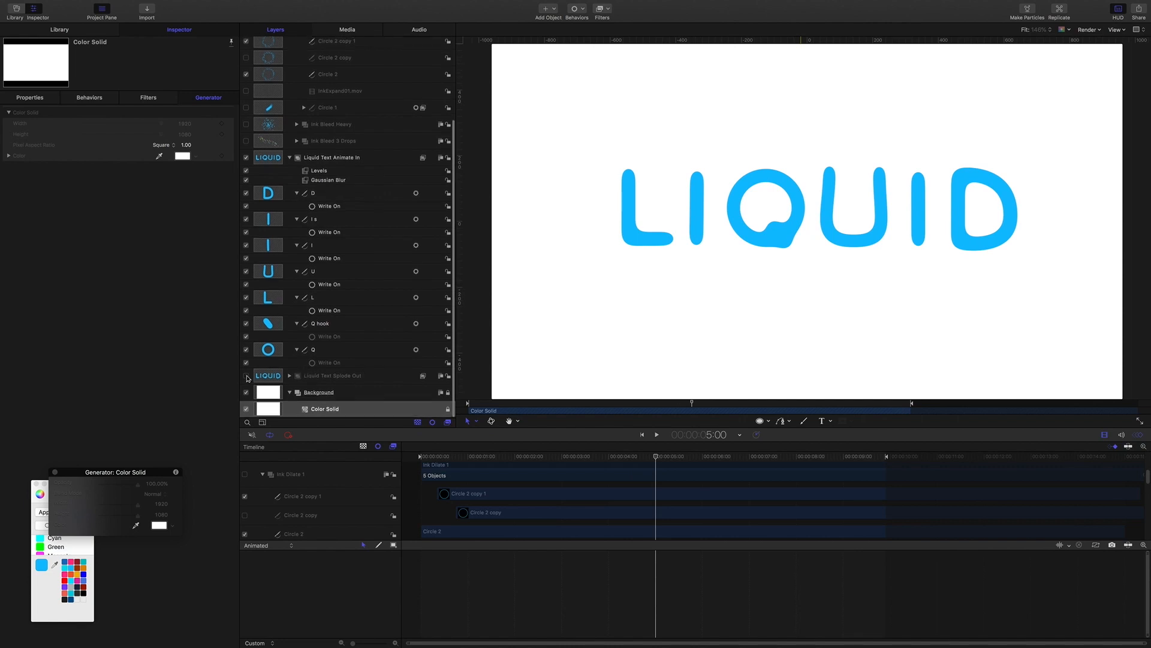
# Step: Select Color Solid, scroll to the expanded Liquid Text Splode Out layers and play past the write-on
pyautogui.click(323, 409)
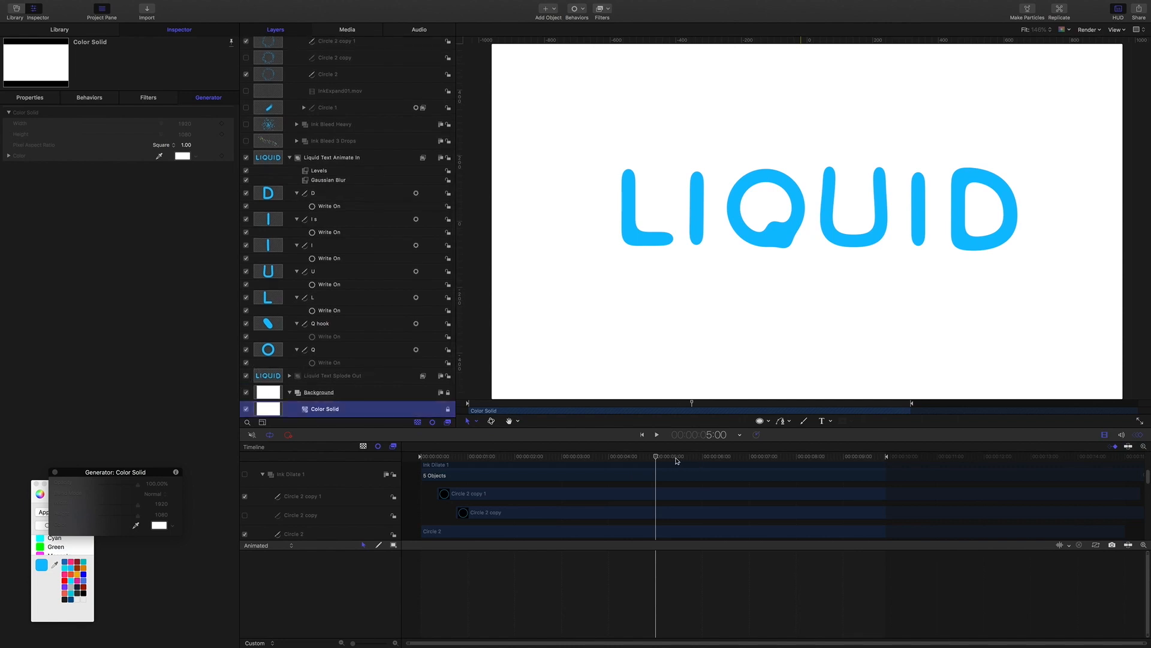
pyautogui.moveTo(628, 431)
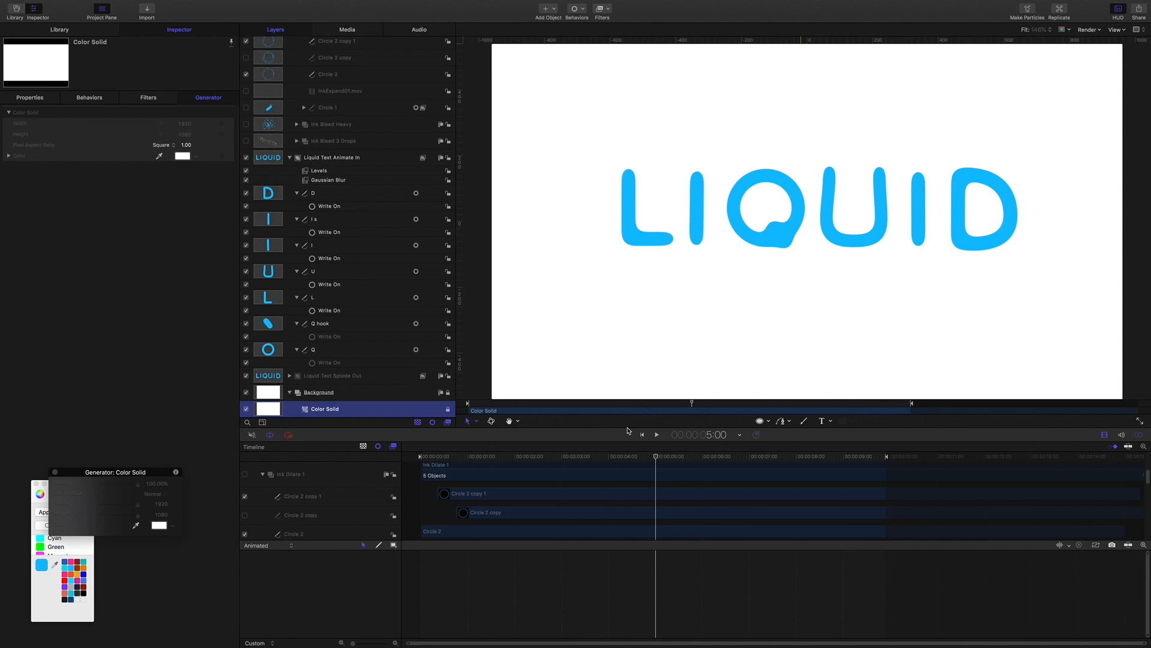
pyautogui.moveTo(568, 439)
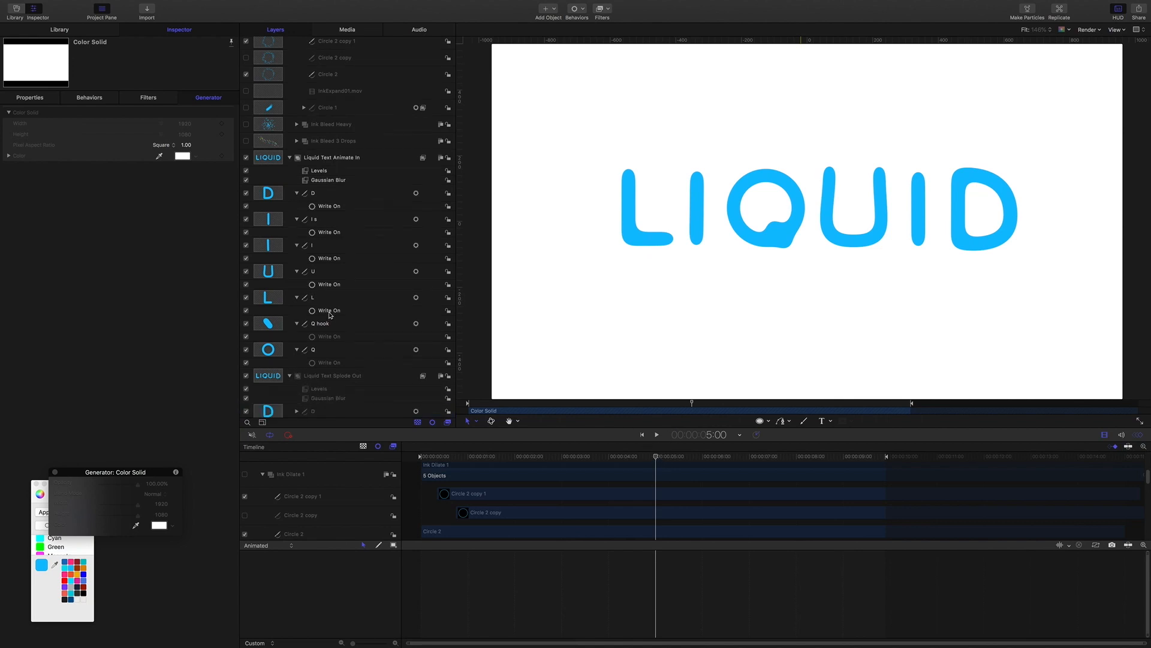
pyautogui.scroll(-3)
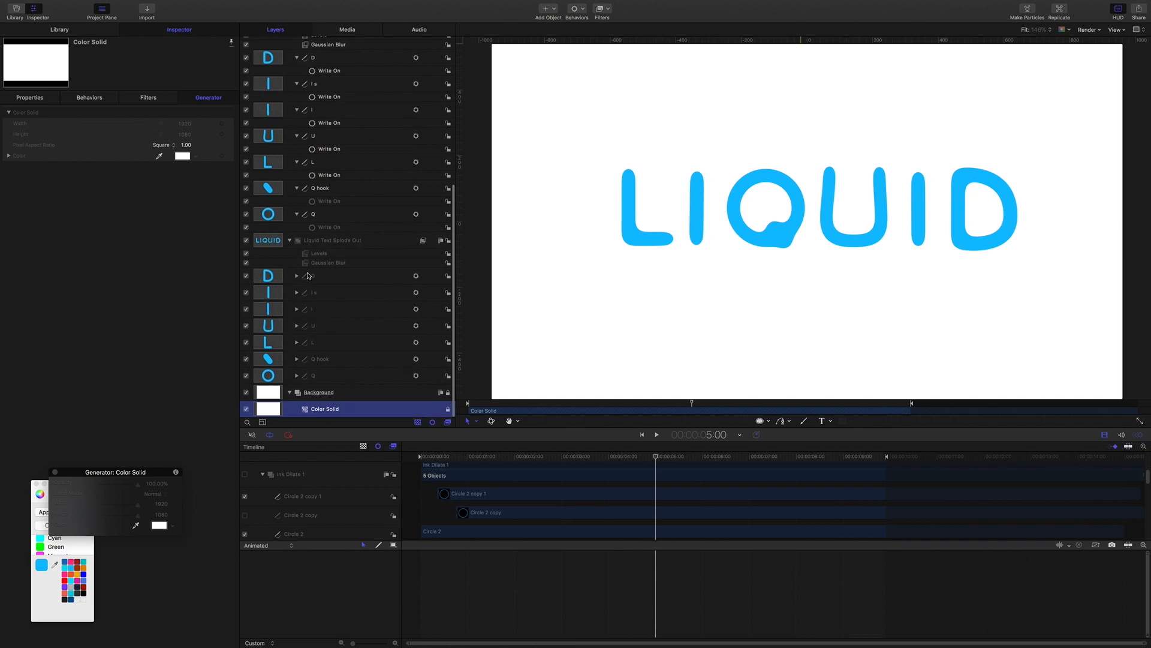
pyautogui.moveTo(332, 311)
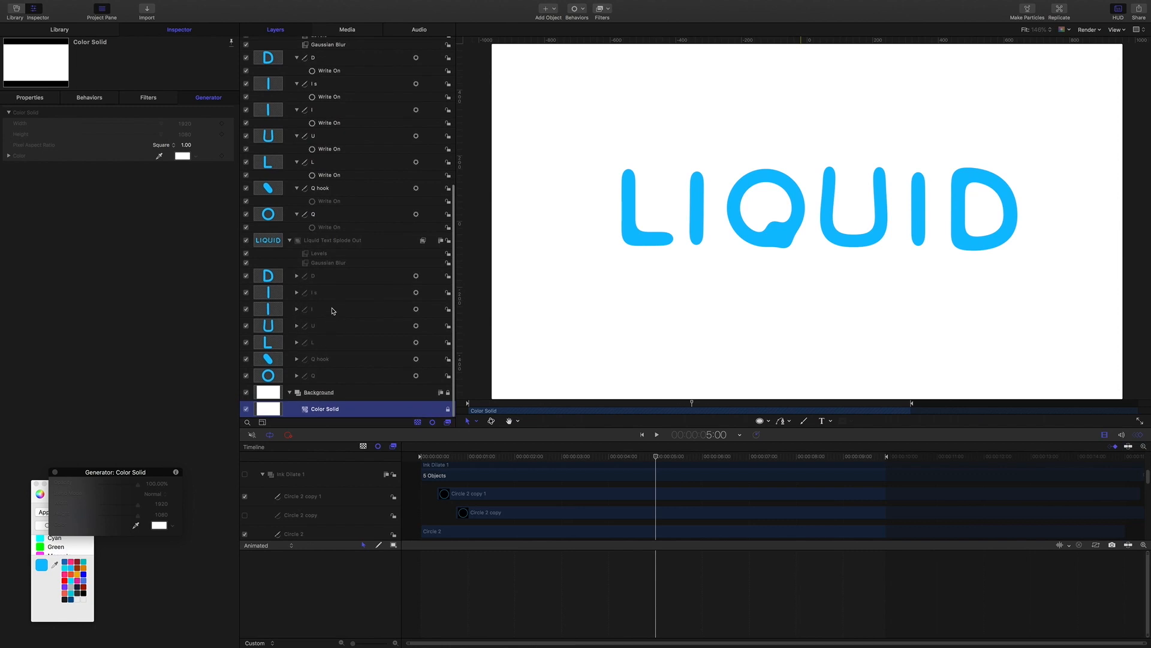
pyautogui.moveTo(730, 257)
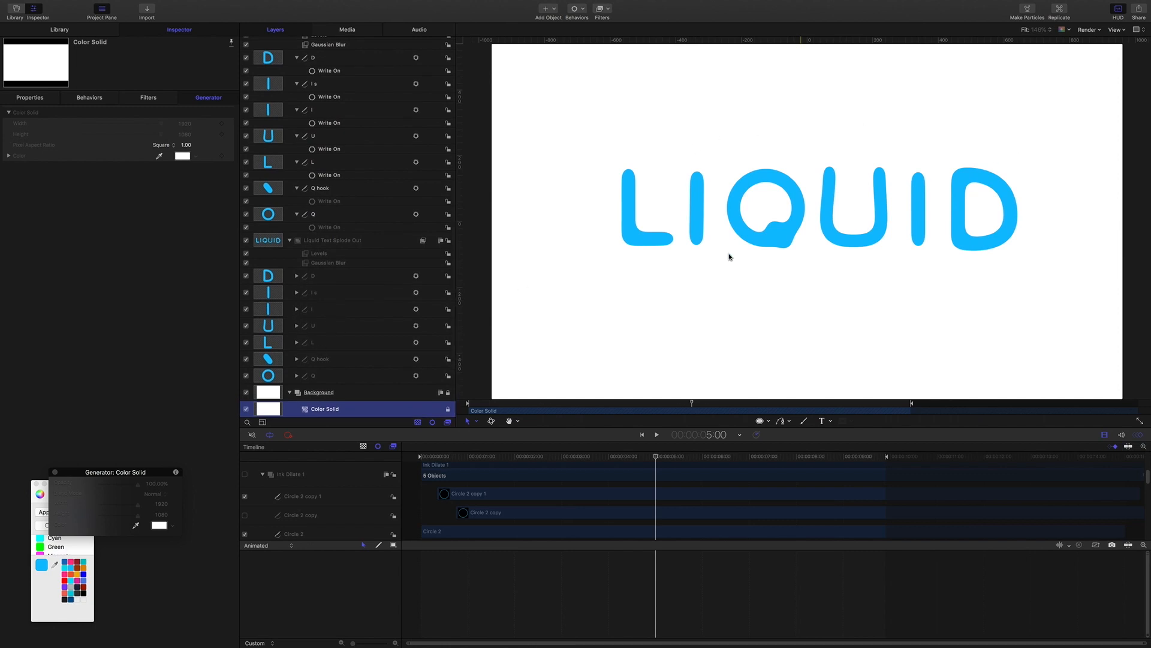
pyautogui.moveTo(658, 459)
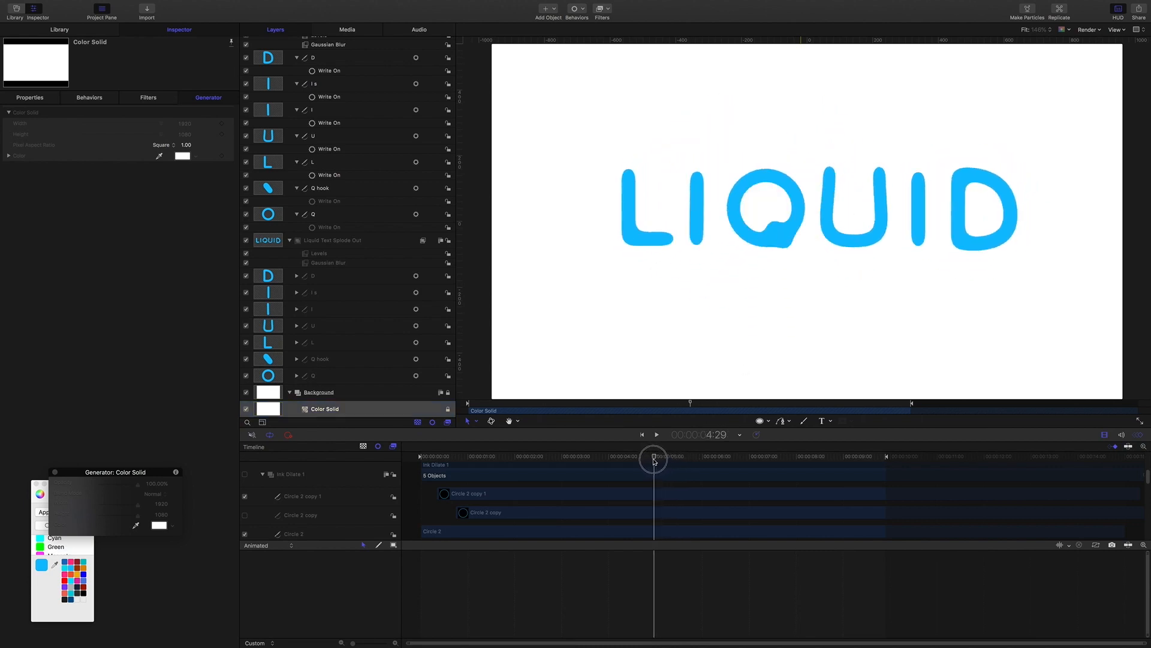
pyautogui.click(656, 434)
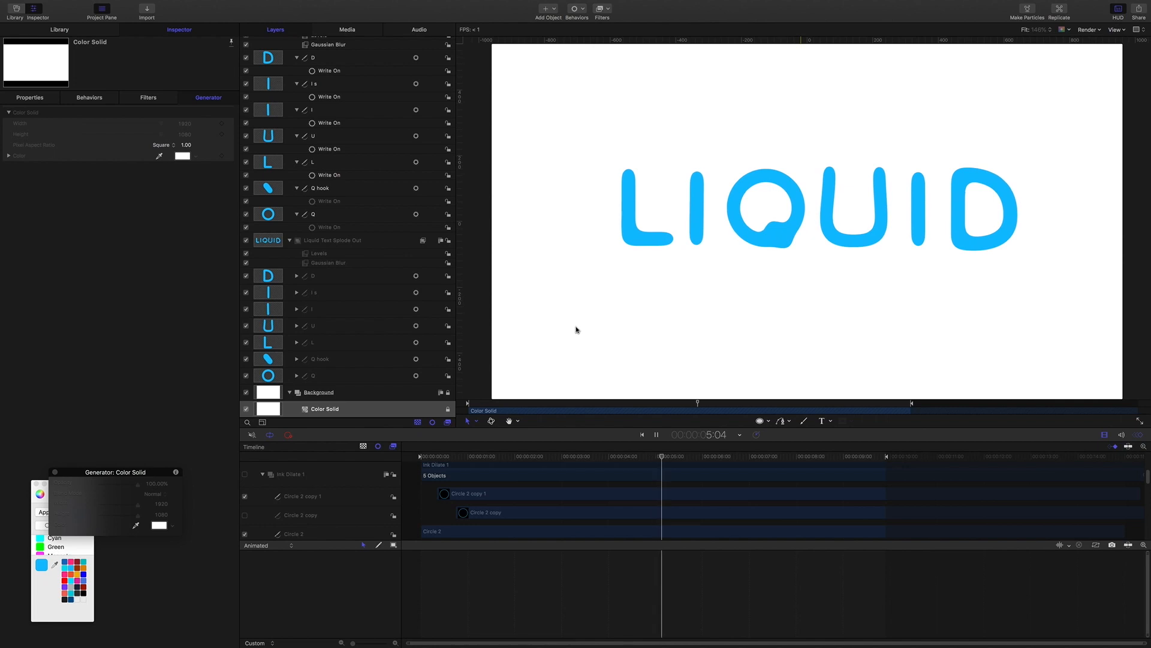